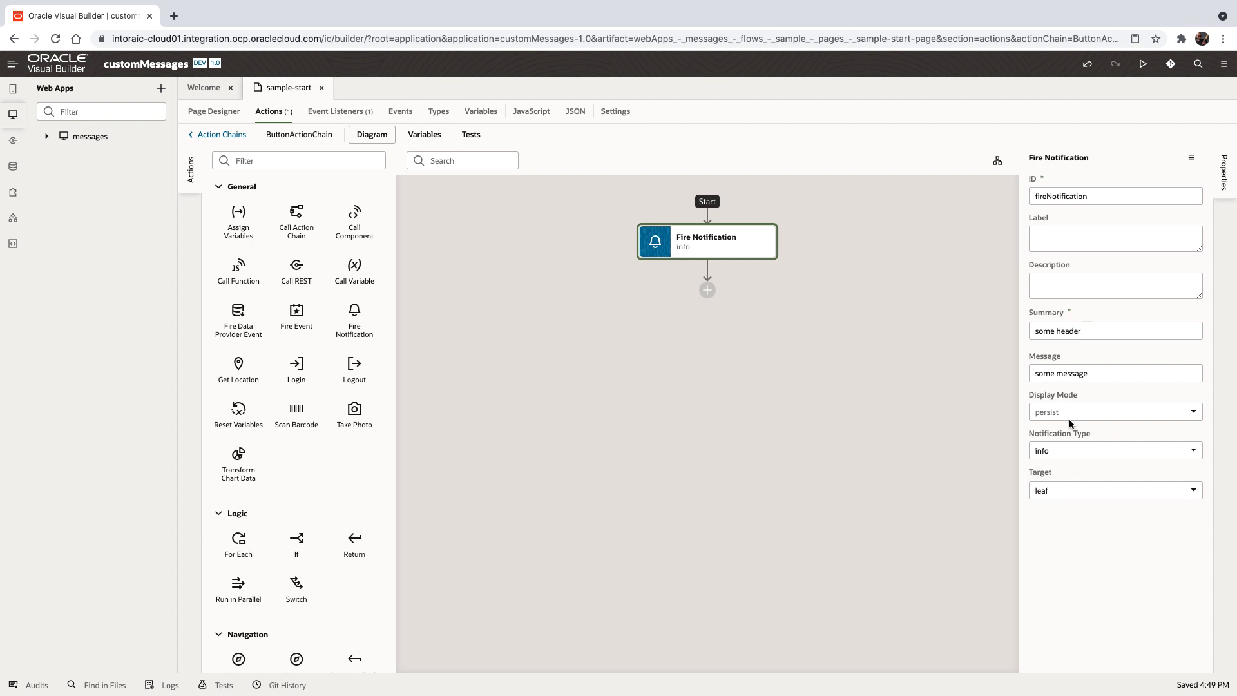
mouse_move(501, 226)
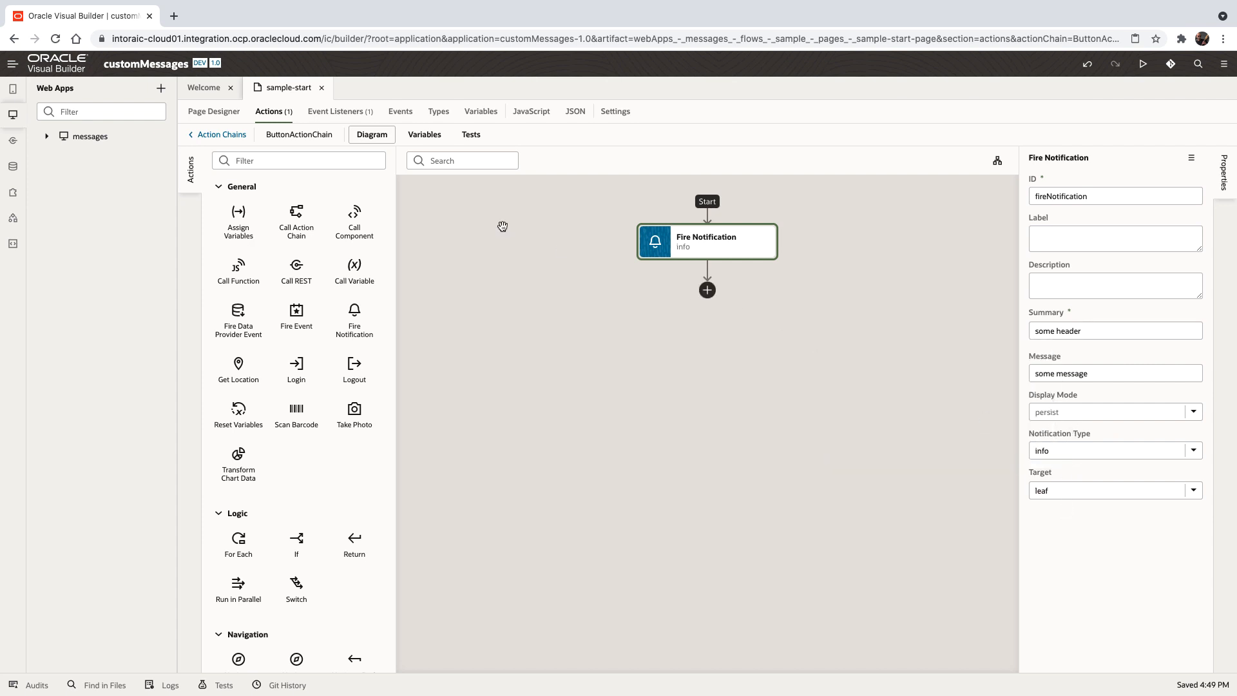
Step: Run the page live, trigger show message's one-line information notification and dismiss it
click(213, 111)
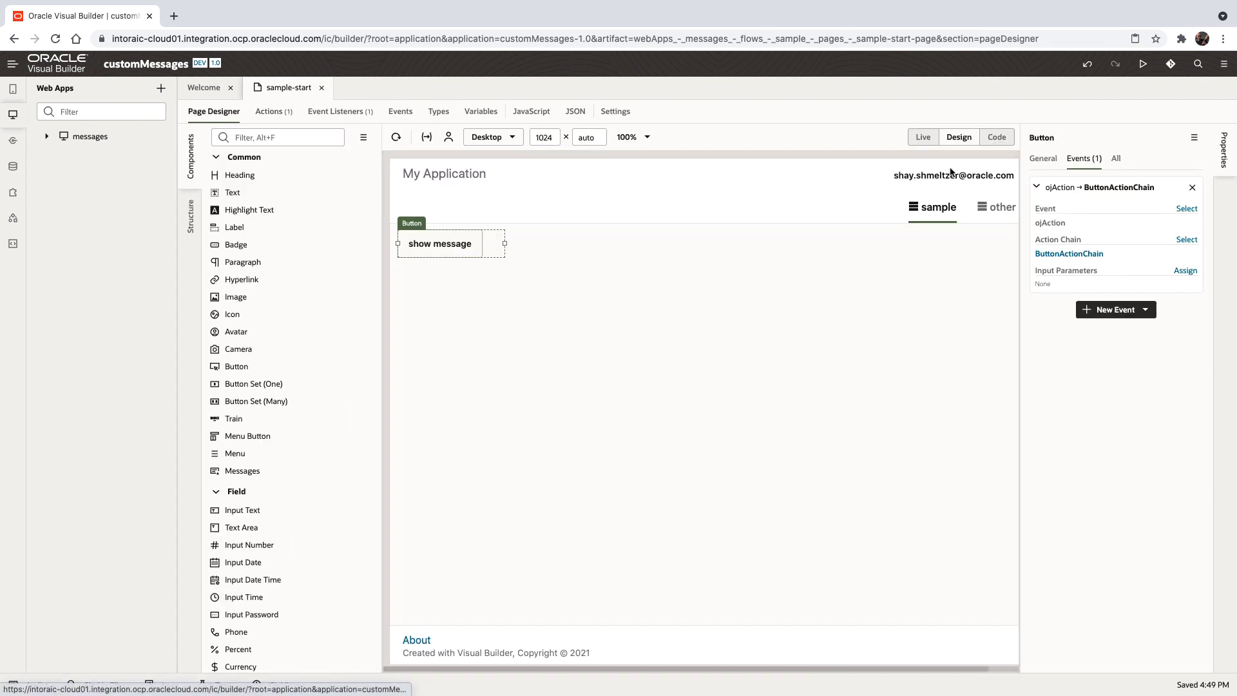
click(922, 137)
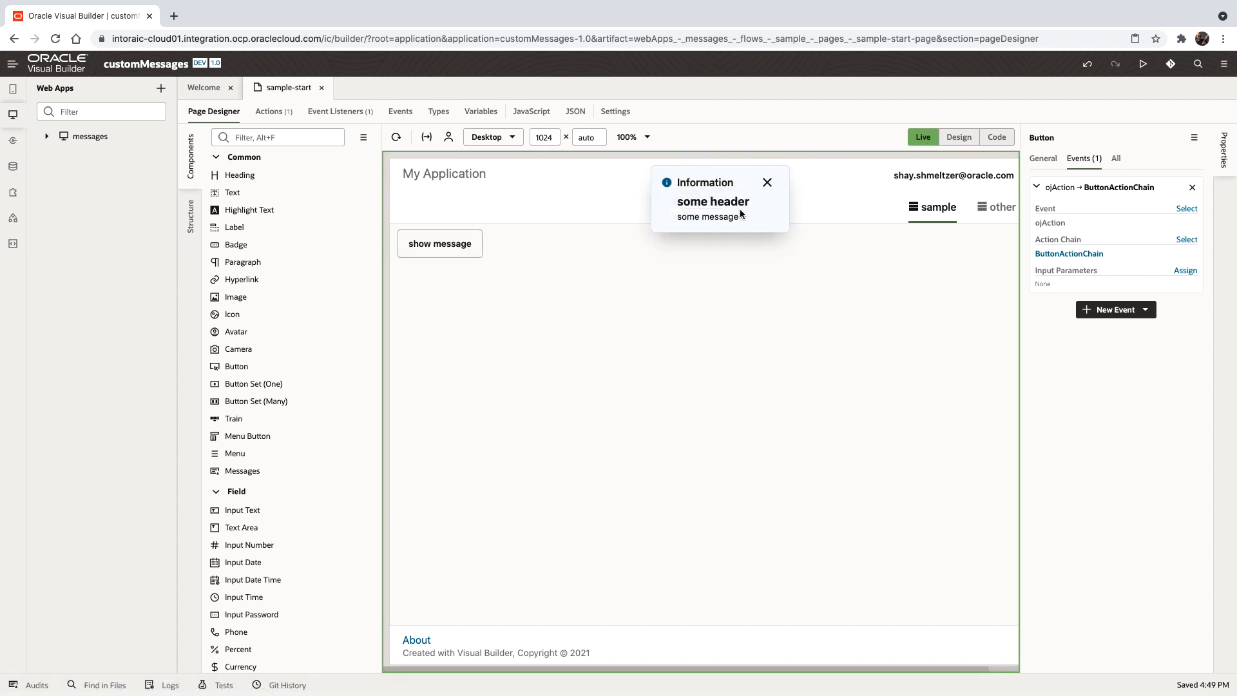
mouse_move(693, 219)
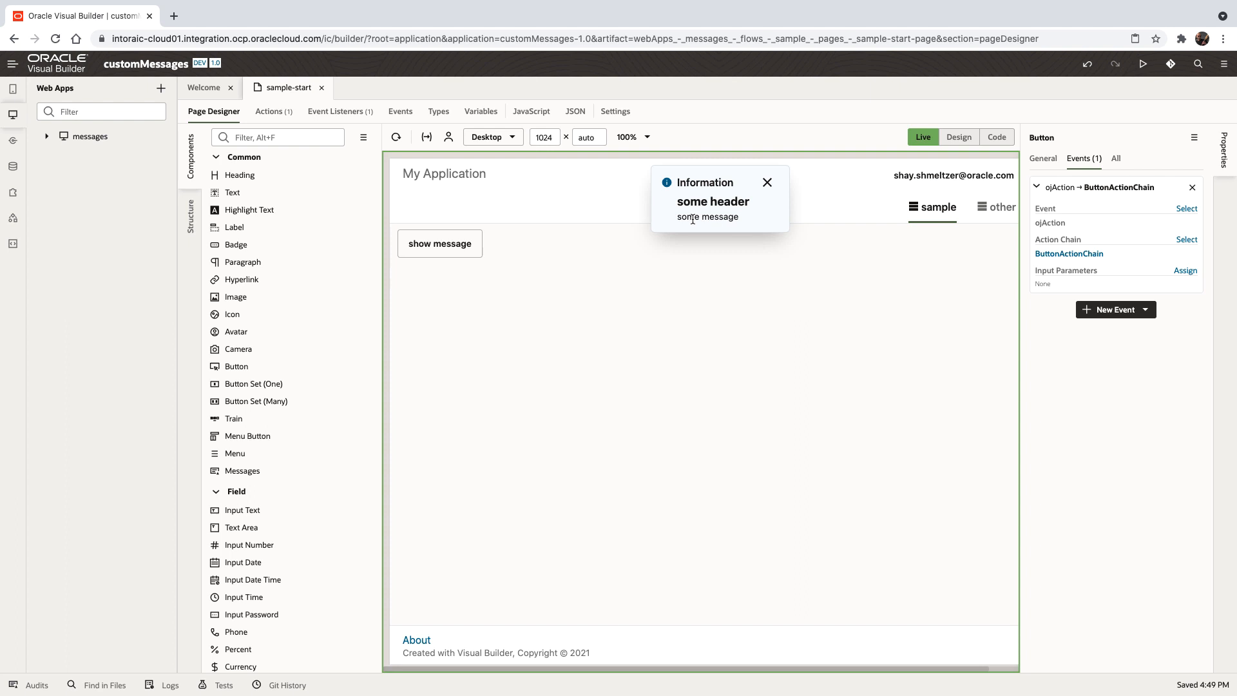
mouse_move(687, 219)
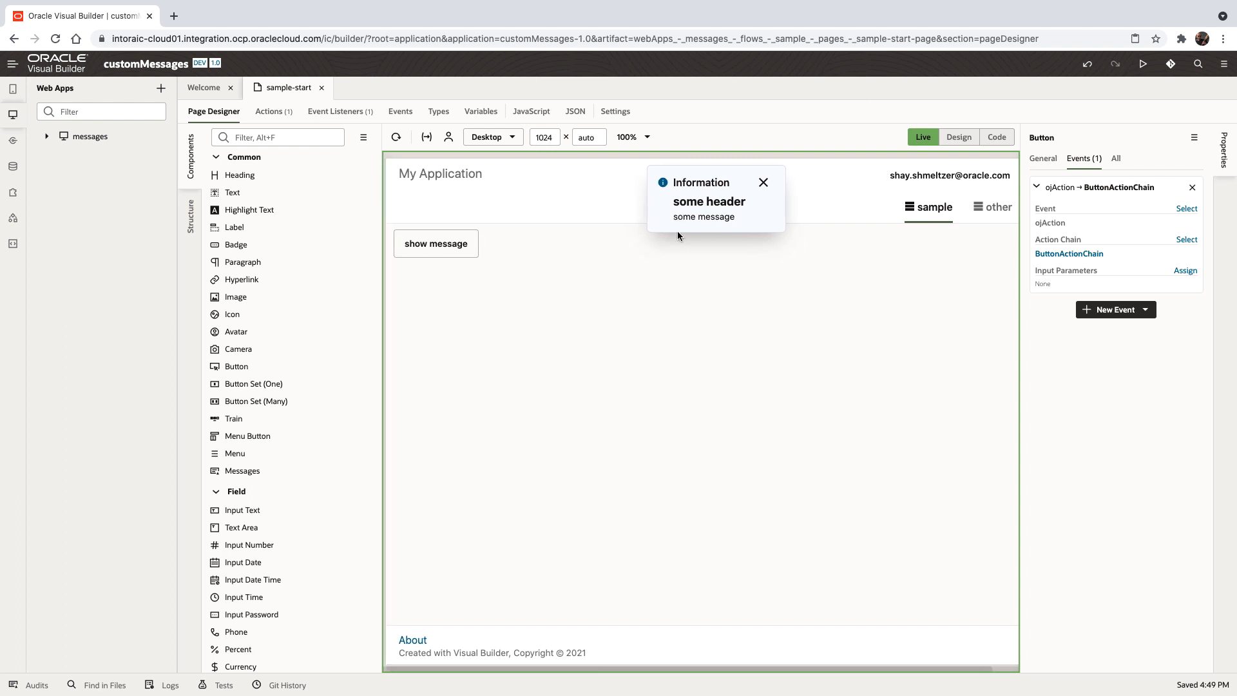
mouse_move(722, 217)
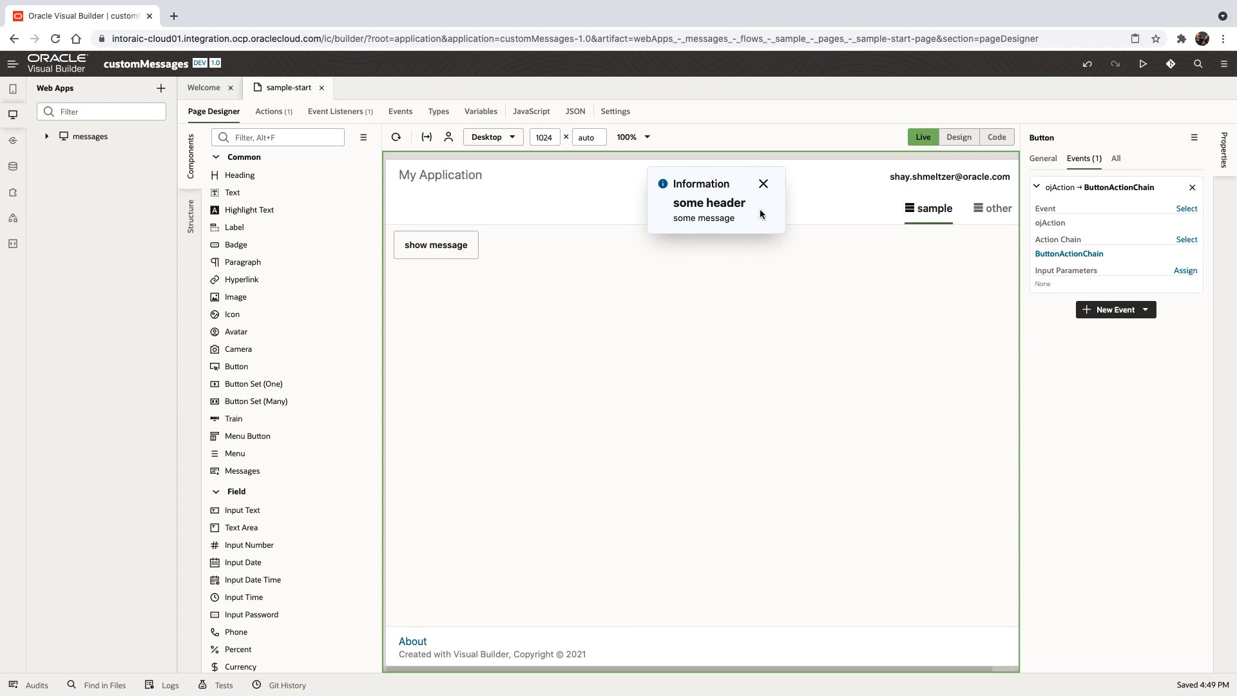
click(761, 183)
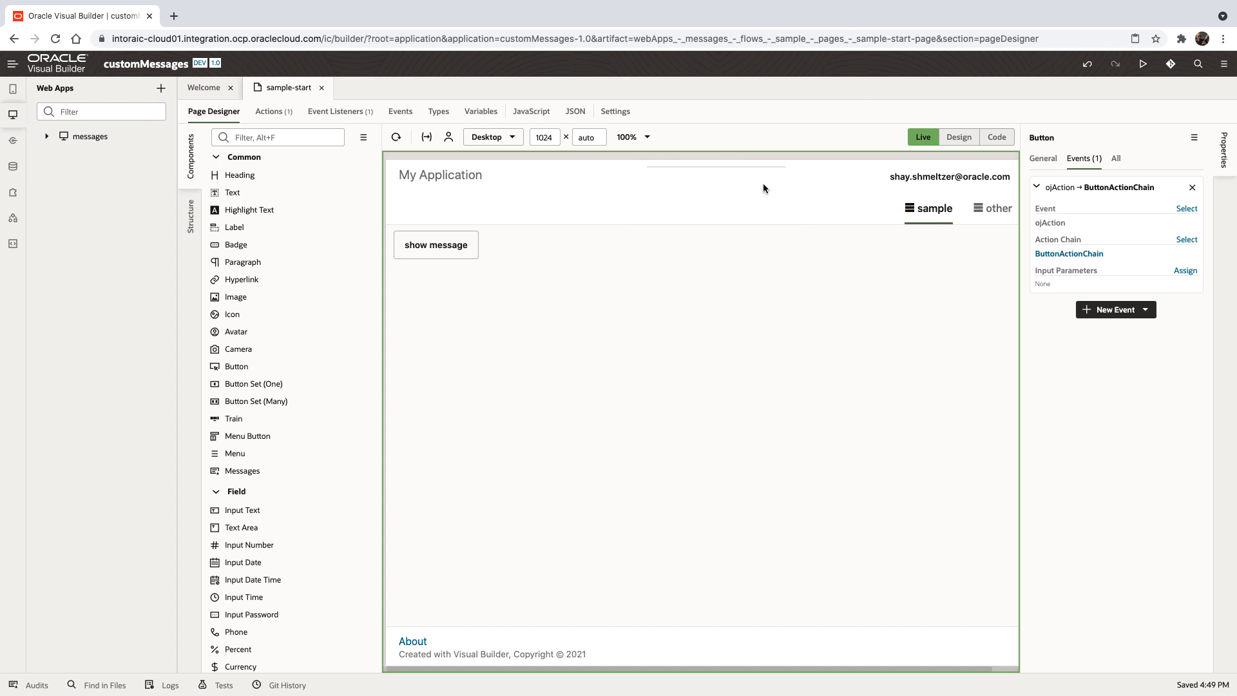
mouse_move(874, 164)
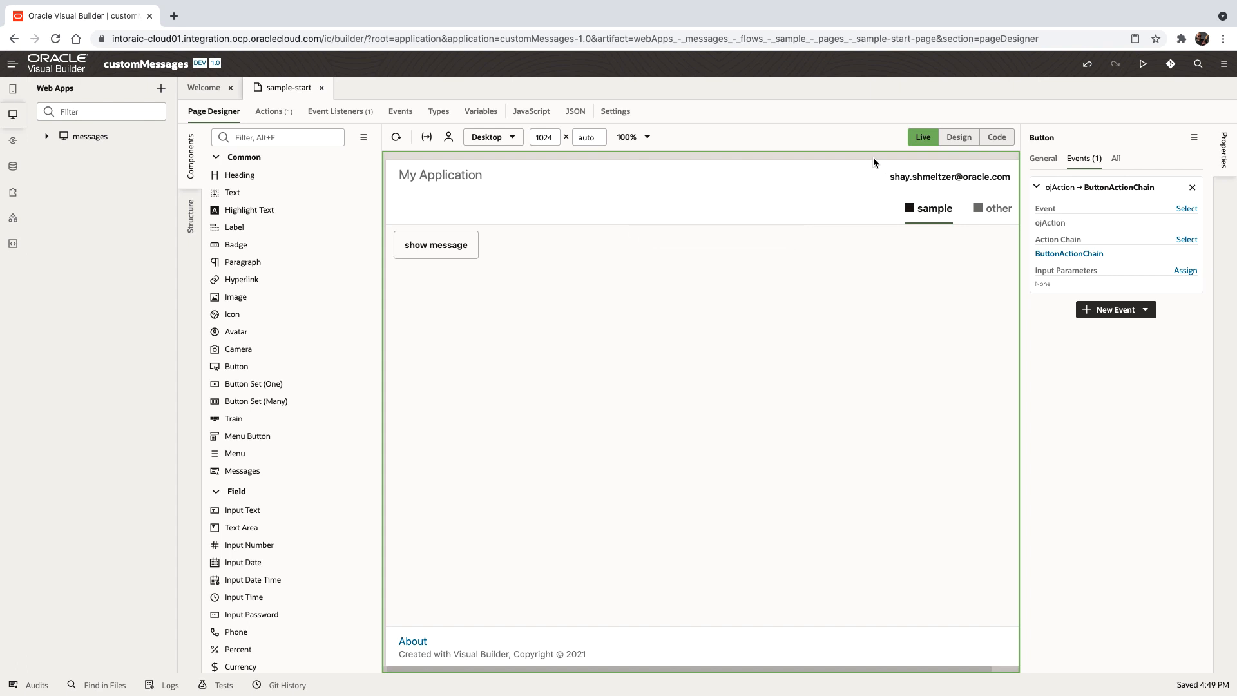
mouse_move(424, 203)
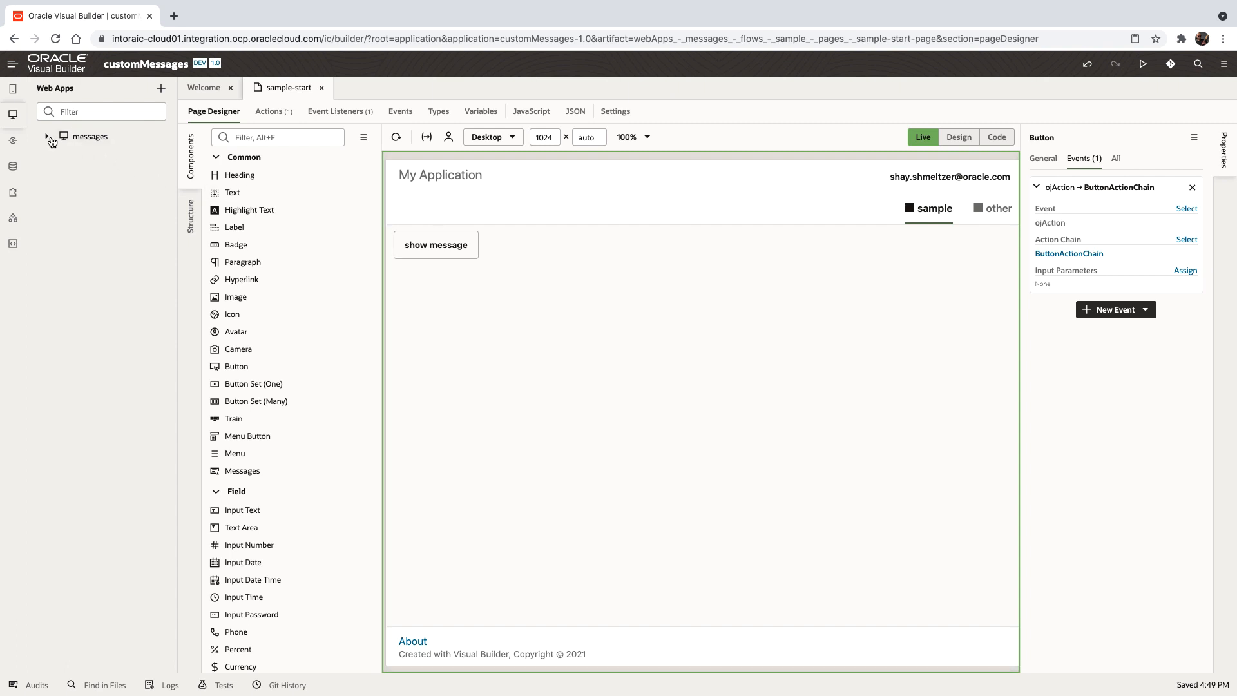
Step: Add a messageTemplate with oj-bind-for-each over $current.data.errors inside the shell page's oj-messages
click(46, 135)
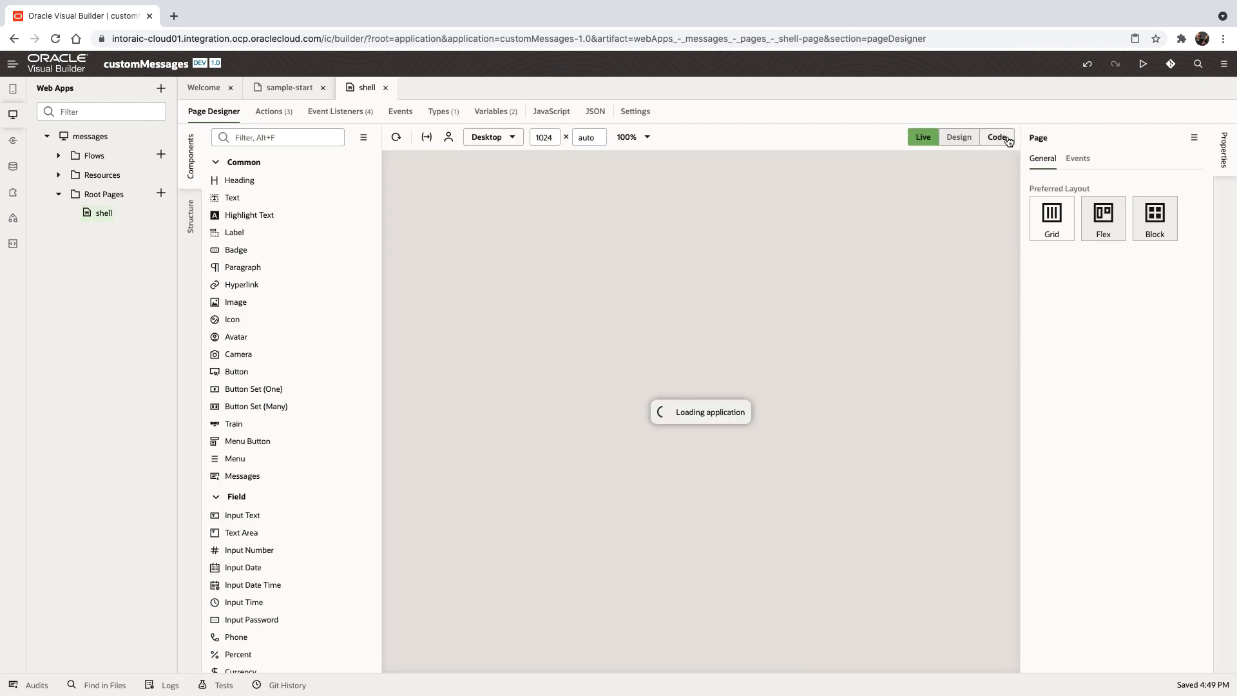
click(996, 137)
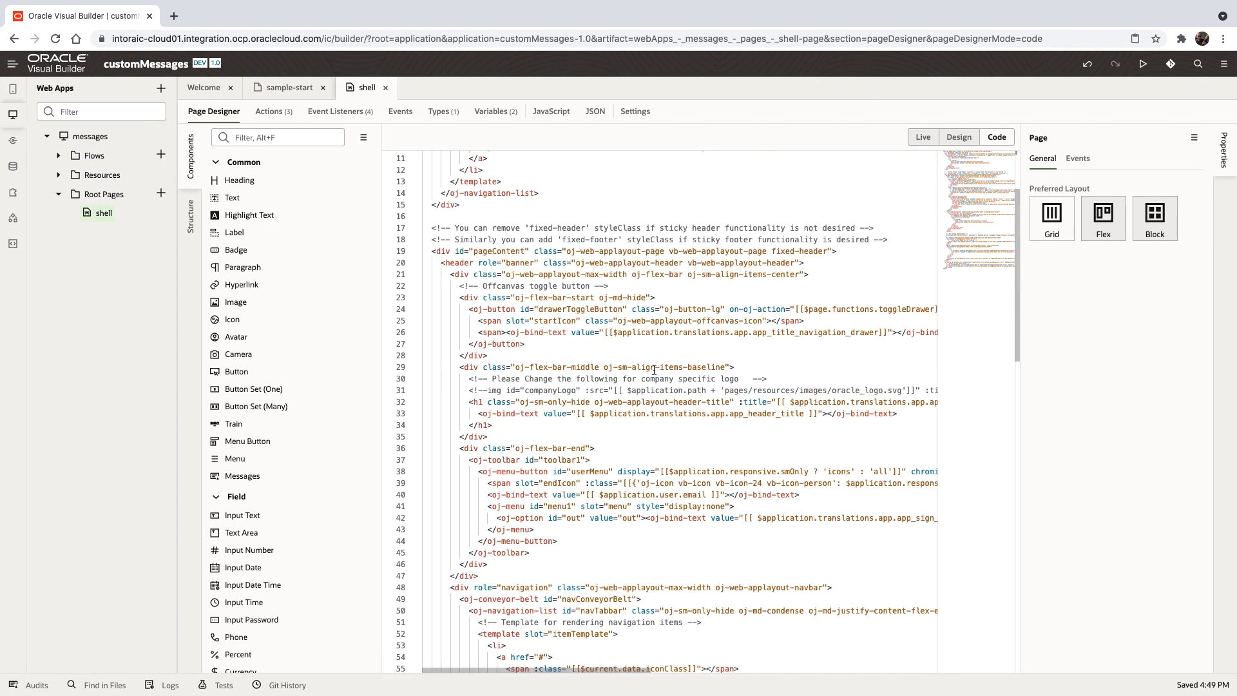
scroll(down, 3)
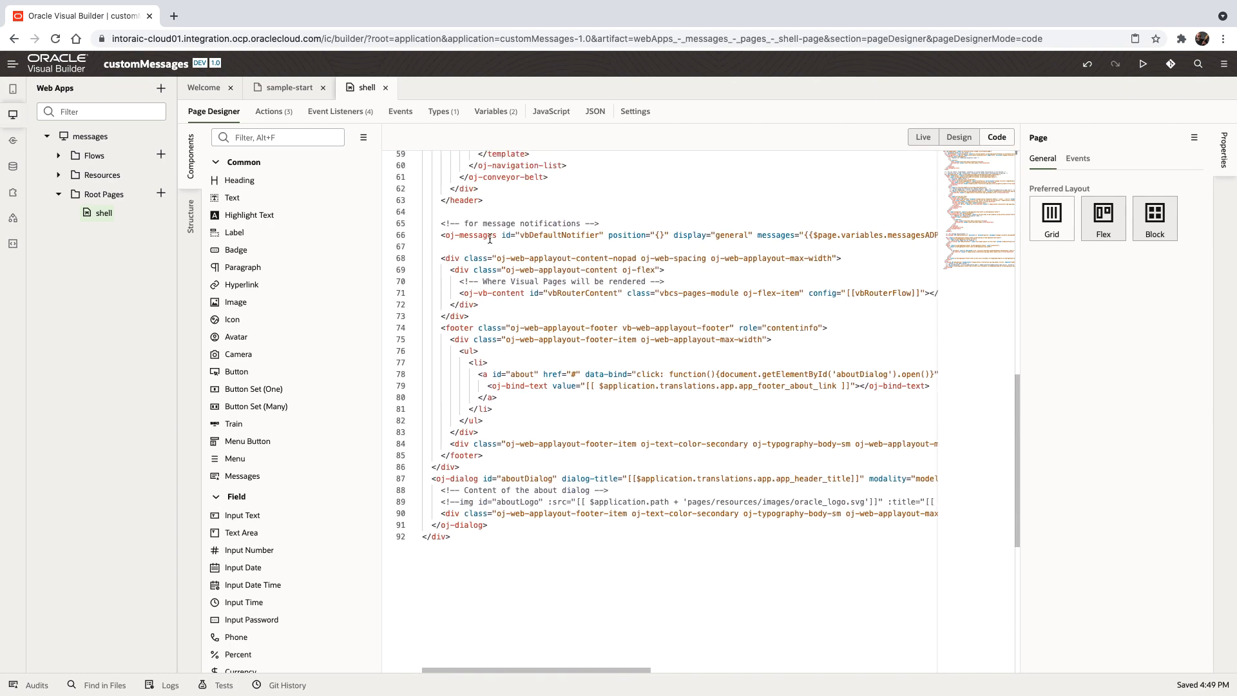
click(472, 235)
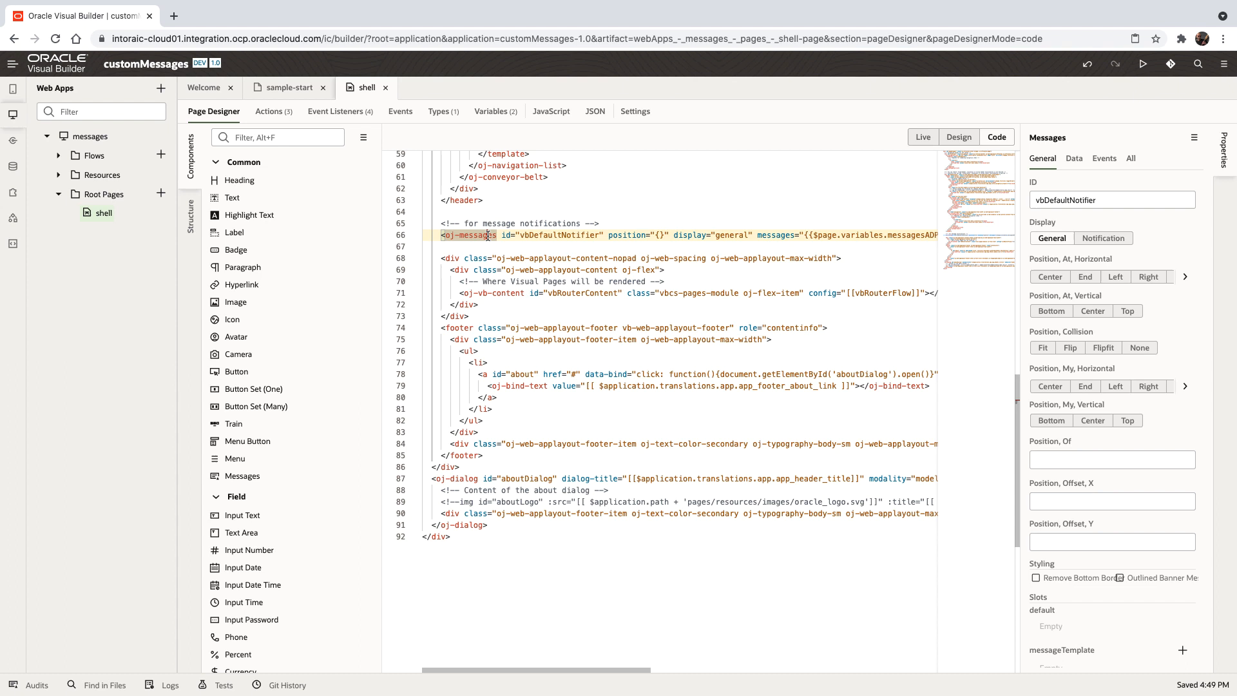
scroll(right, 3)
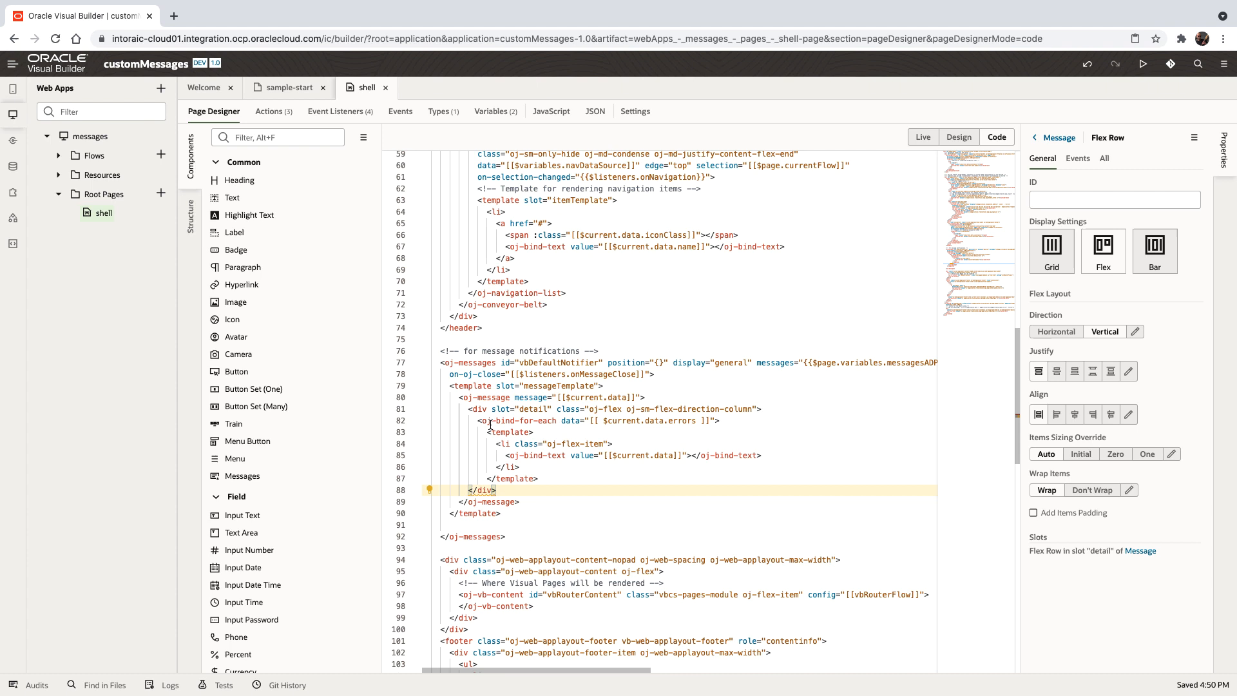
mouse_move(681, 420)
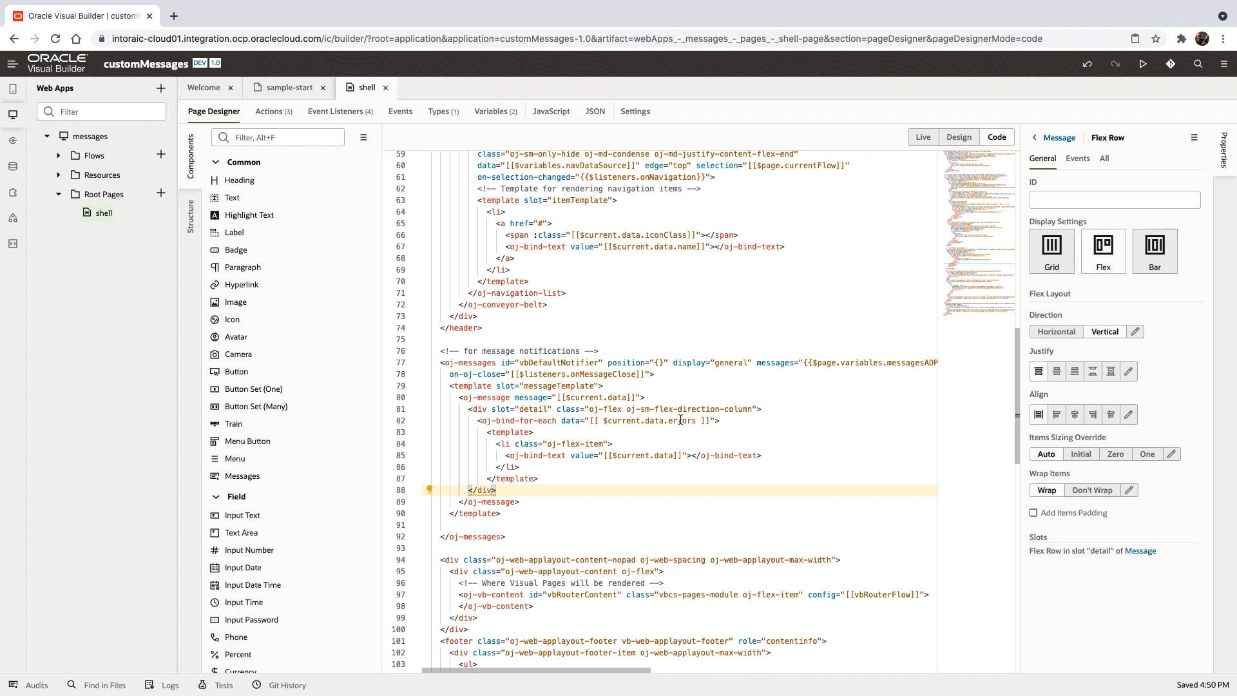
mouse_move(616, 455)
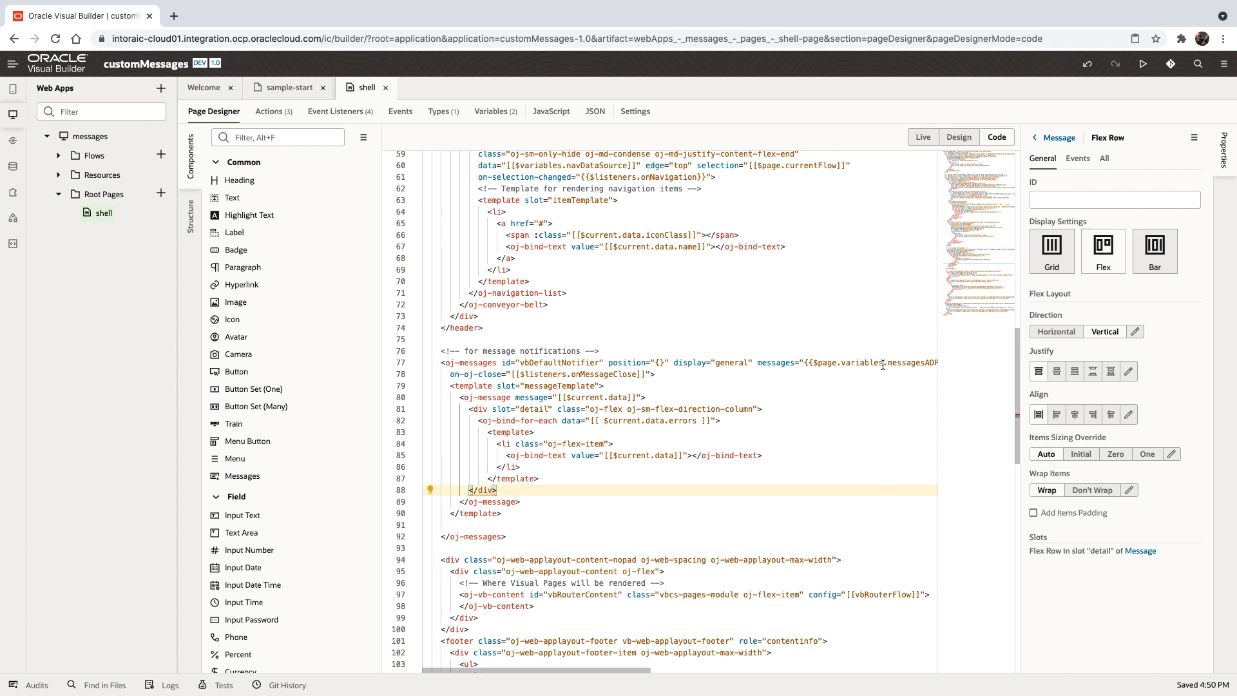
mouse_move(340, 111)
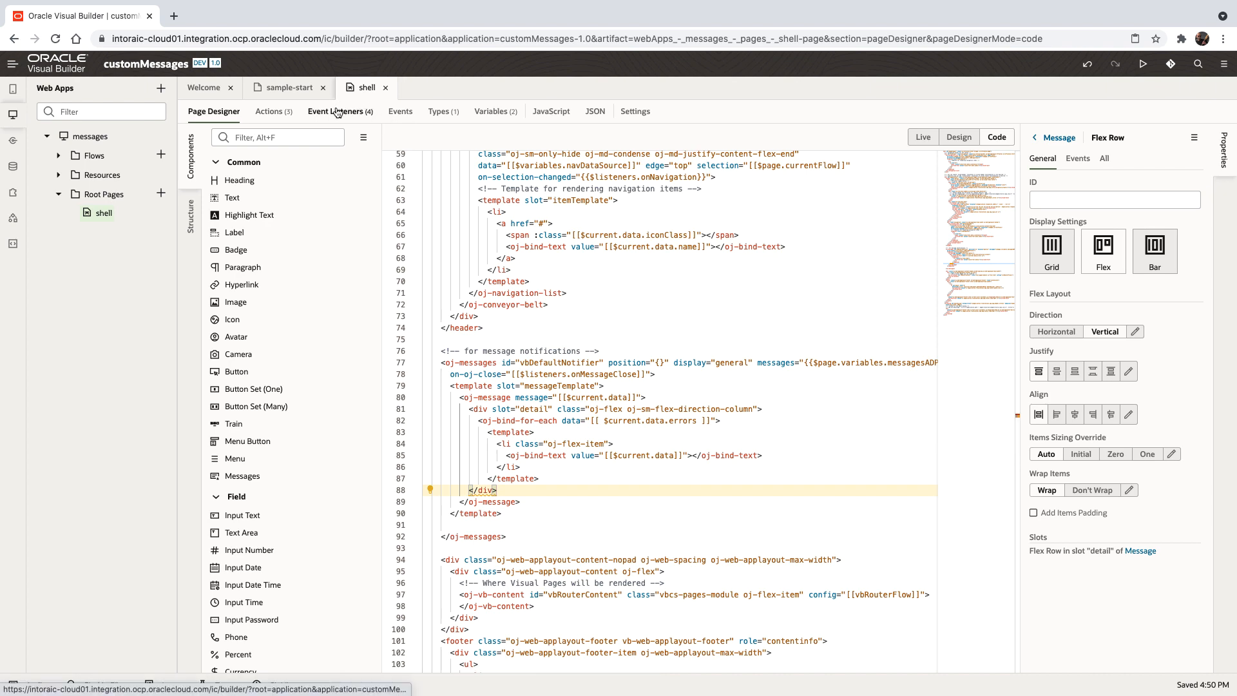
Step: Create an application variable errrorsArray of type Array with object items
click(282, 88)
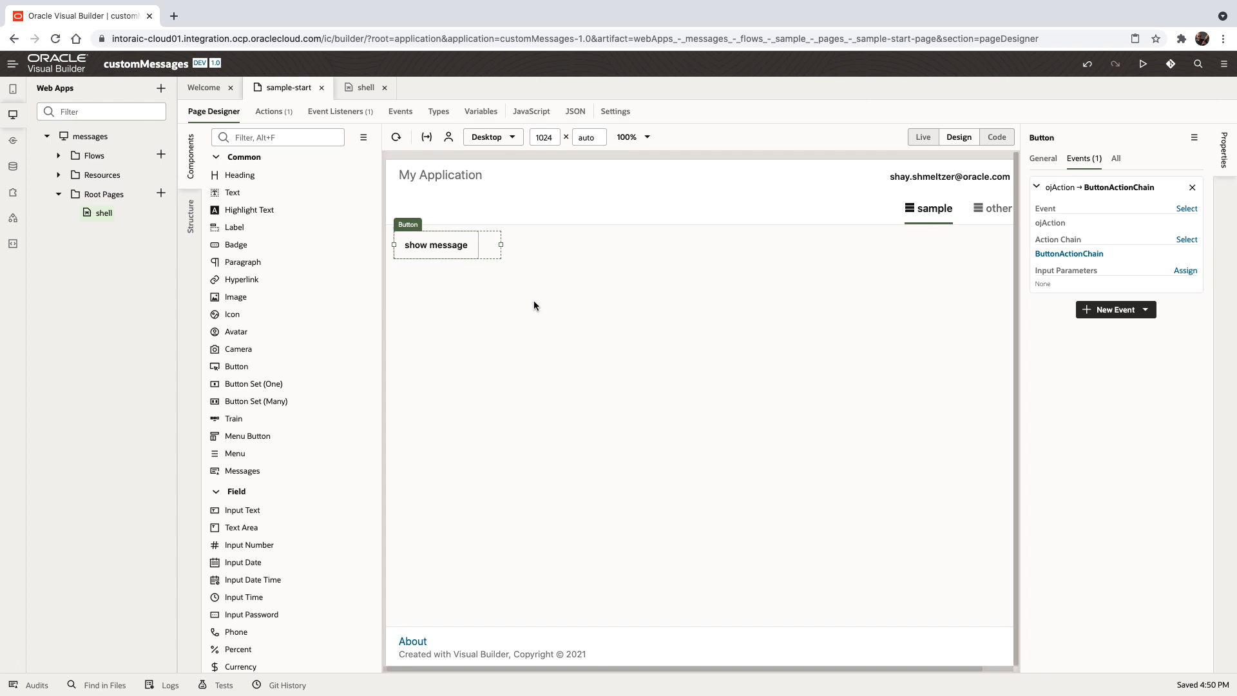
mouse_move(72, 135)
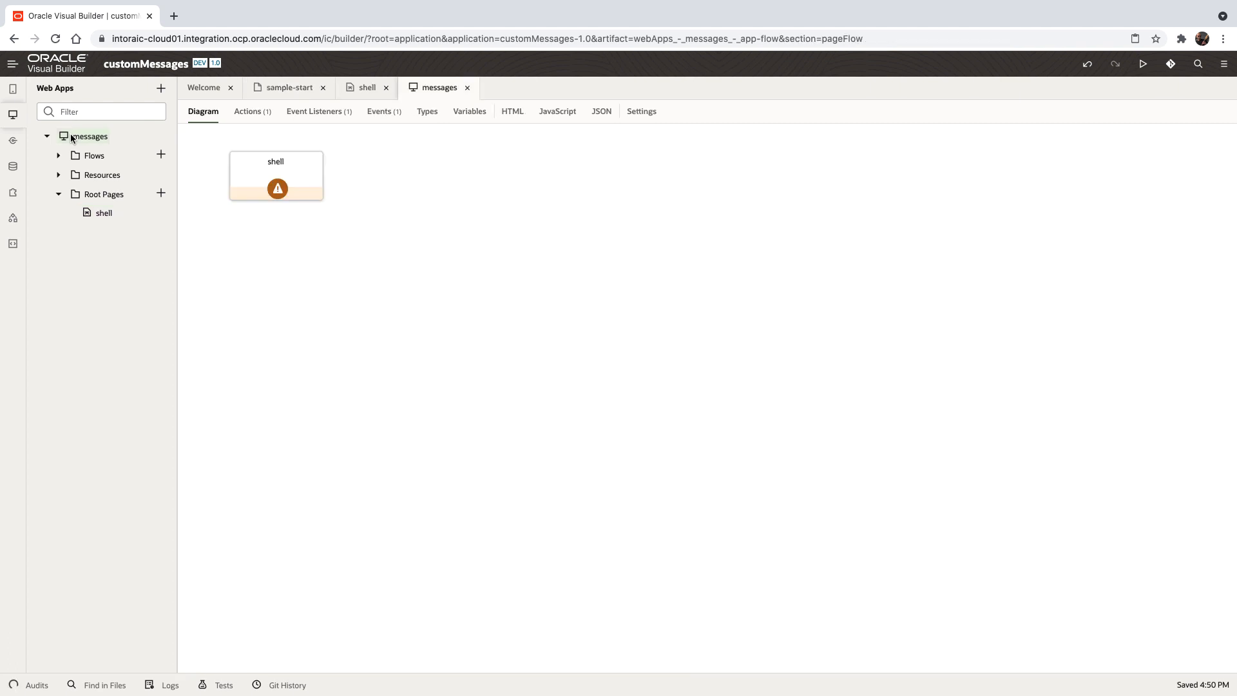
mouse_move(371, 146)
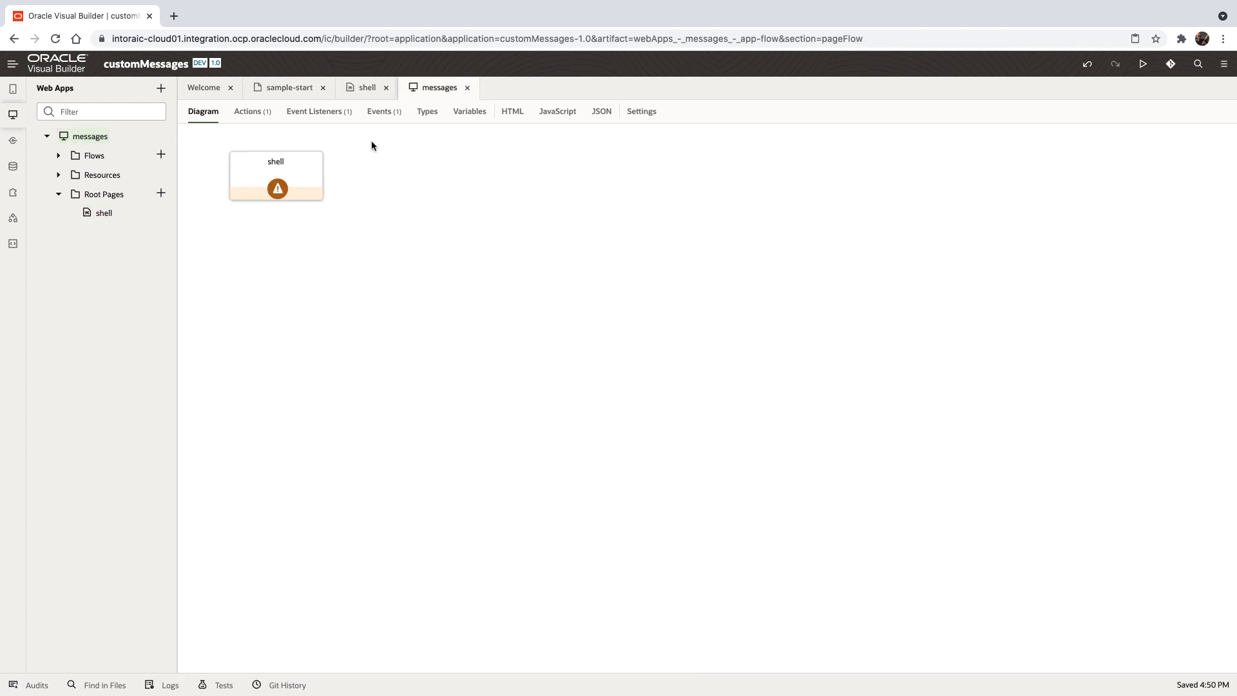
click(469, 111)
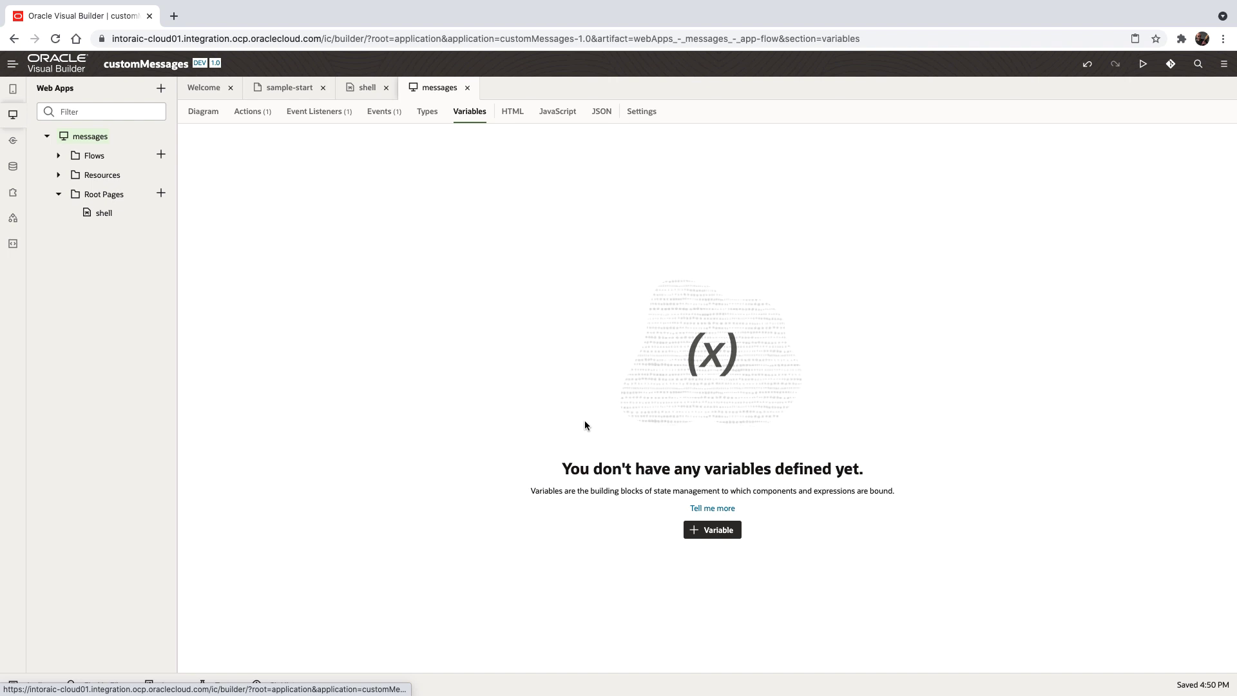
click(711, 530)
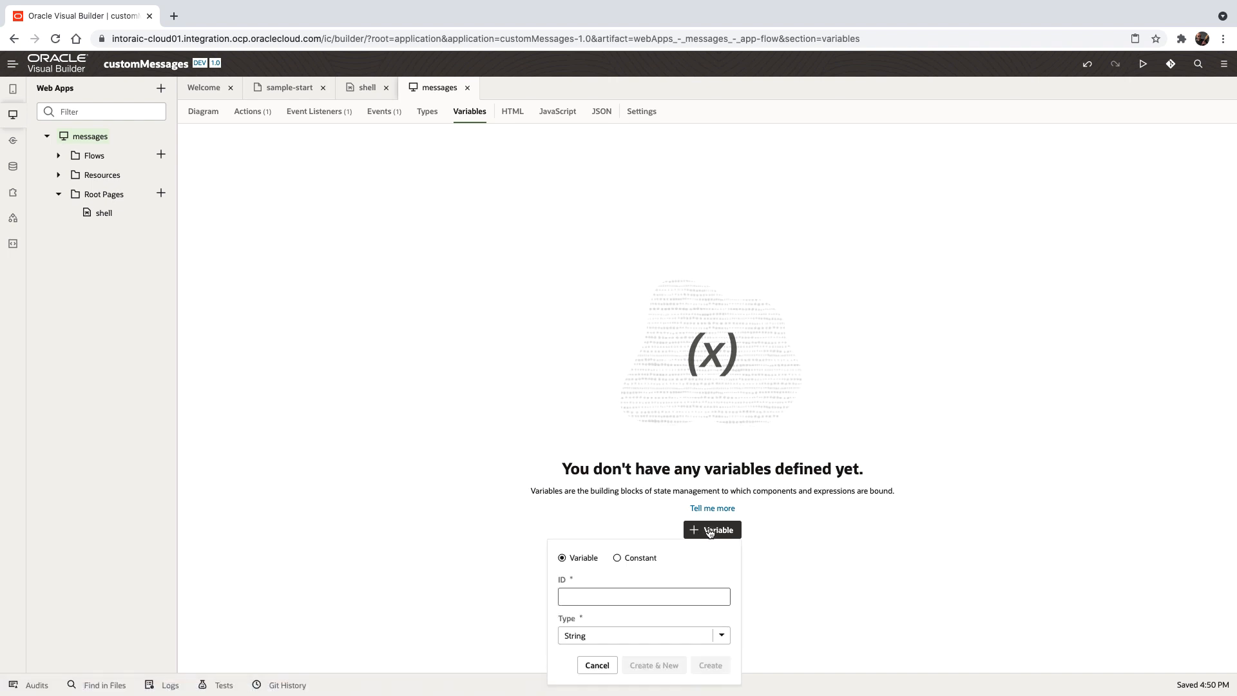
text(e)
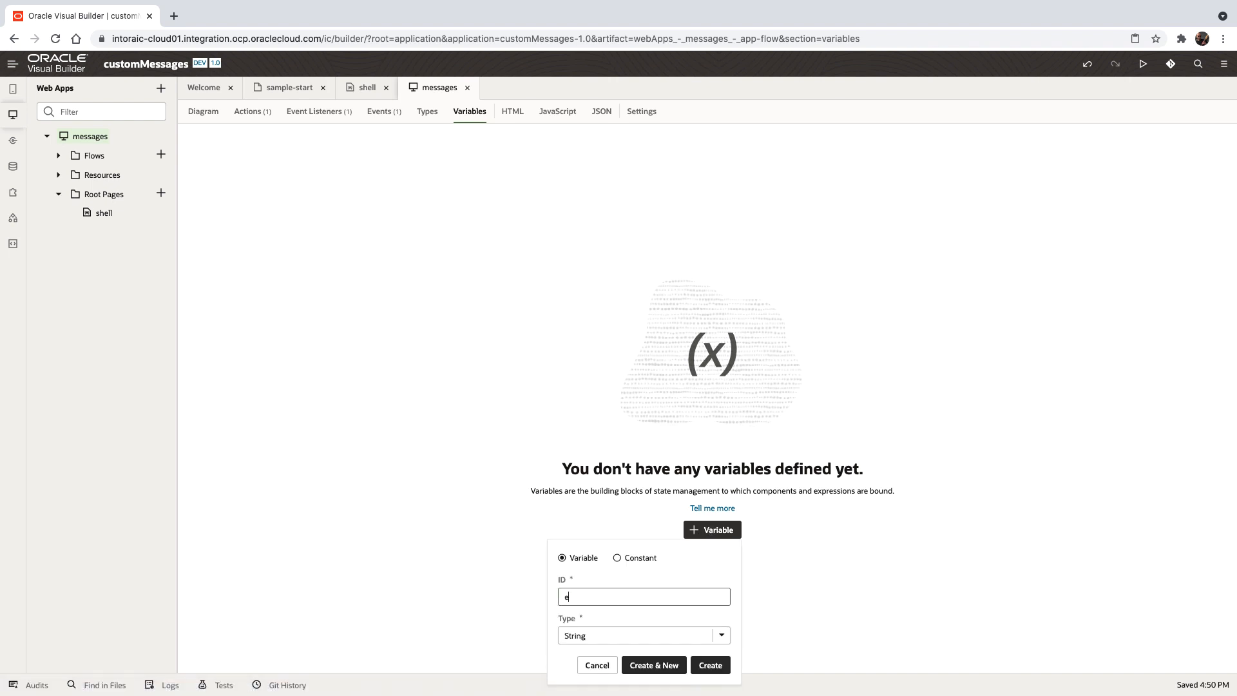
text(errrorsArray)
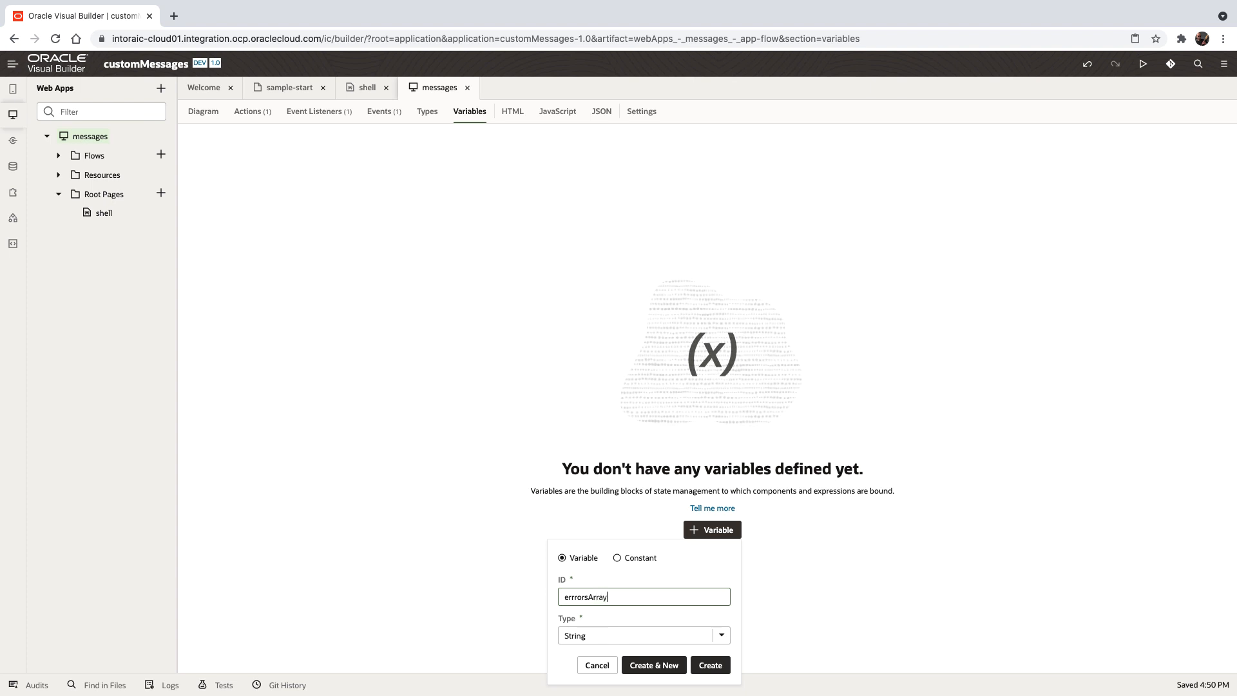
click(719, 635)
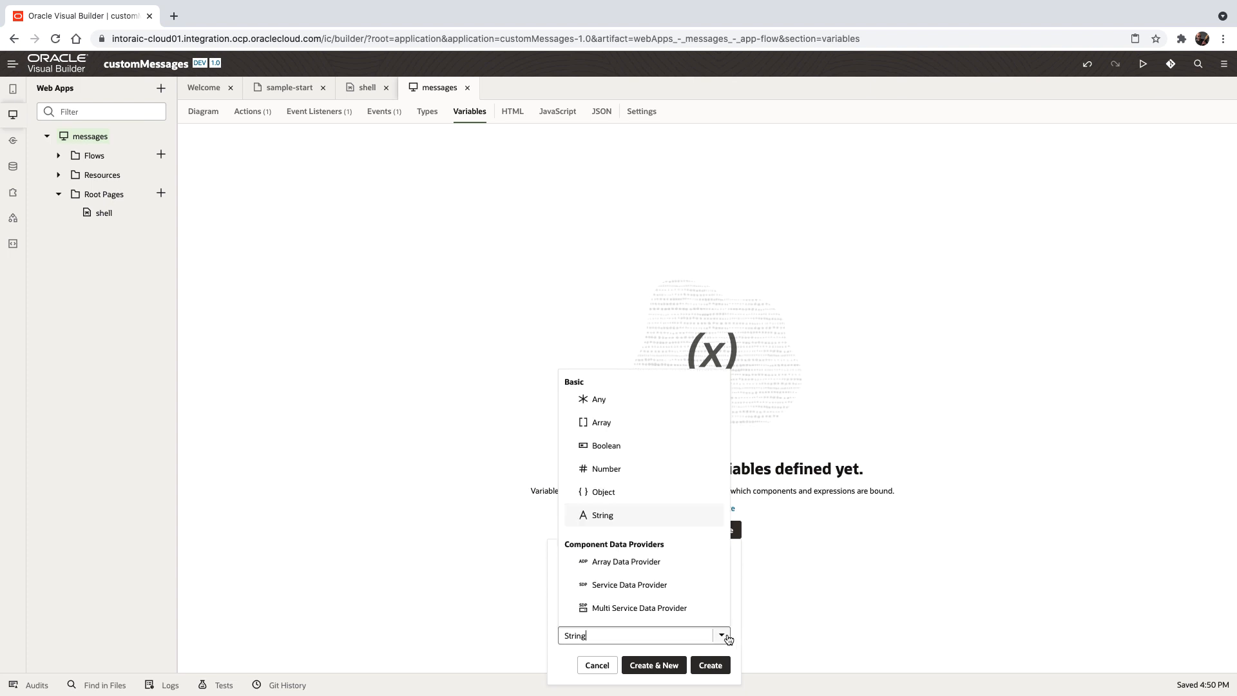
click(602, 422)
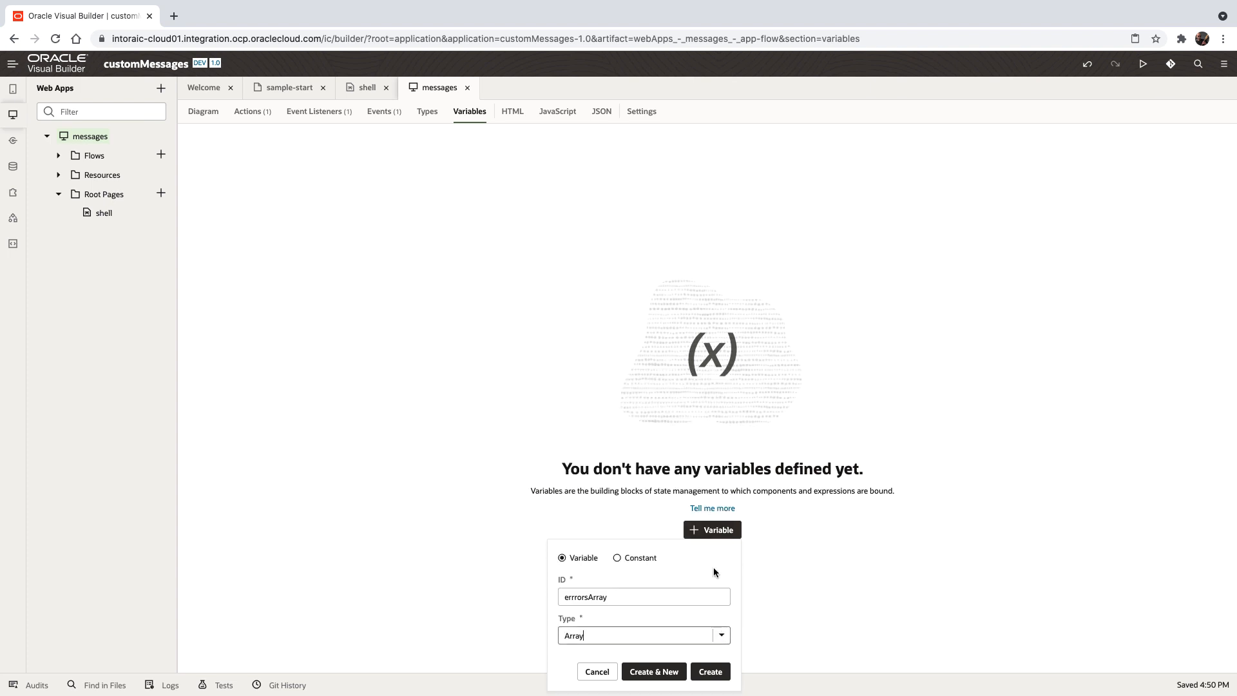
click(709, 671)
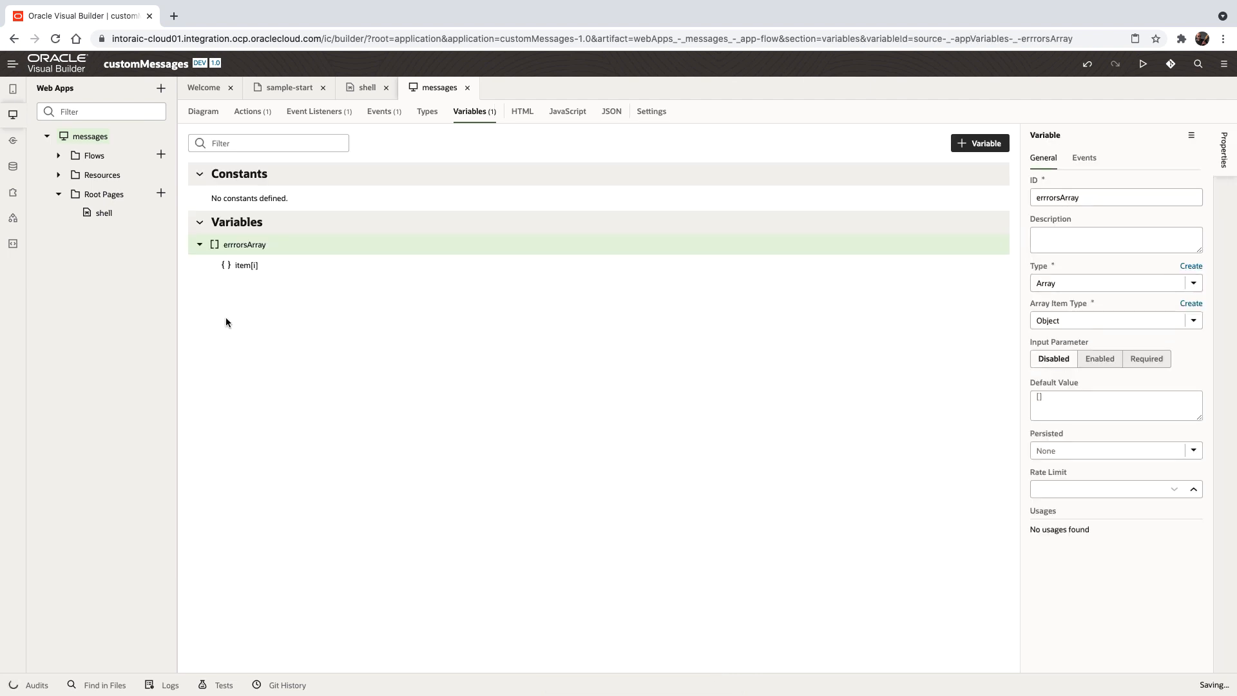
Step: Add closeAffordance, severity and summary string fields to the errrorsArray item
click(246, 264)
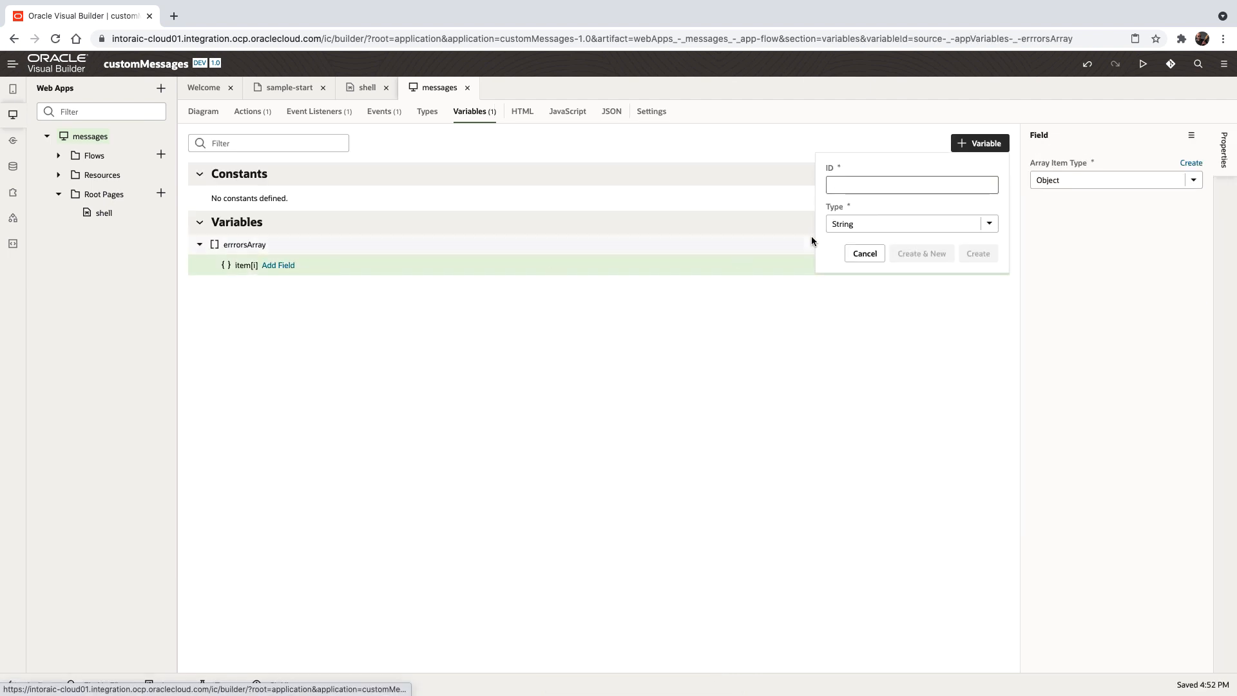
click(911, 185)
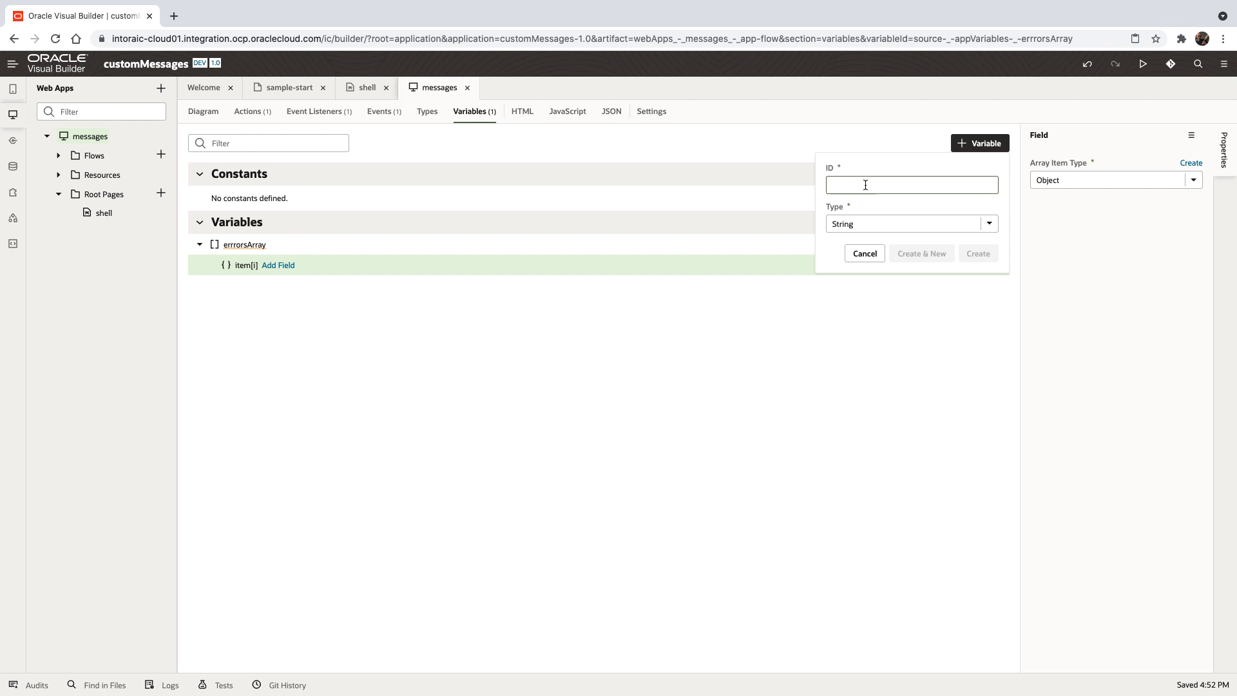
text(closeAffor)
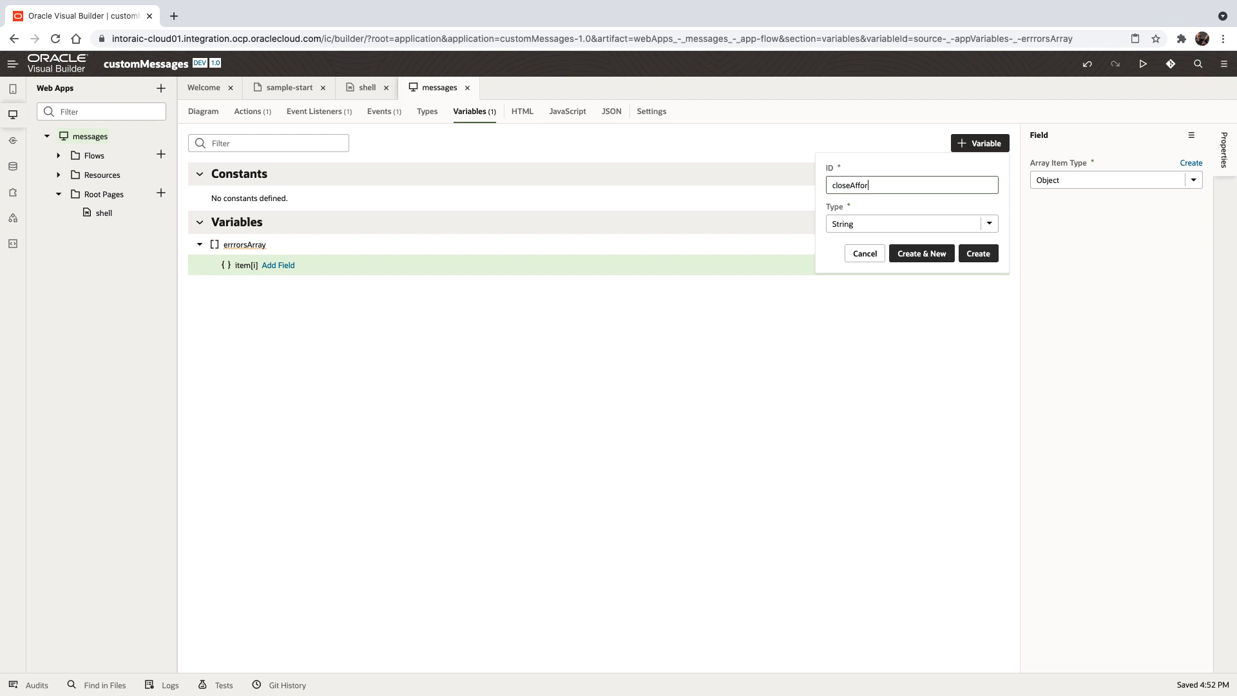
text(dance)
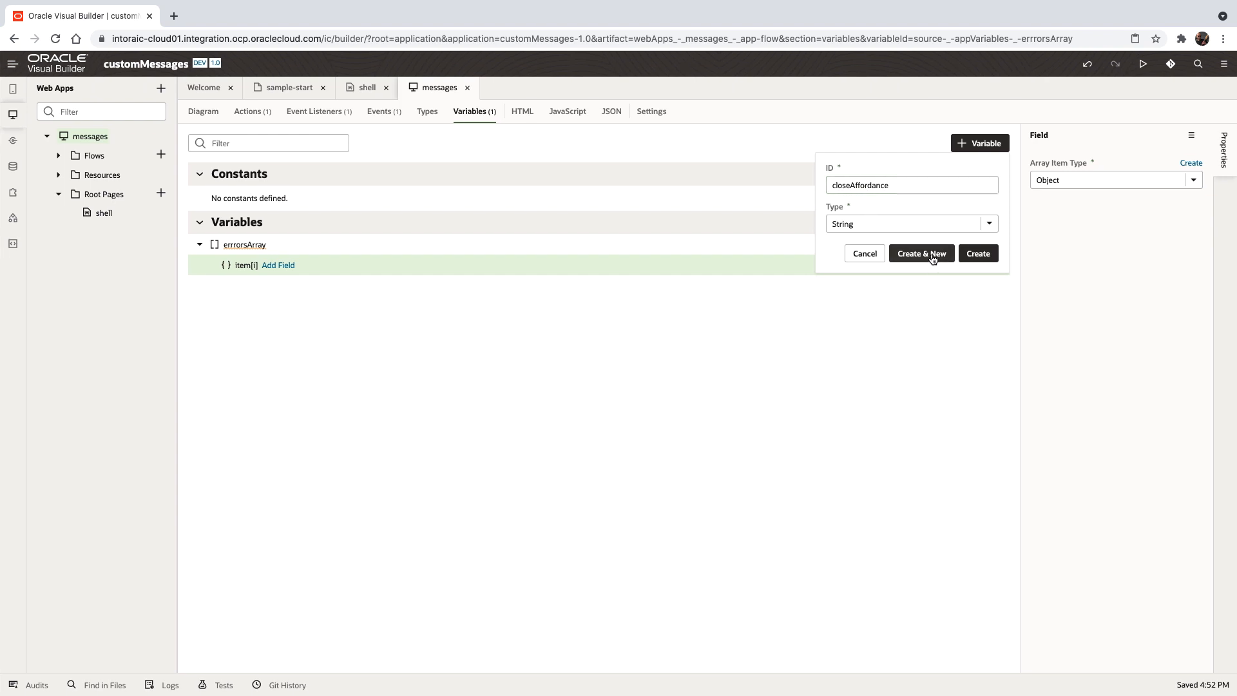
click(920, 253)
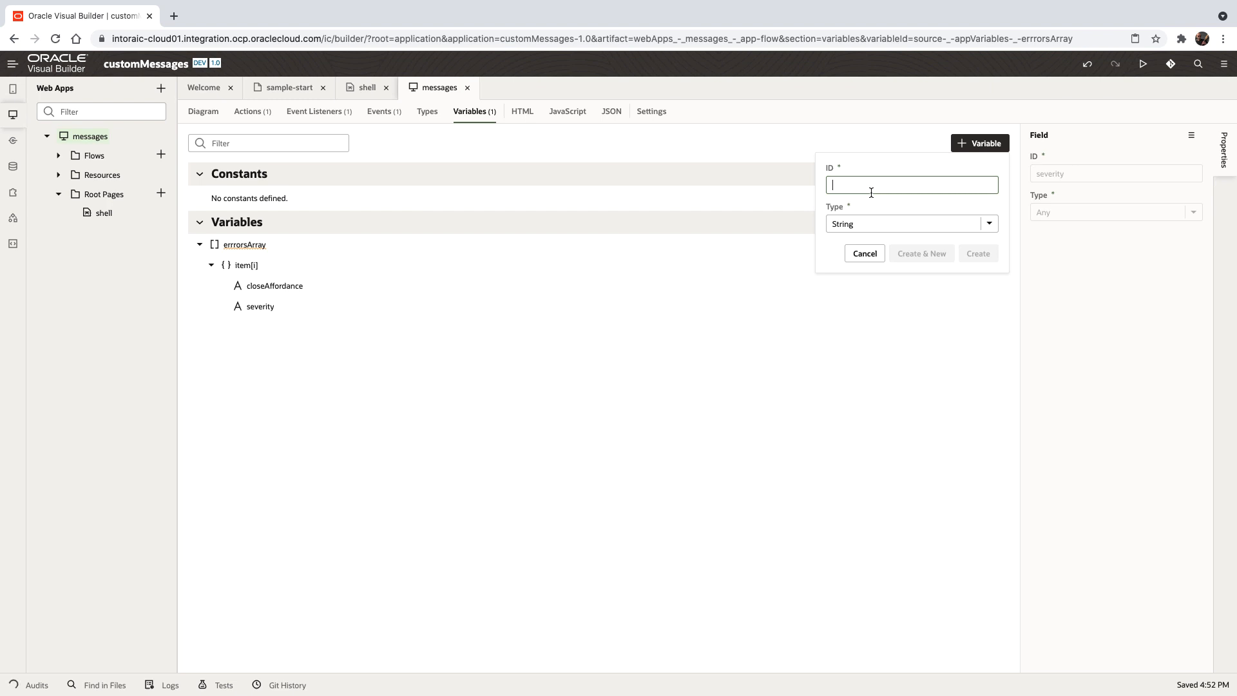
text(summary)
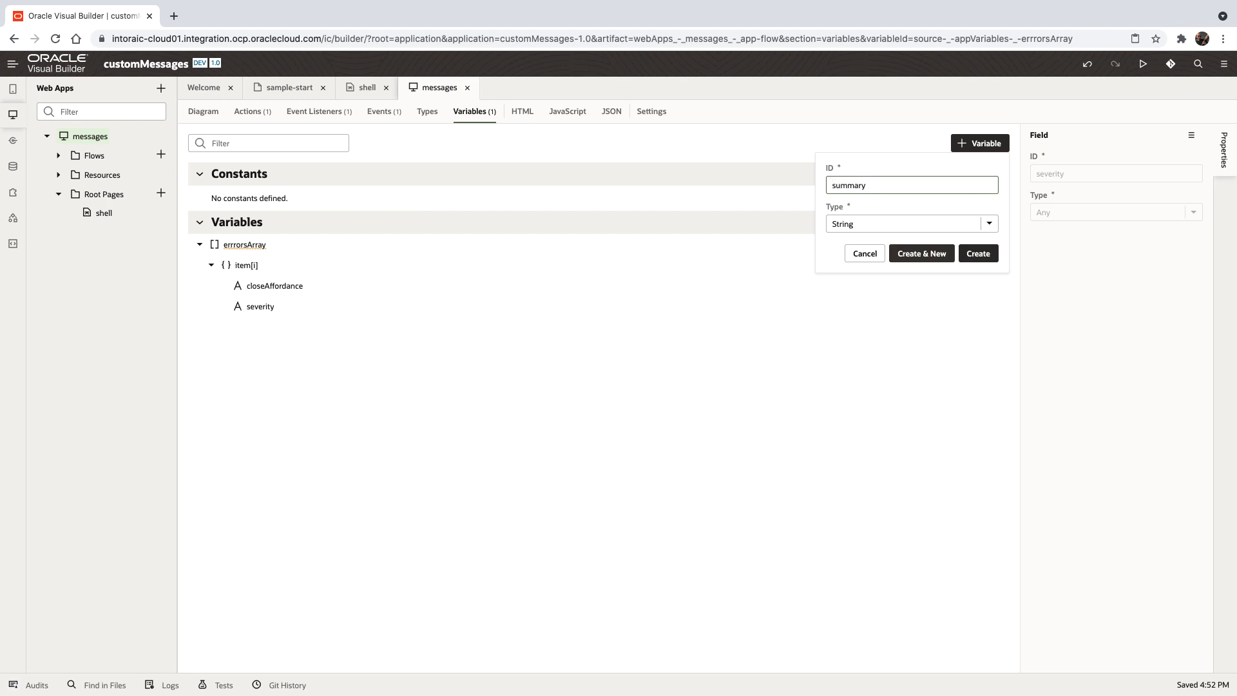
click(920, 254)
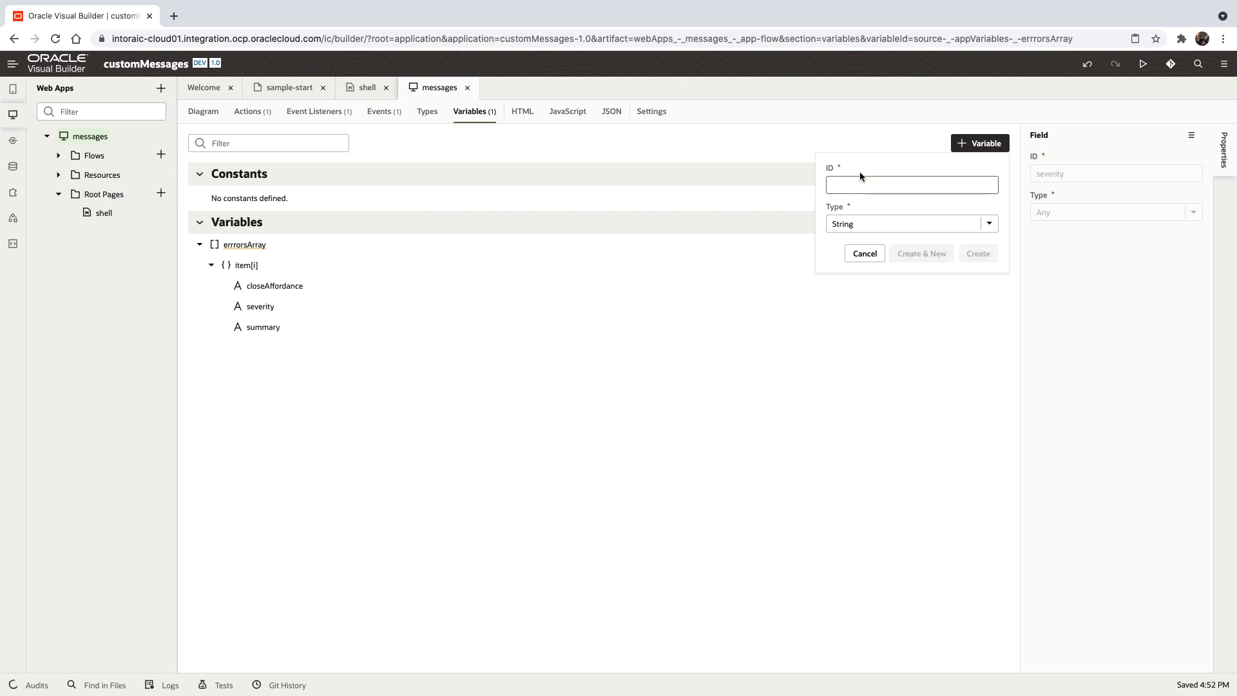
Step: Add an errors array field whose item type is String
text(errors)
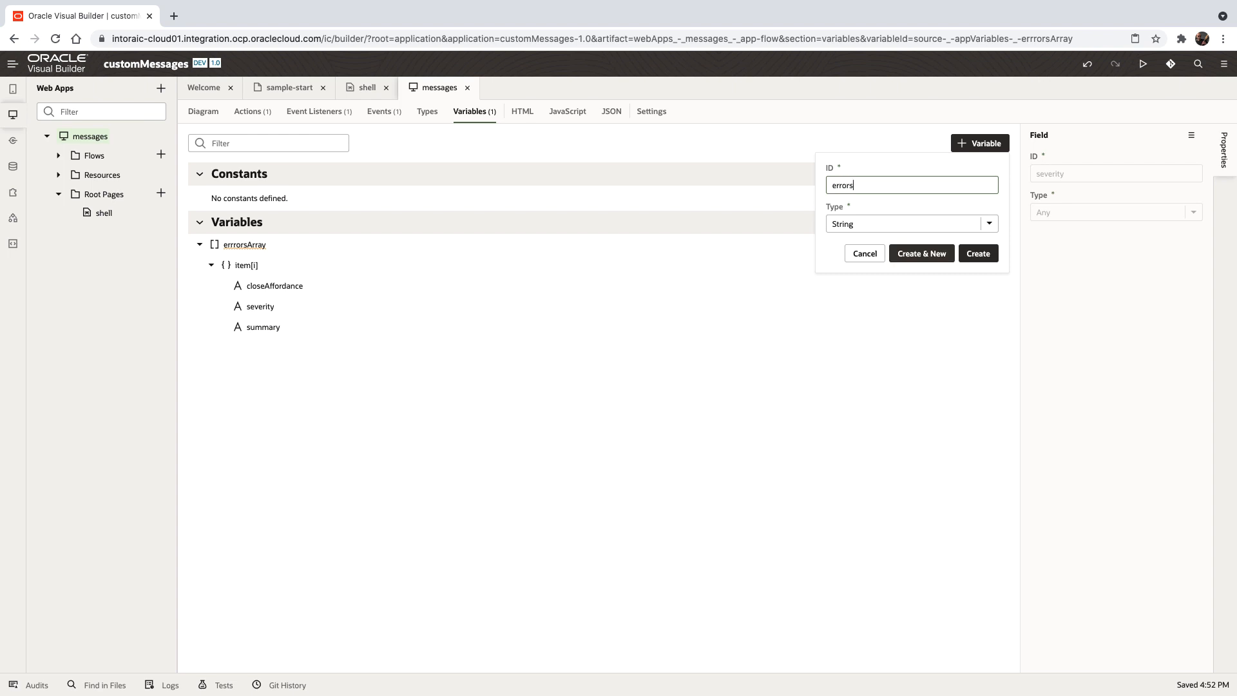
click(911, 223)
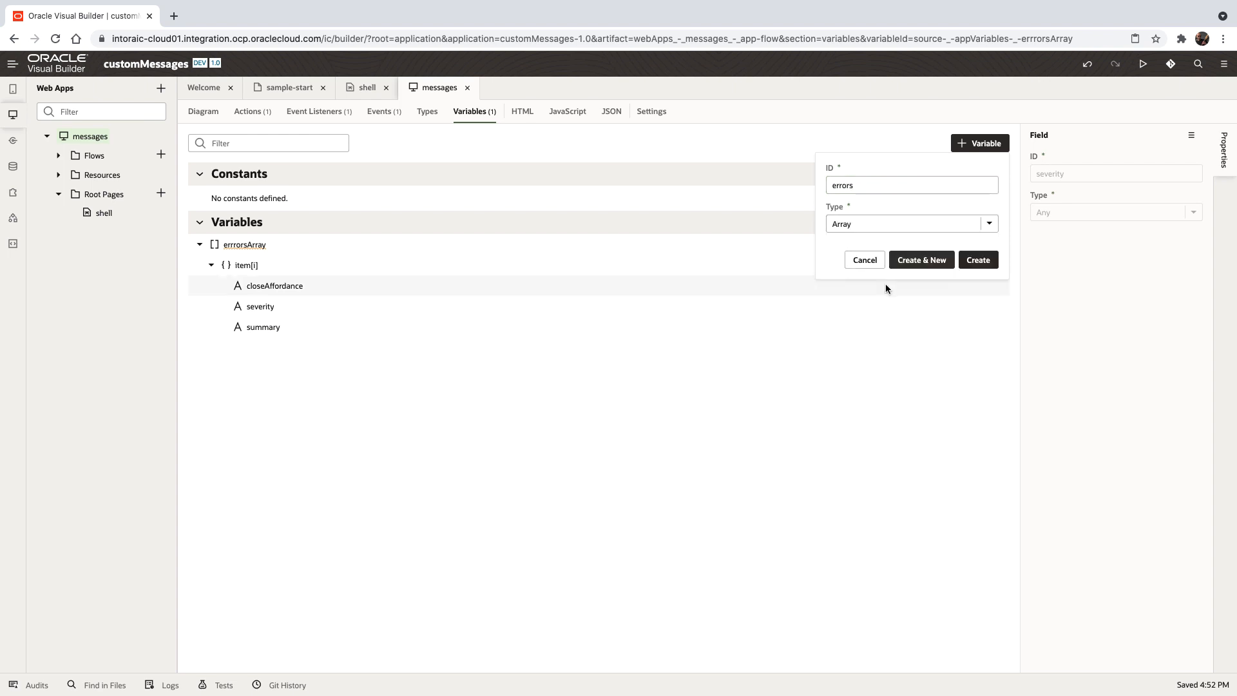
click(976, 259)
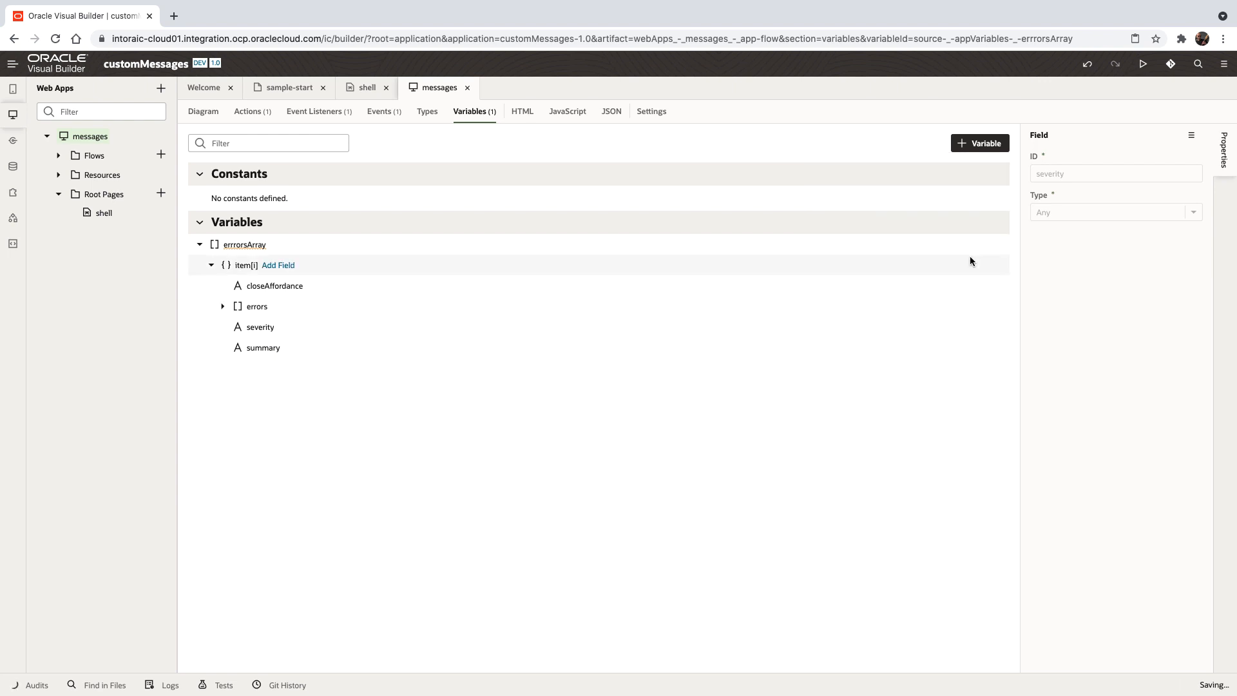
click(222, 307)
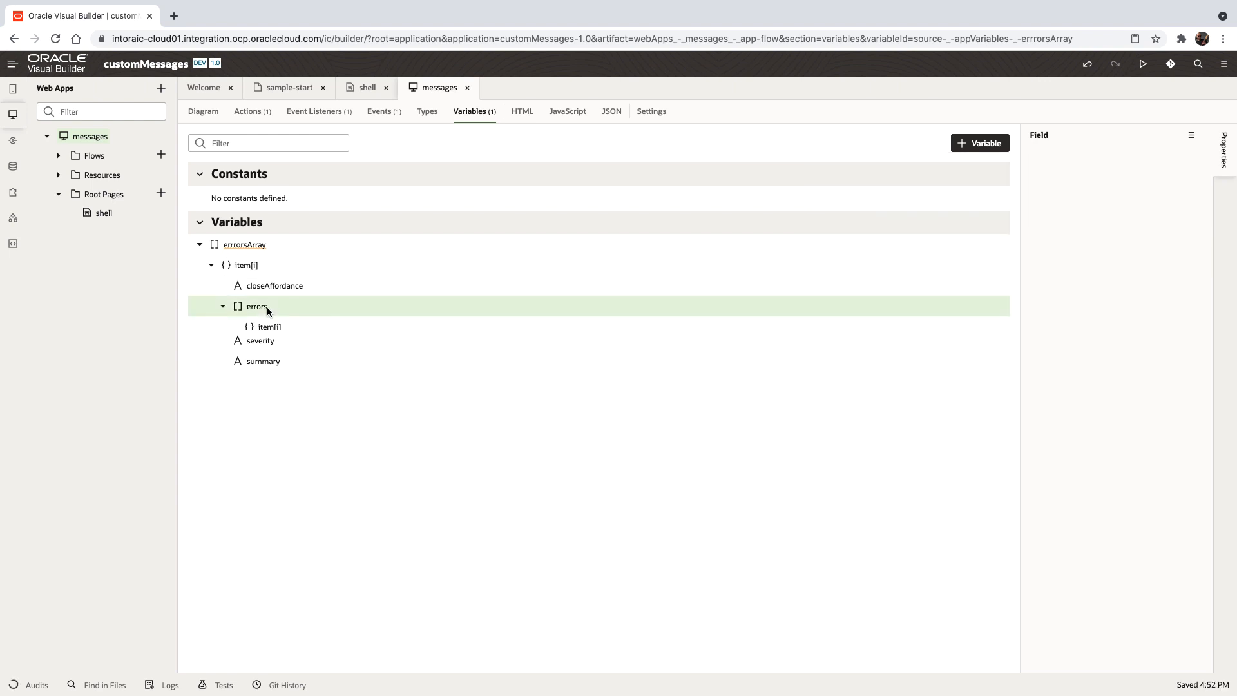
click(255, 307)
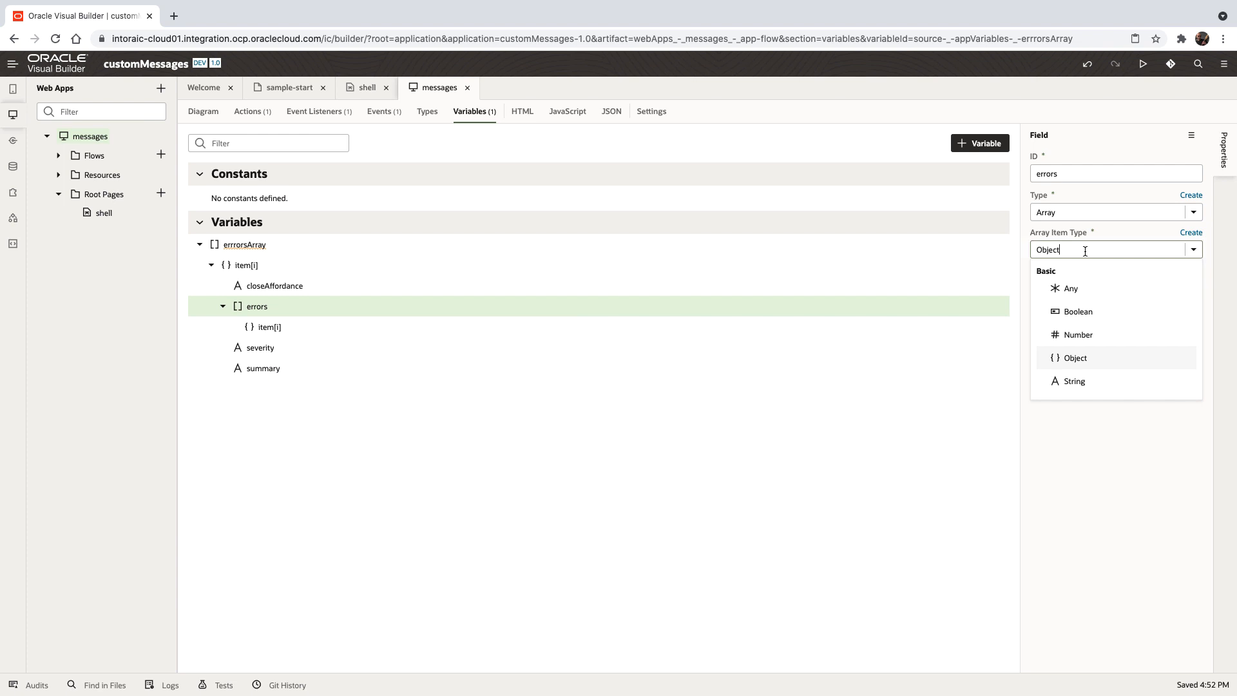
click(1073, 382)
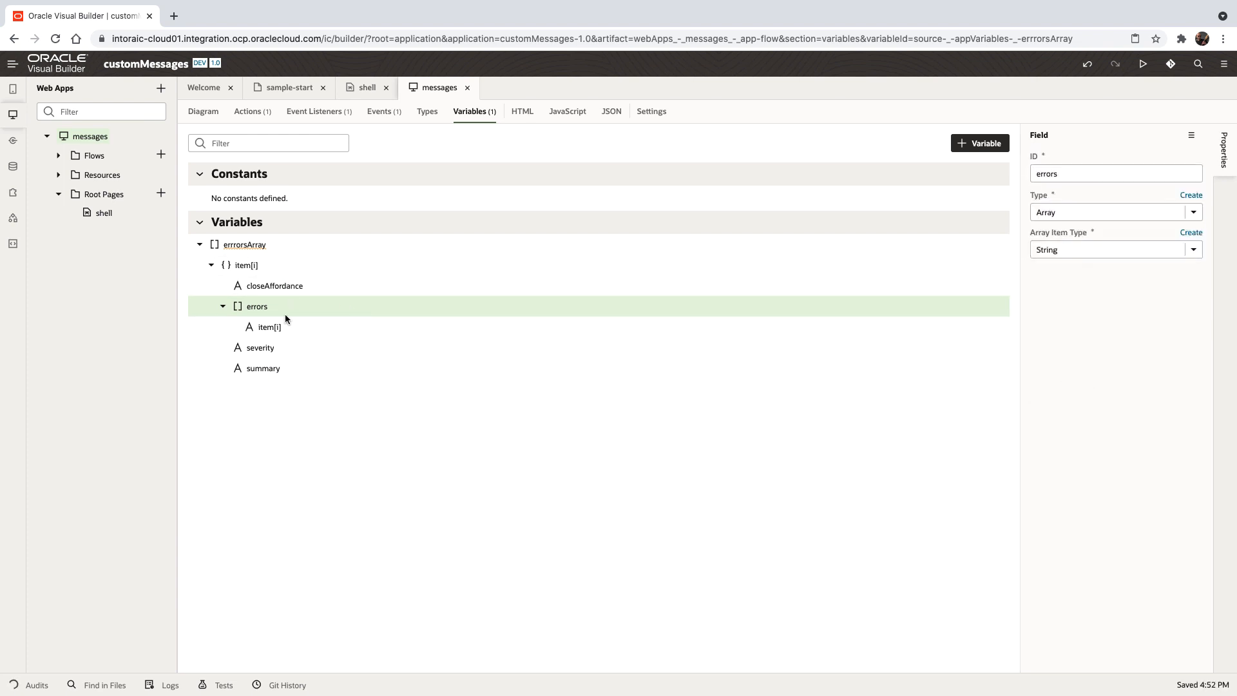
mouse_move(279, 395)
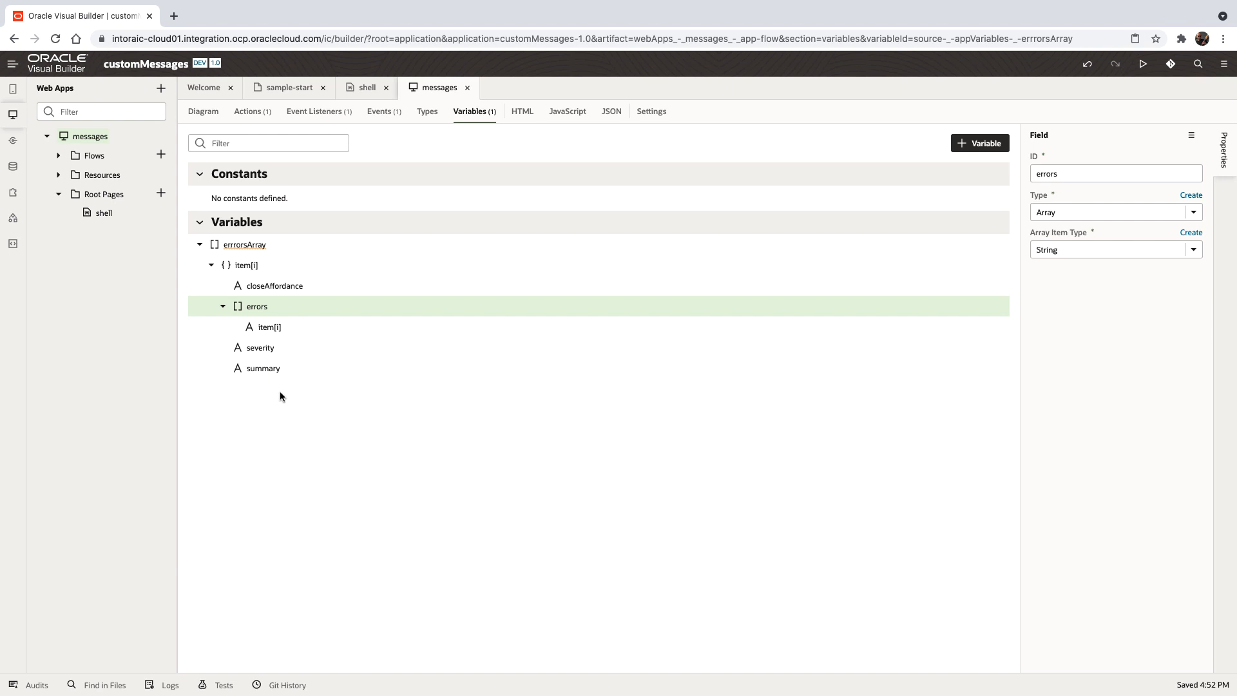
mouse_move(290, 243)
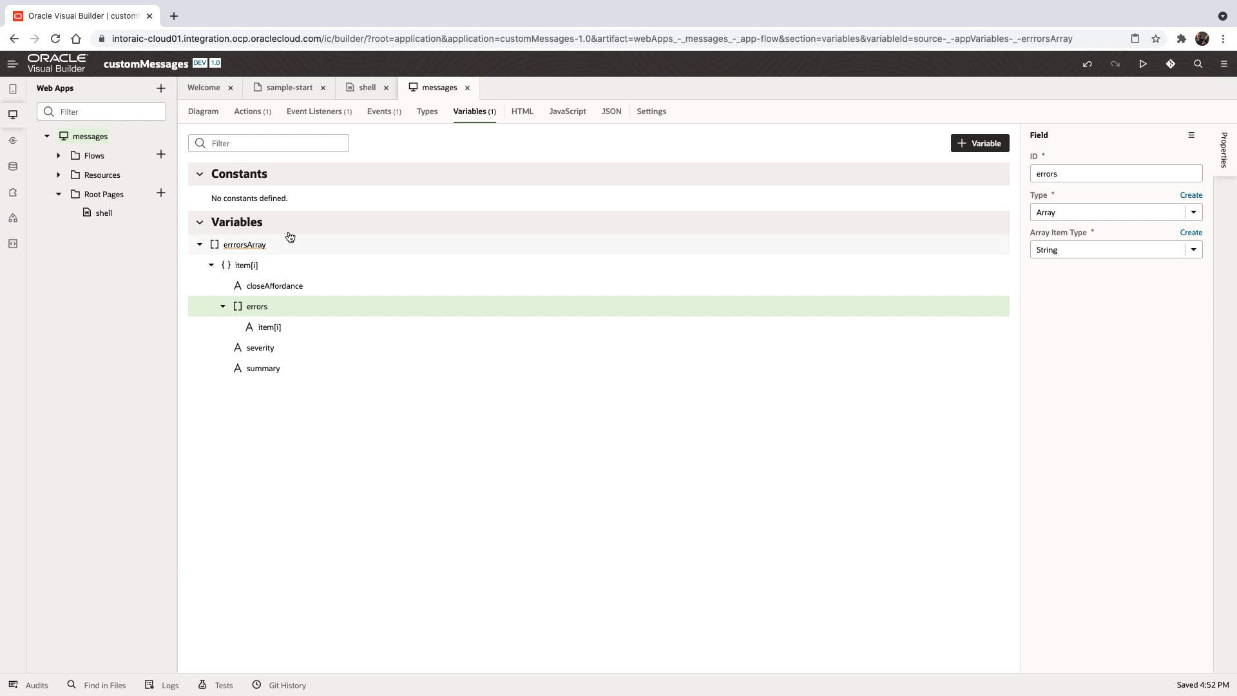
Step: Create the errrorsArrayAdp array data provider from the errrorsArray variable
click(244, 243)
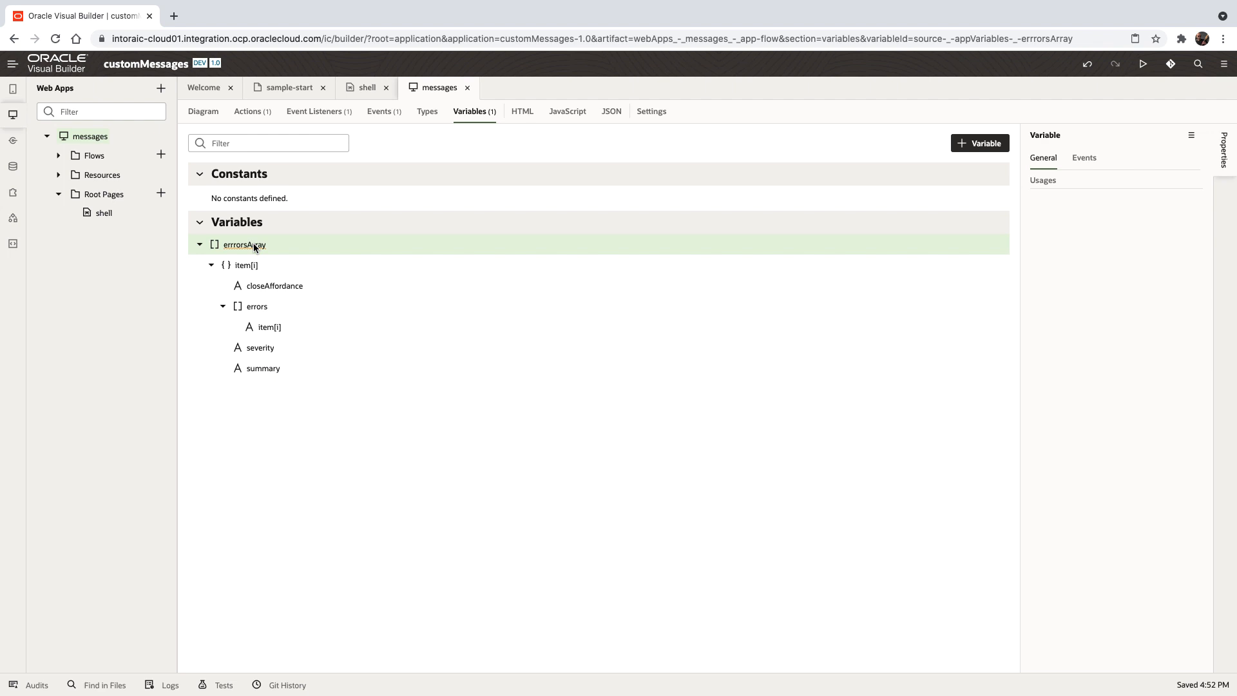
click(244, 245)
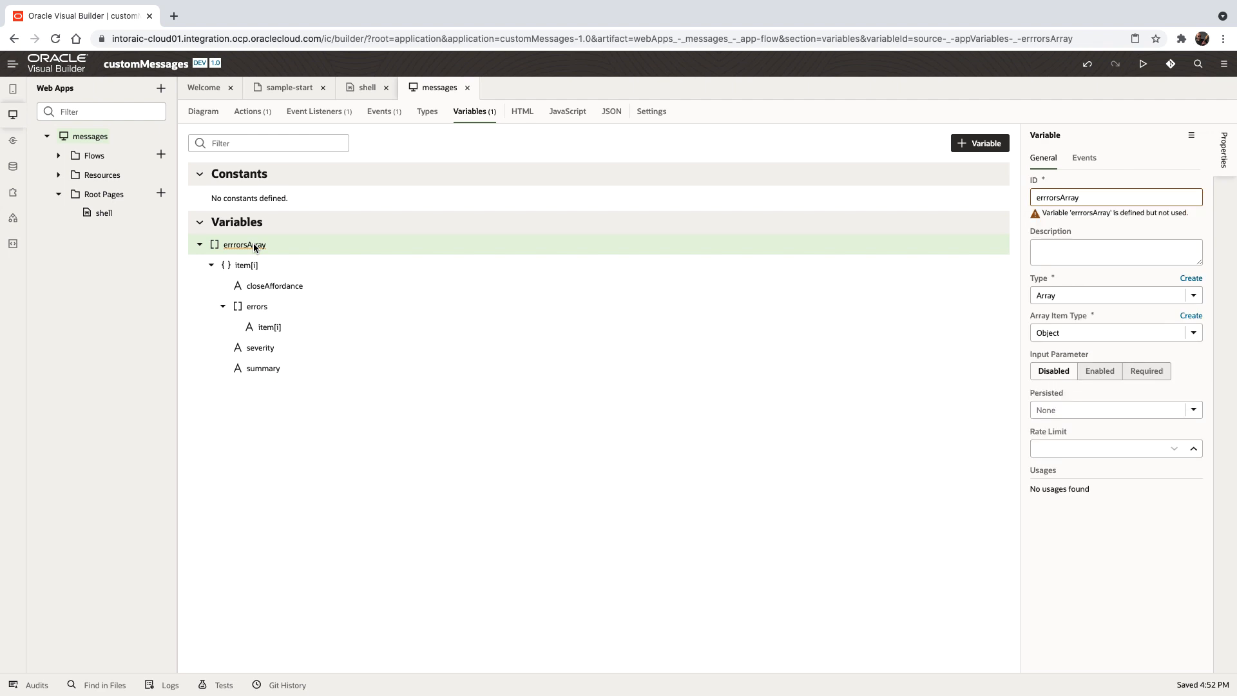
right_click(243, 245)
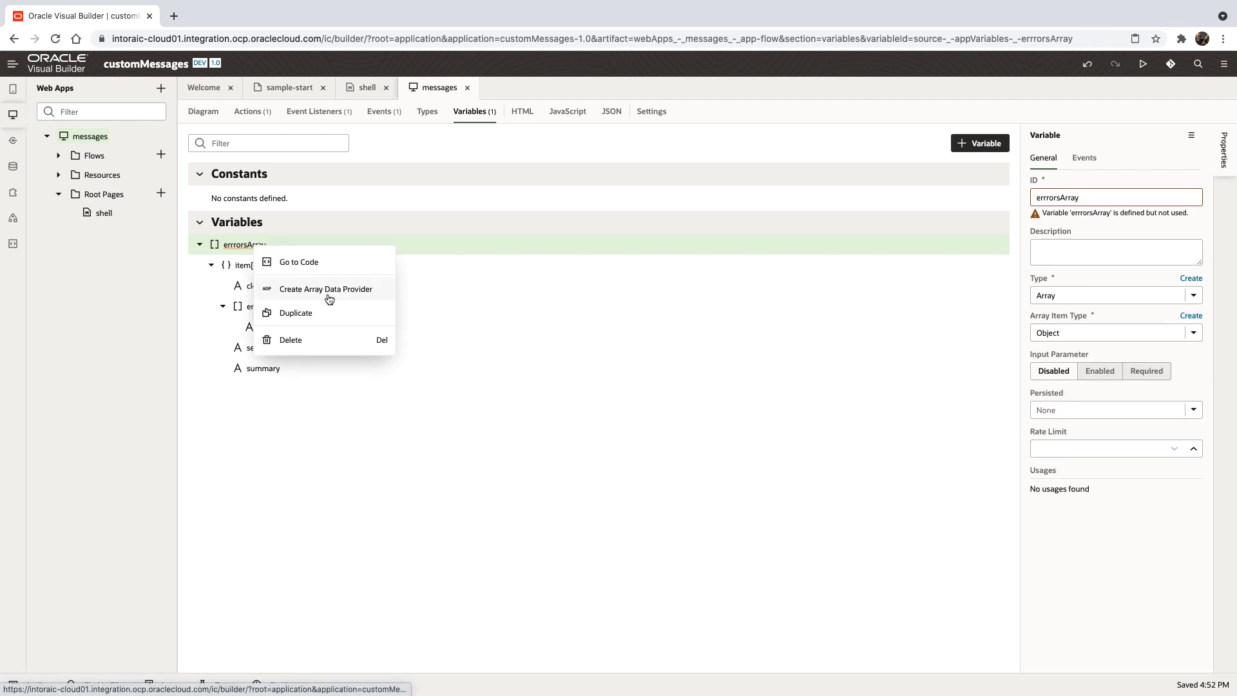
click(325, 288)
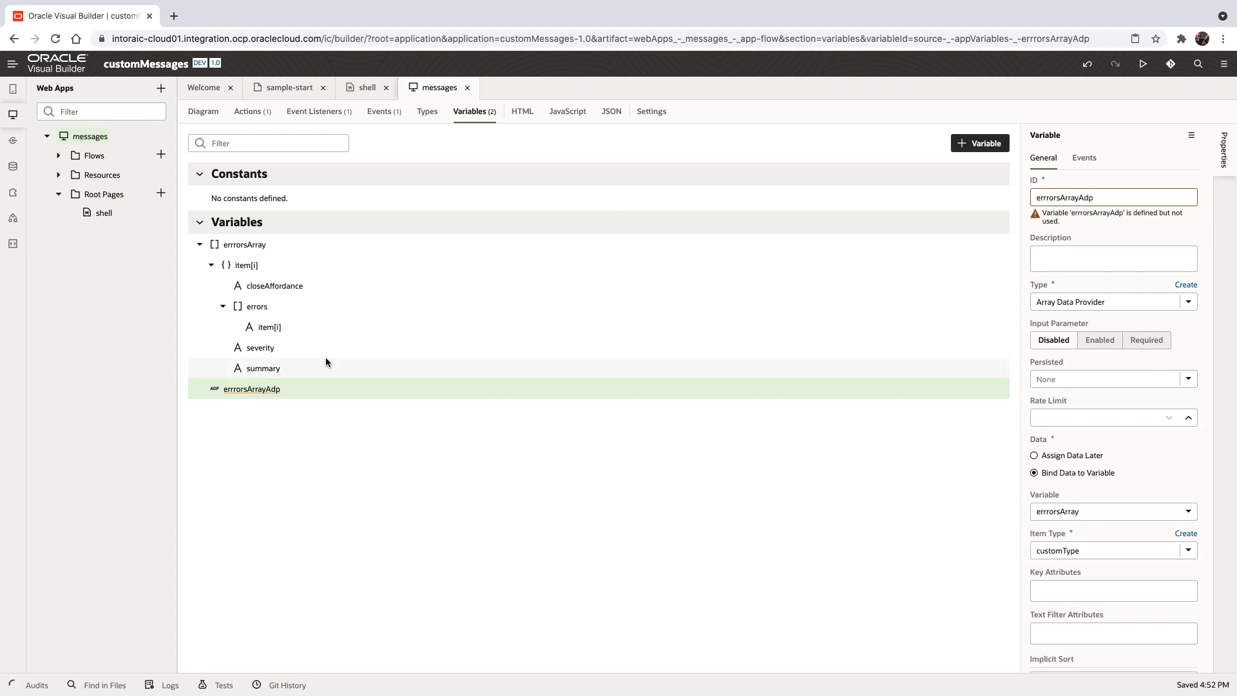
click(286, 86)
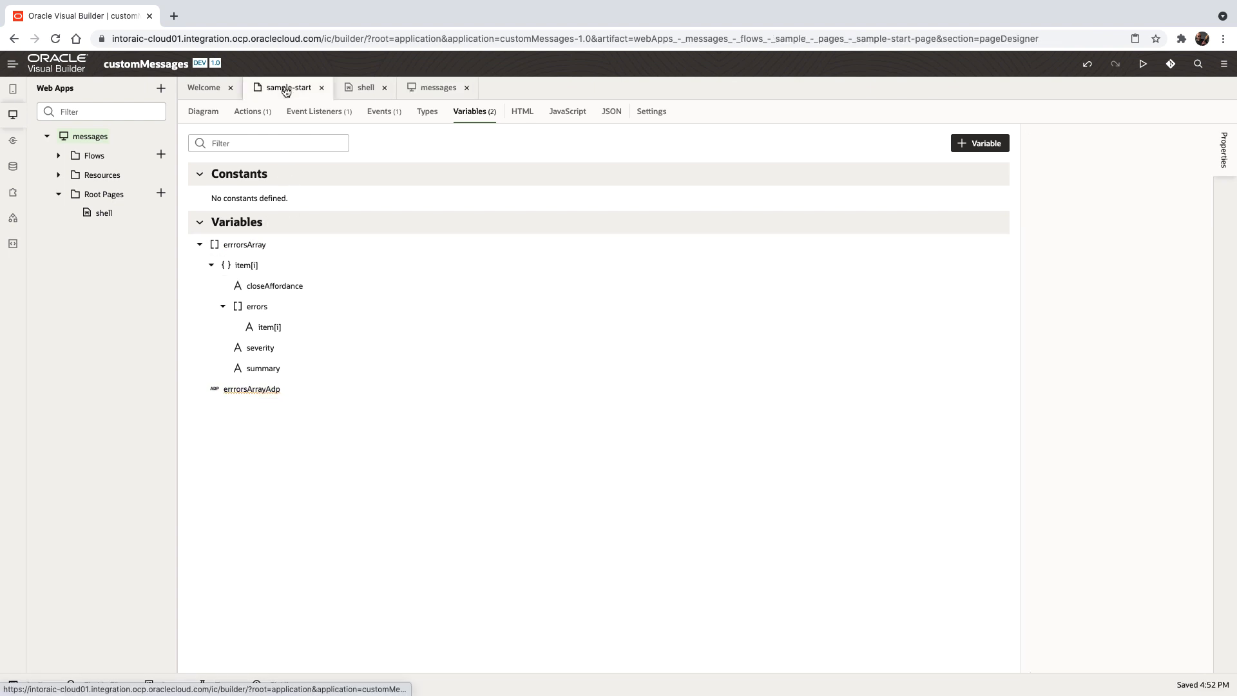
Step: Add an Assign Variables step before Fire Notification in ButtonActionChain and open its editor
click(202, 111)
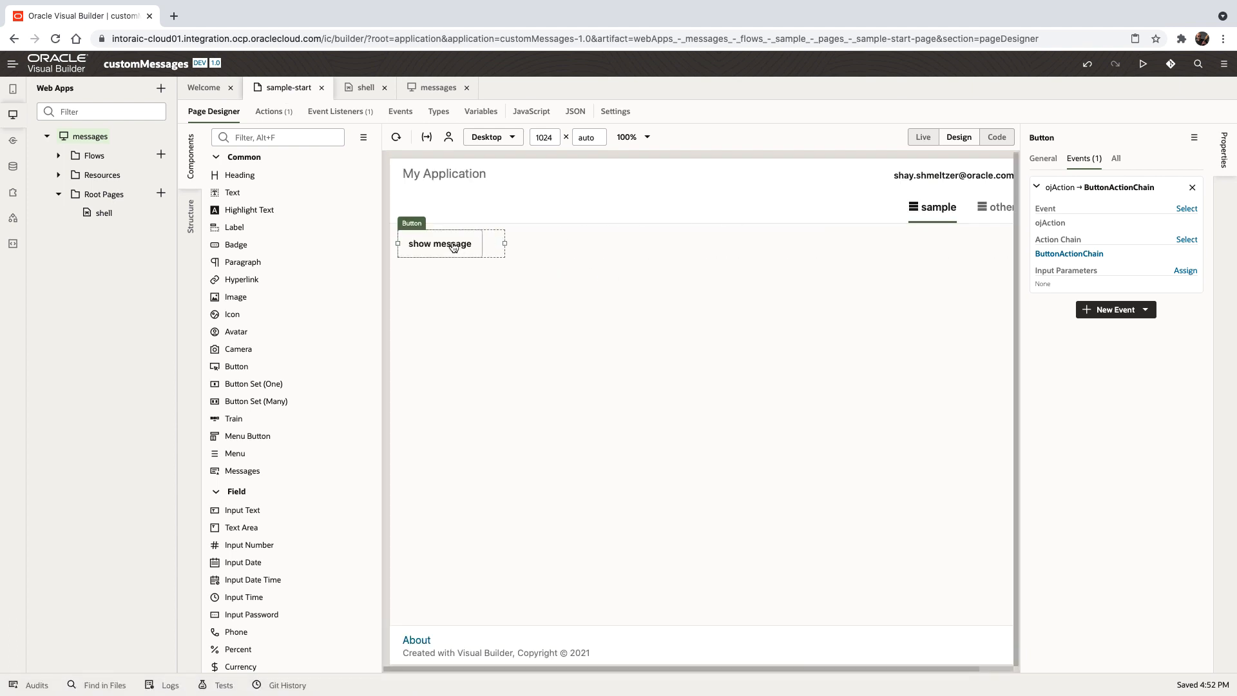
click(1070, 254)
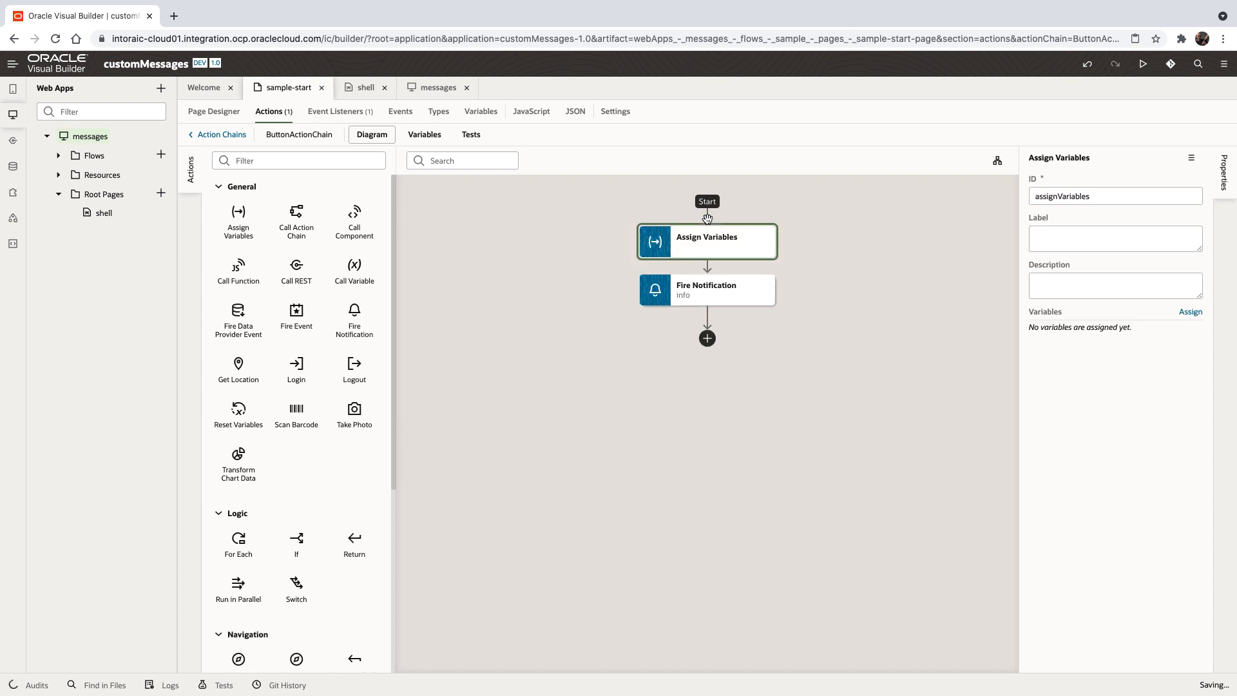
mouse_move(706, 241)
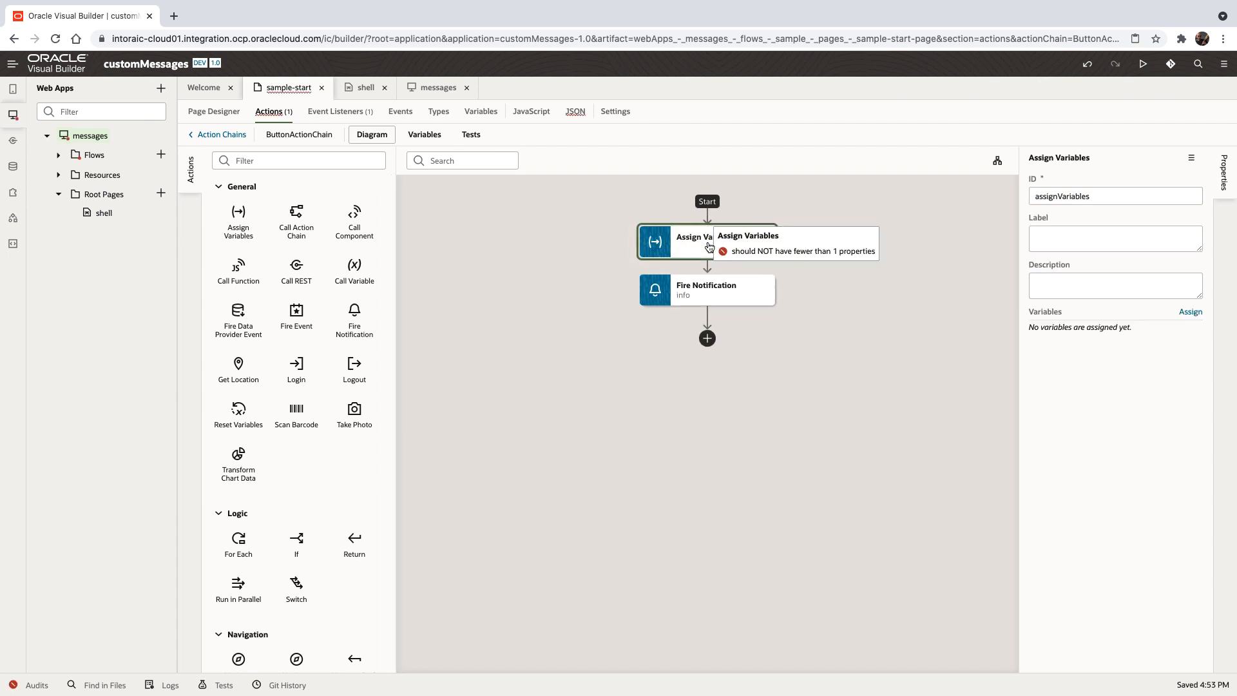
click(1189, 312)
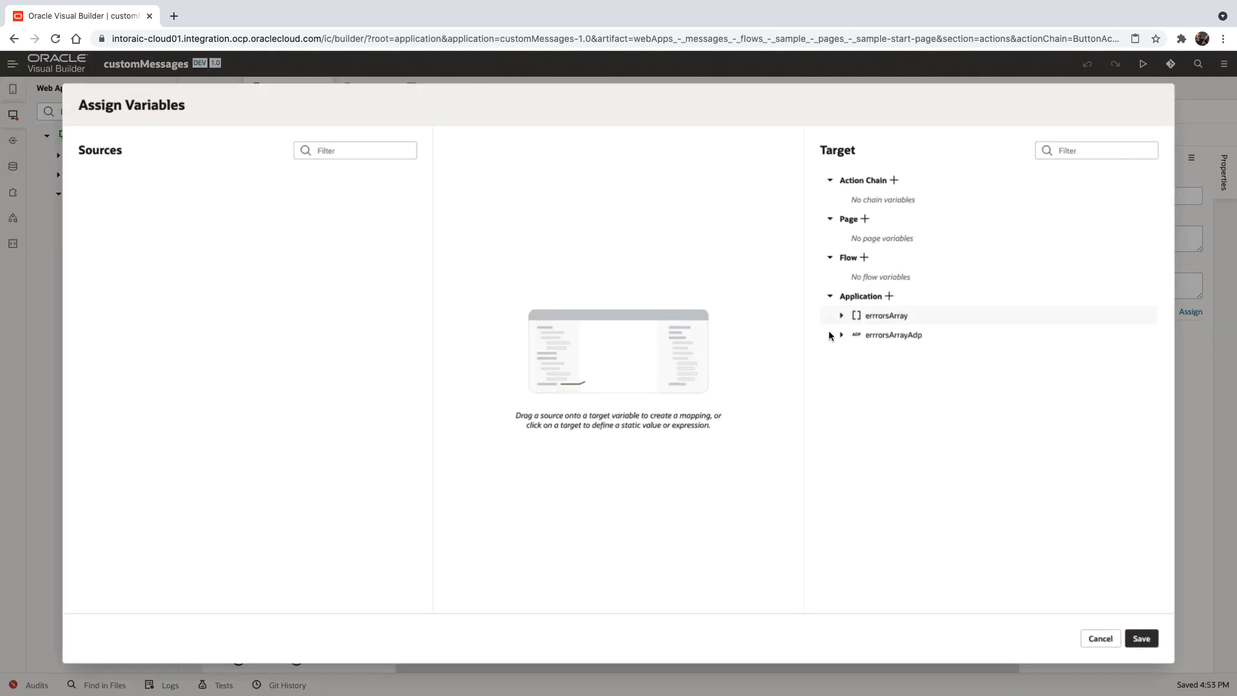
Step: Set the first item's closeAffordance to defaults, pick severity, and give summary some warning text
click(841, 314)
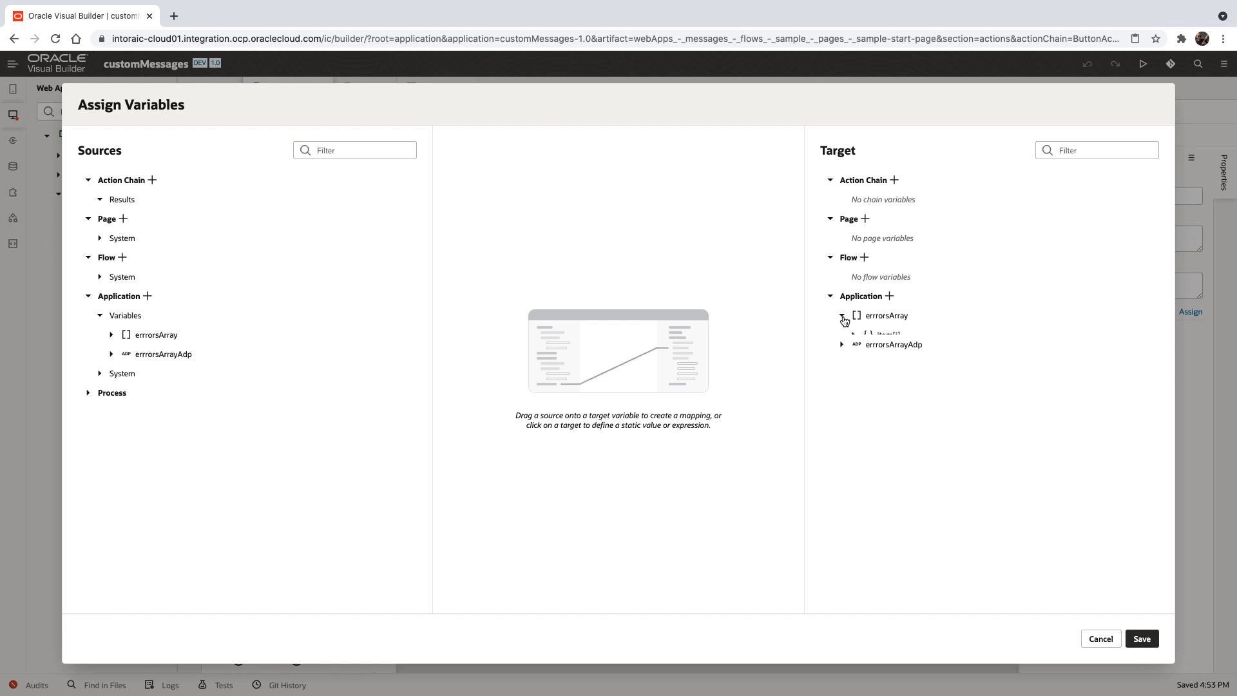
click(841, 314)
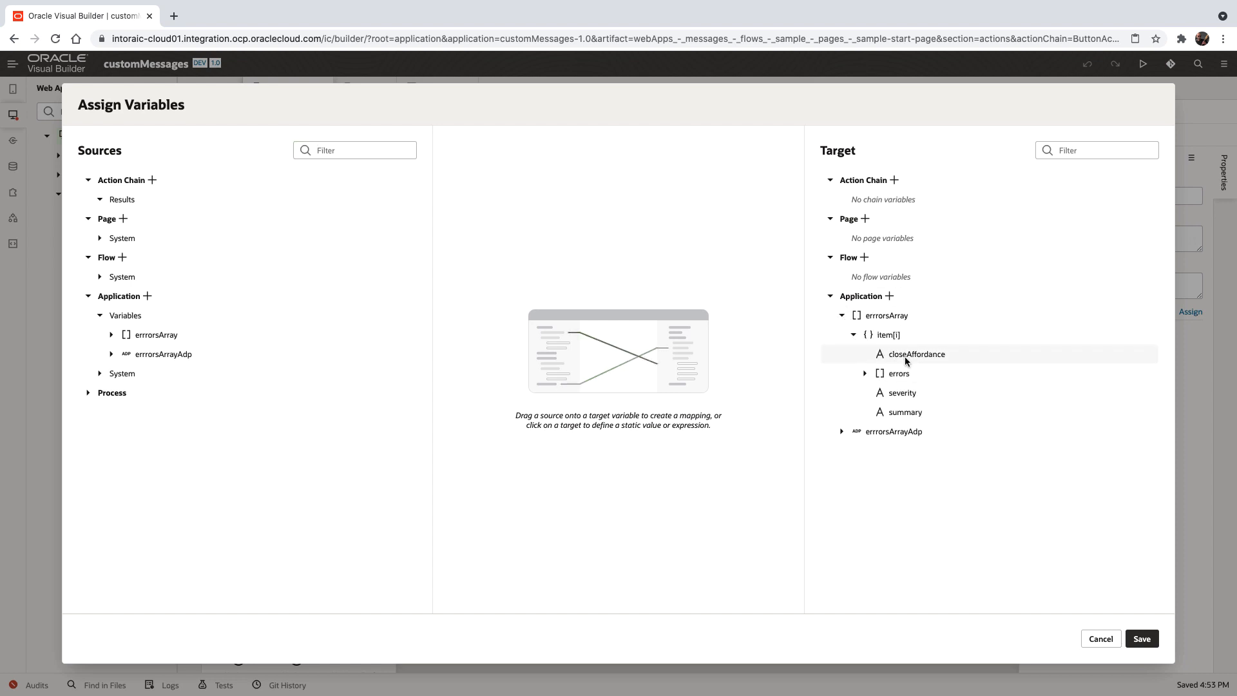
click(916, 353)
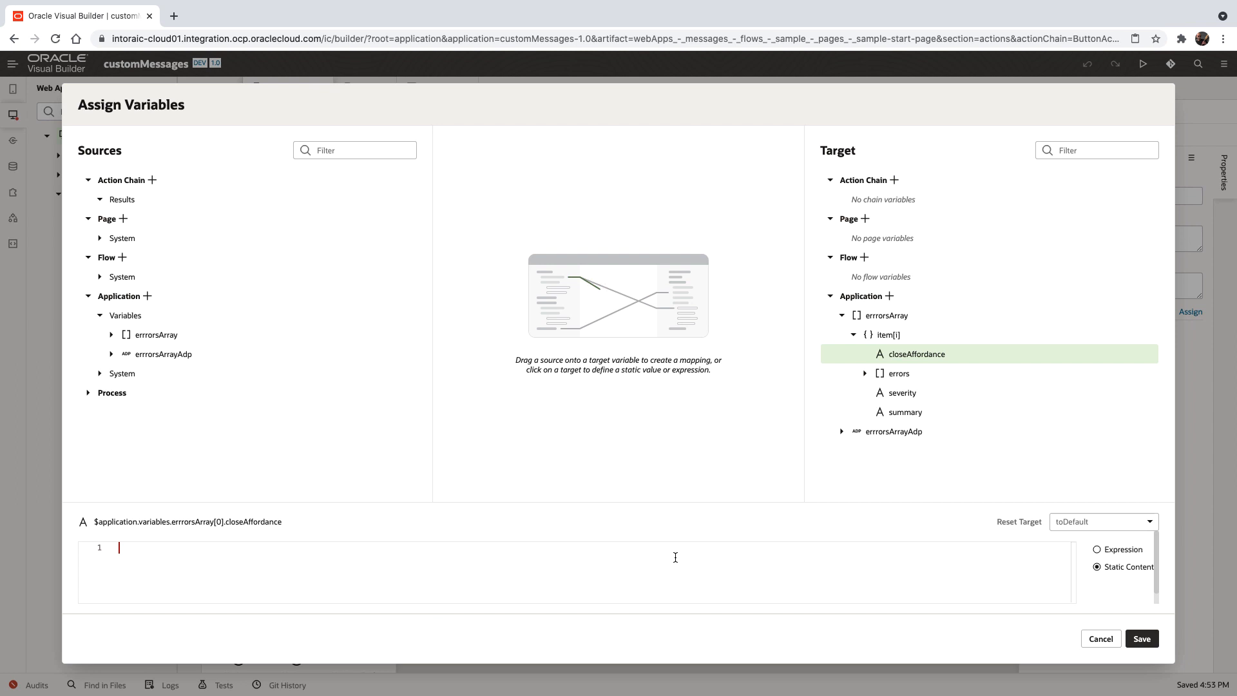
text(defaults)
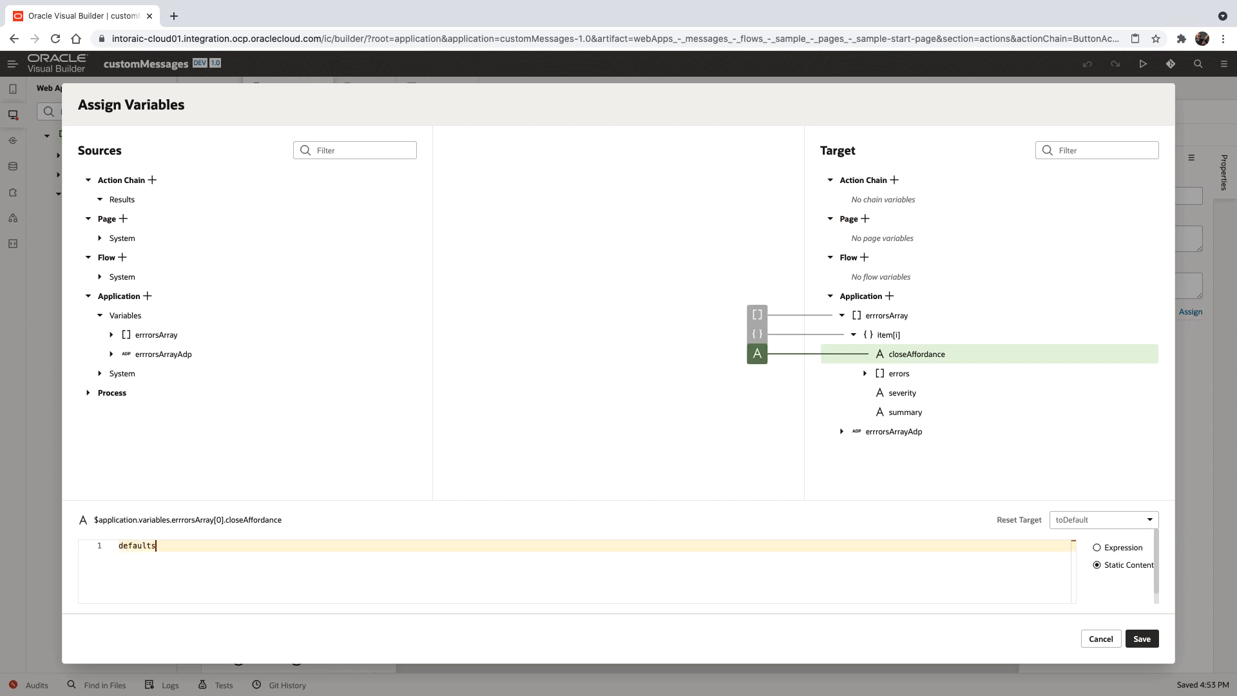
key(Return)
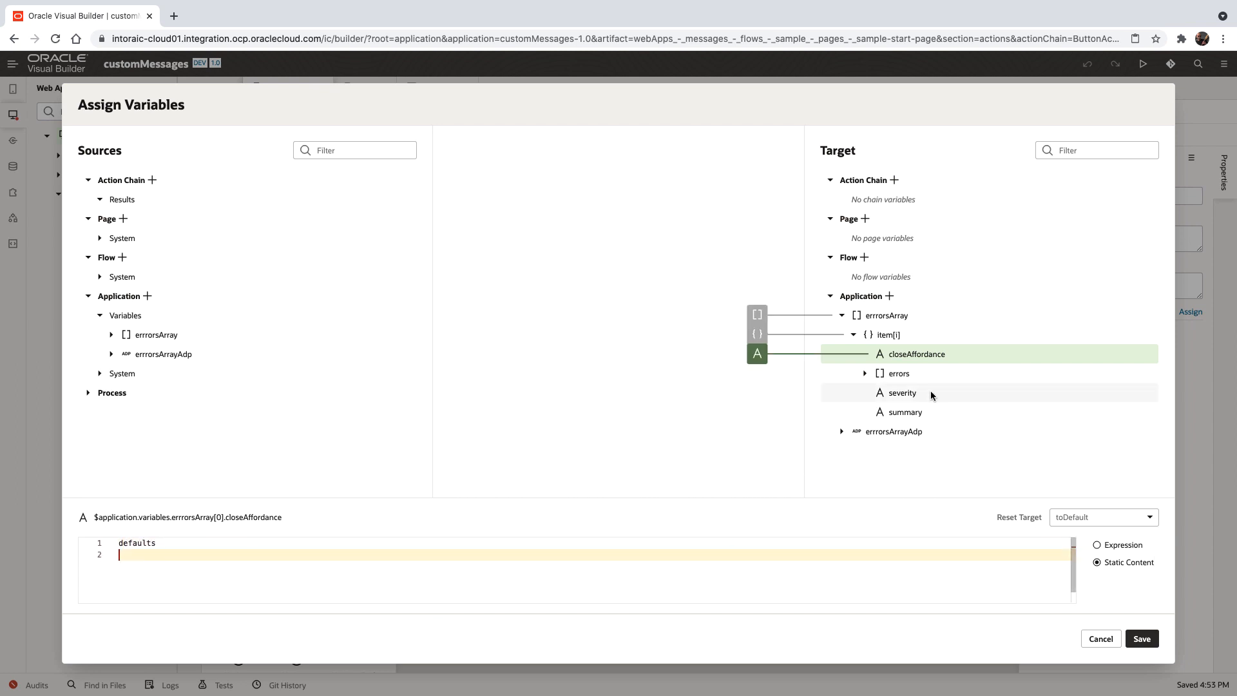
click(901, 391)
text(warning)
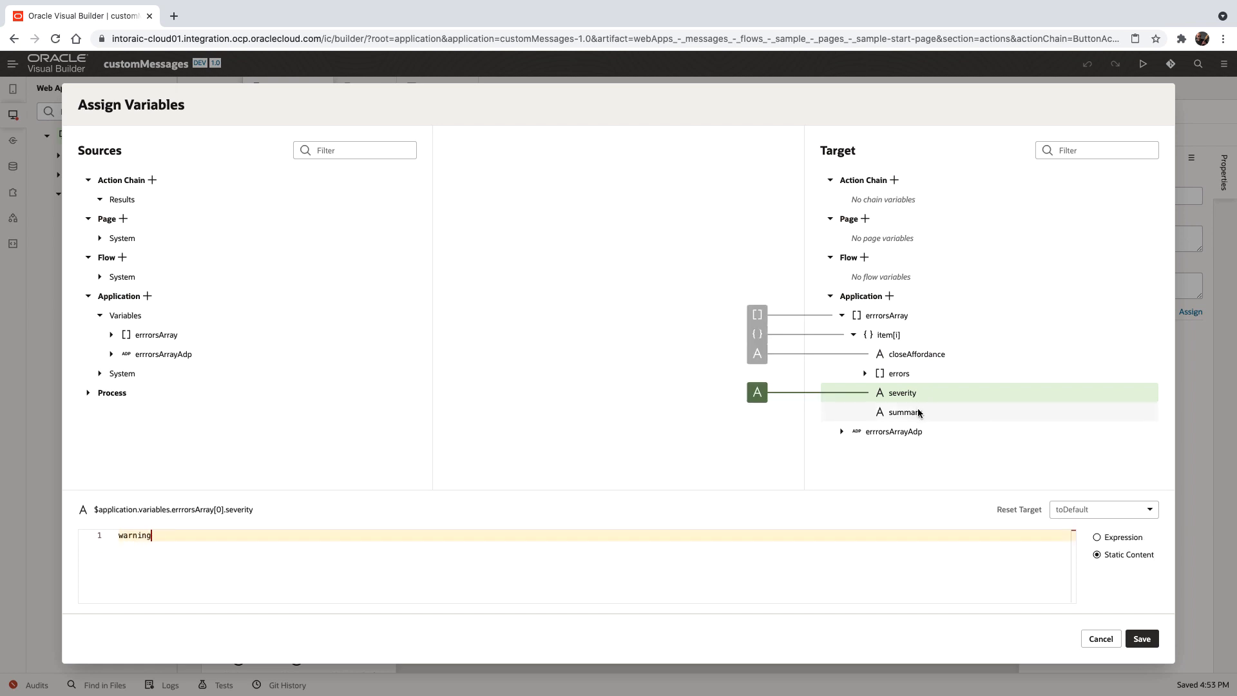
click(904, 411)
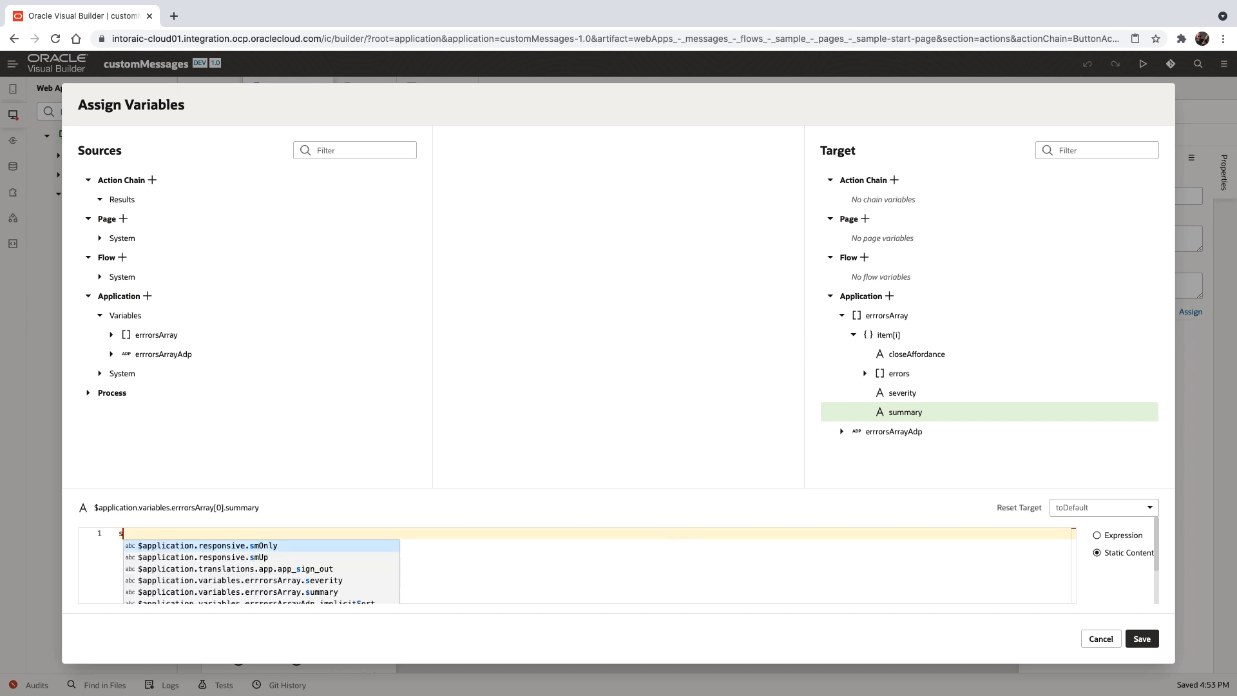
text(some wa)
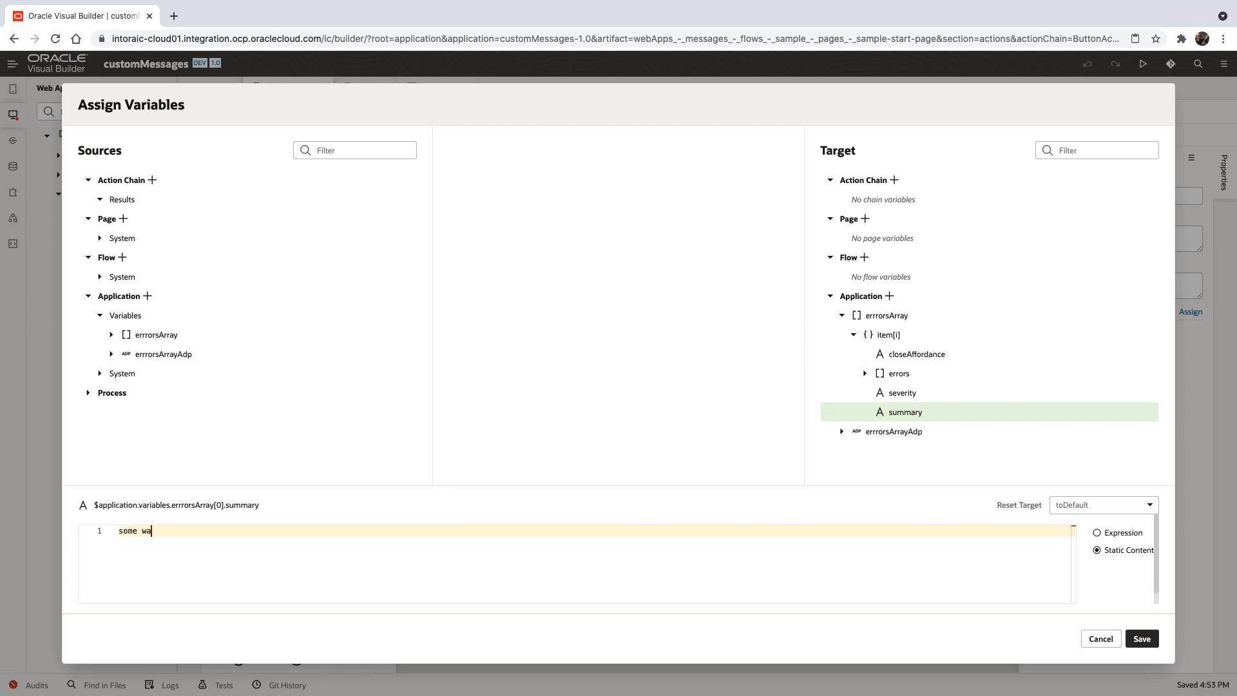
text(rning for you)
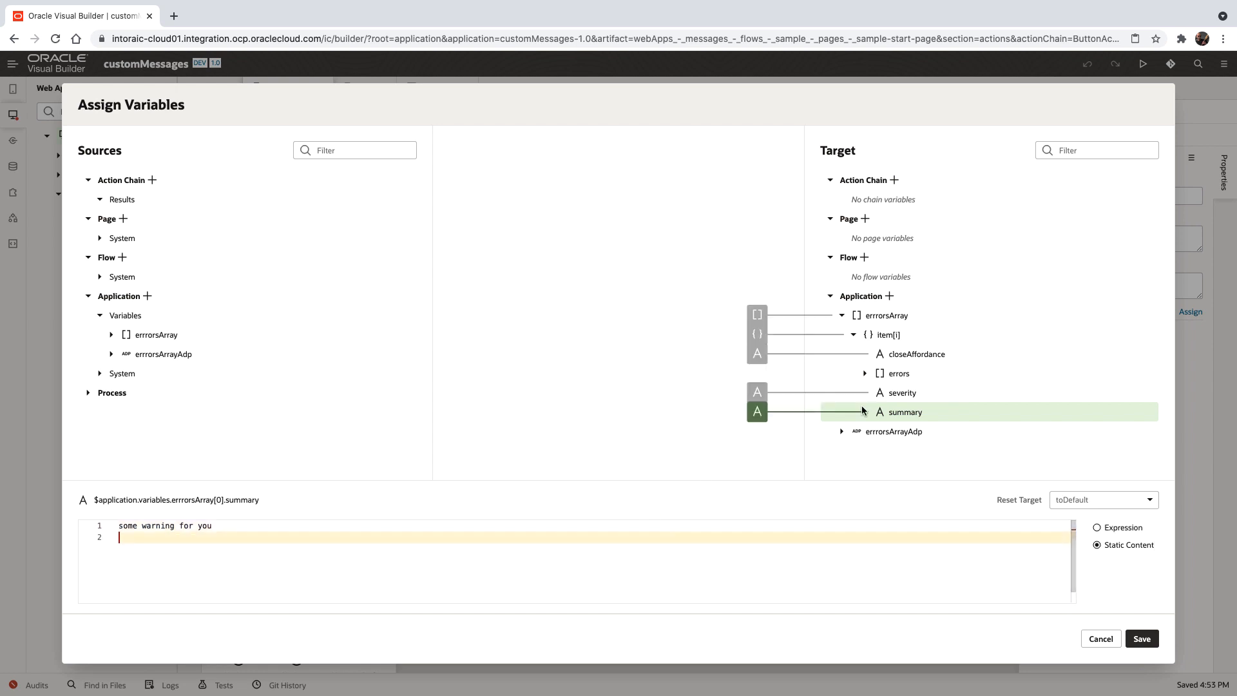
Step: Set the item's errors list to ["error number one", "error number two"]
click(864, 374)
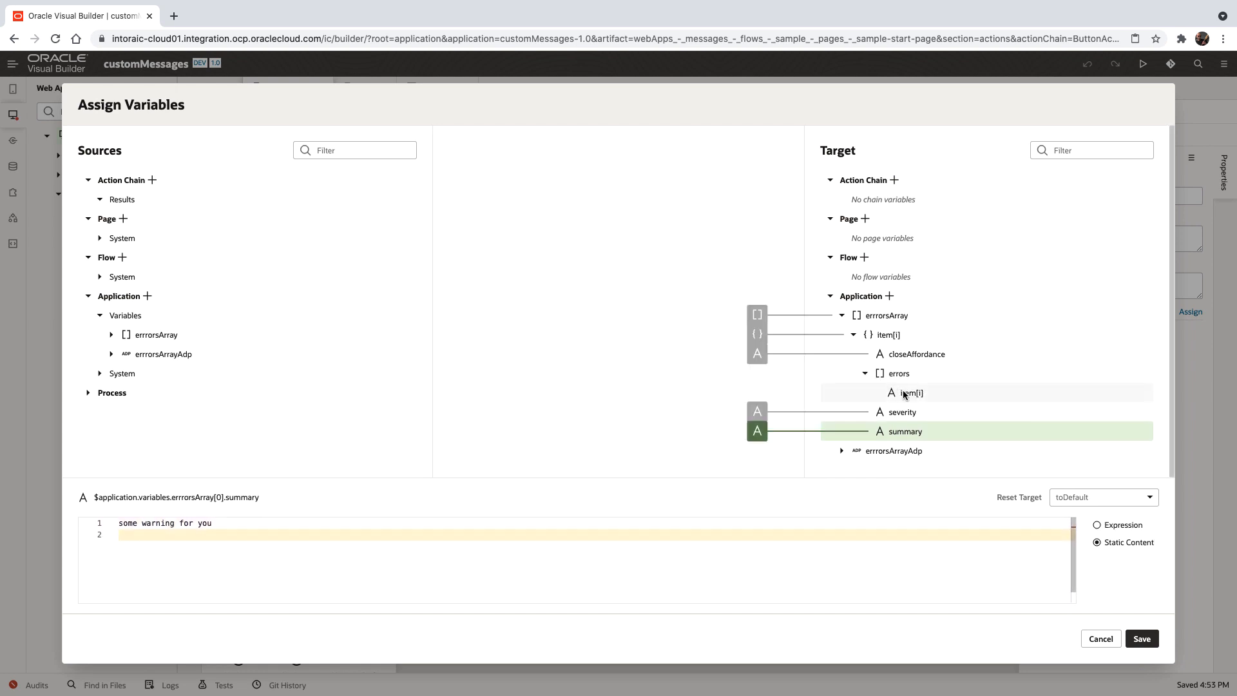
click(898, 374)
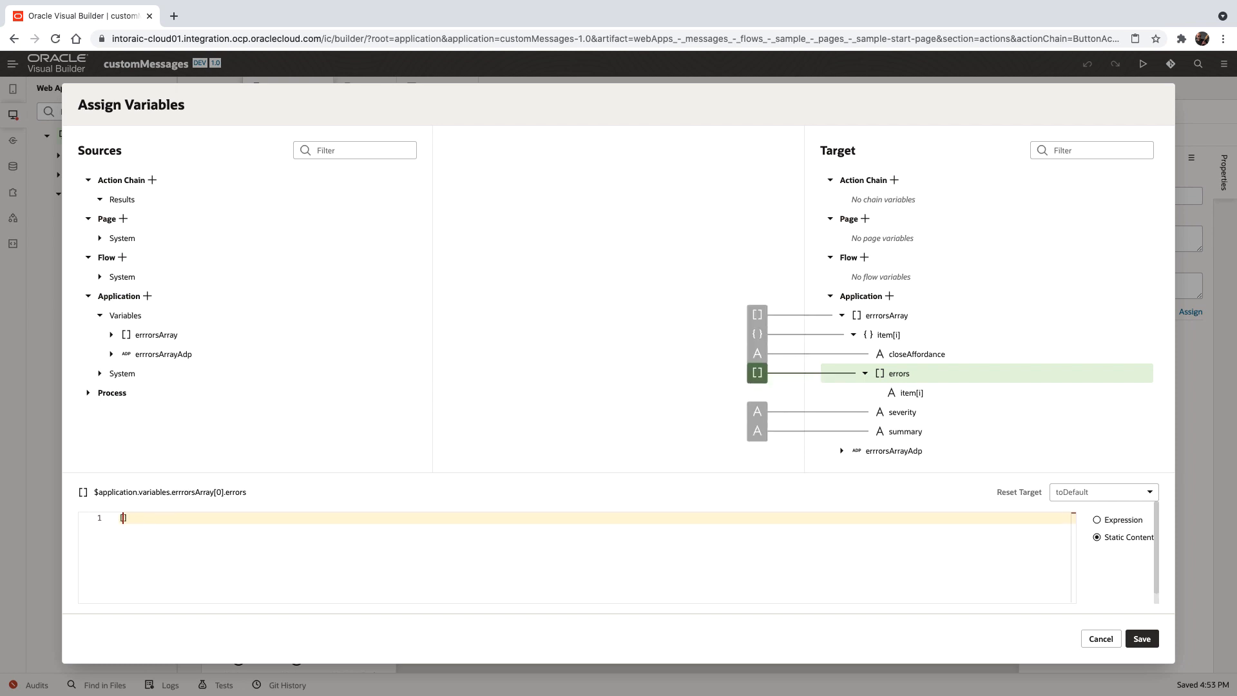
text("err)
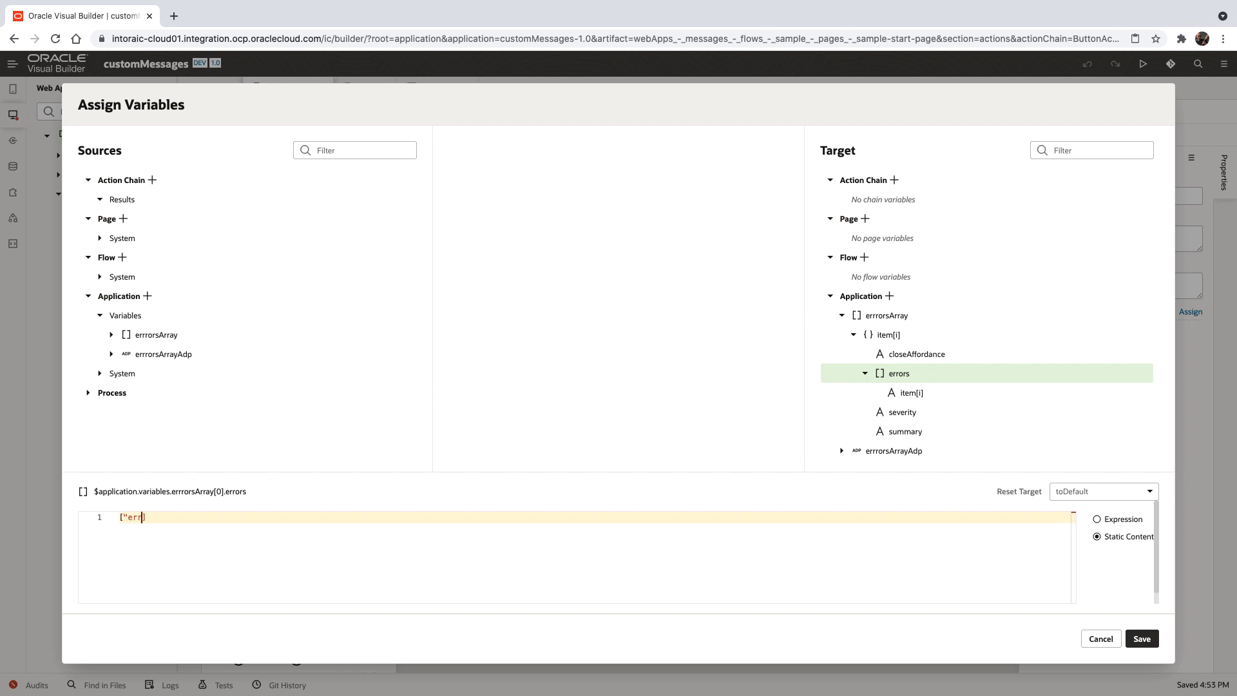
text(error number)
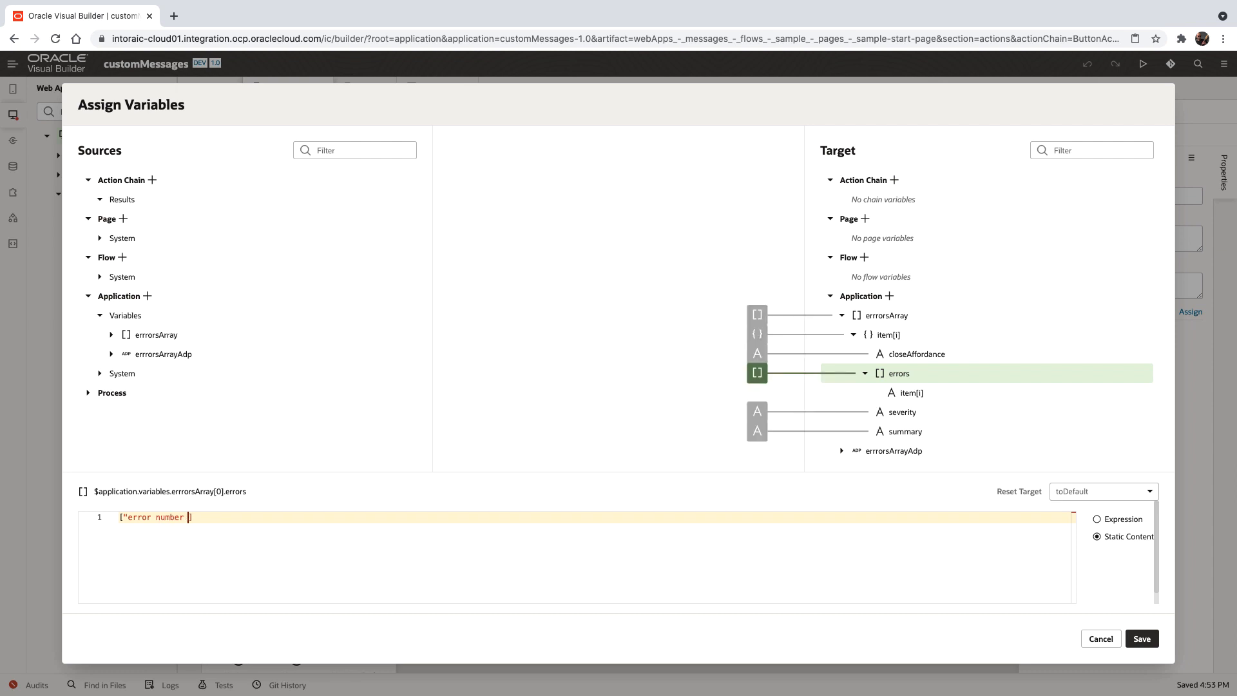
text(one)
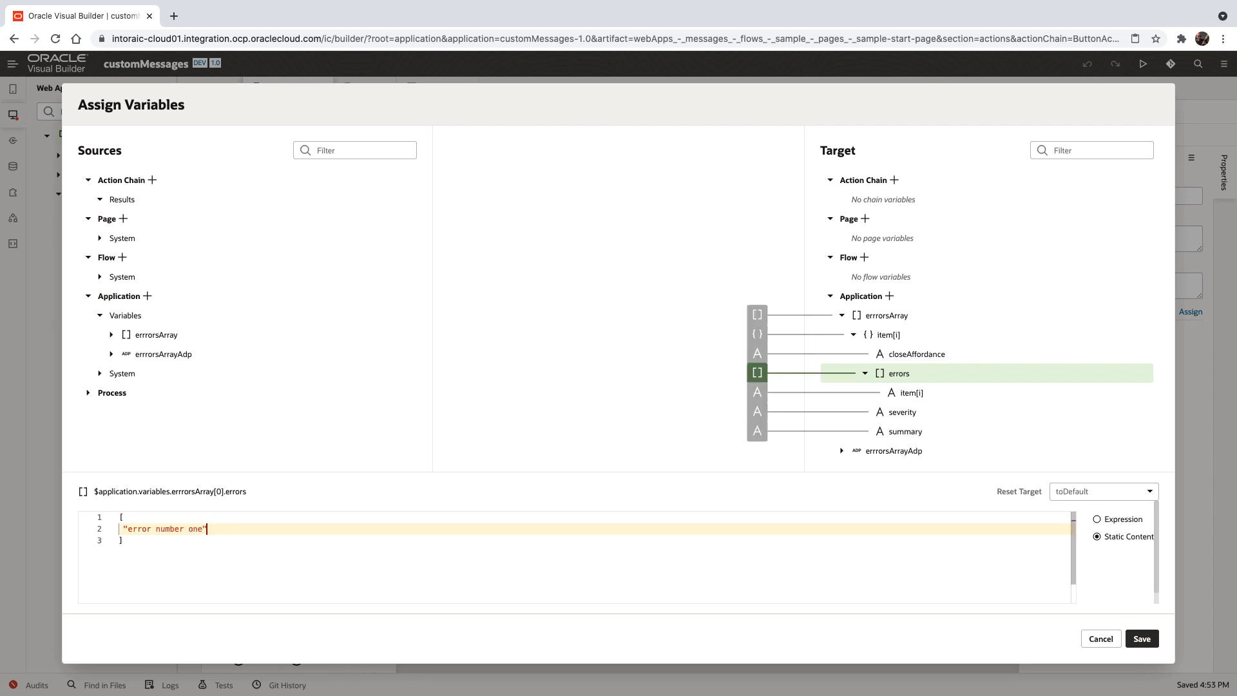
text(, "err)
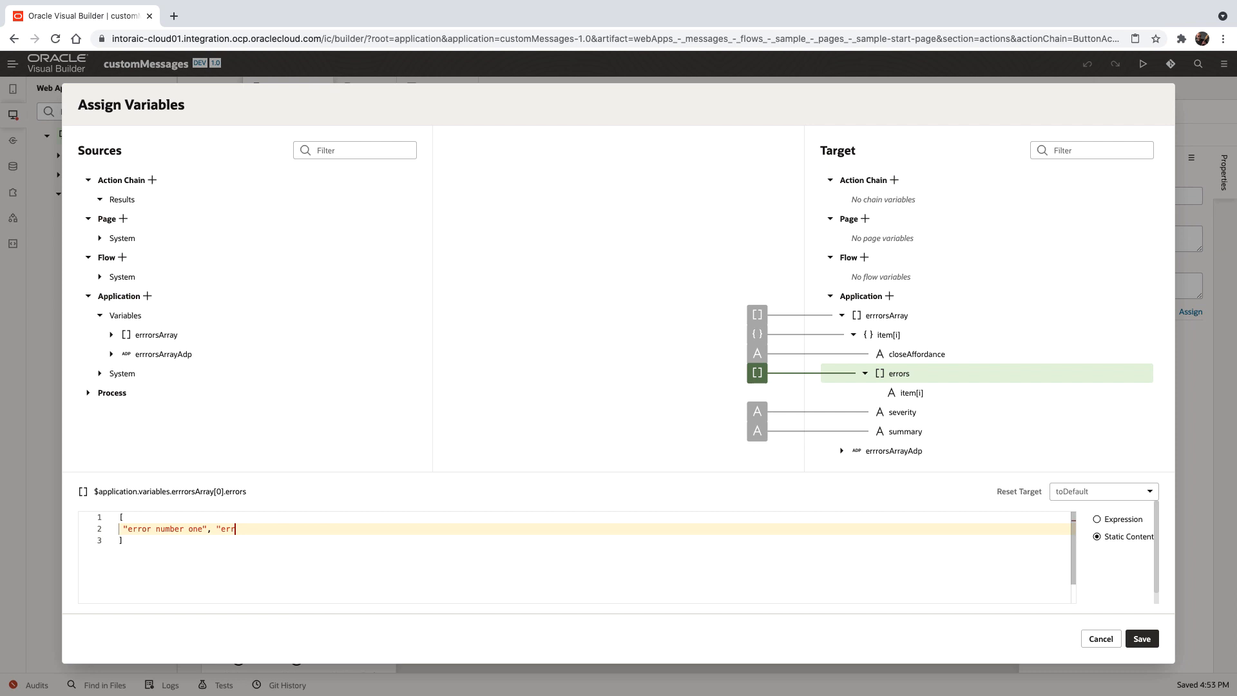
text(or number)
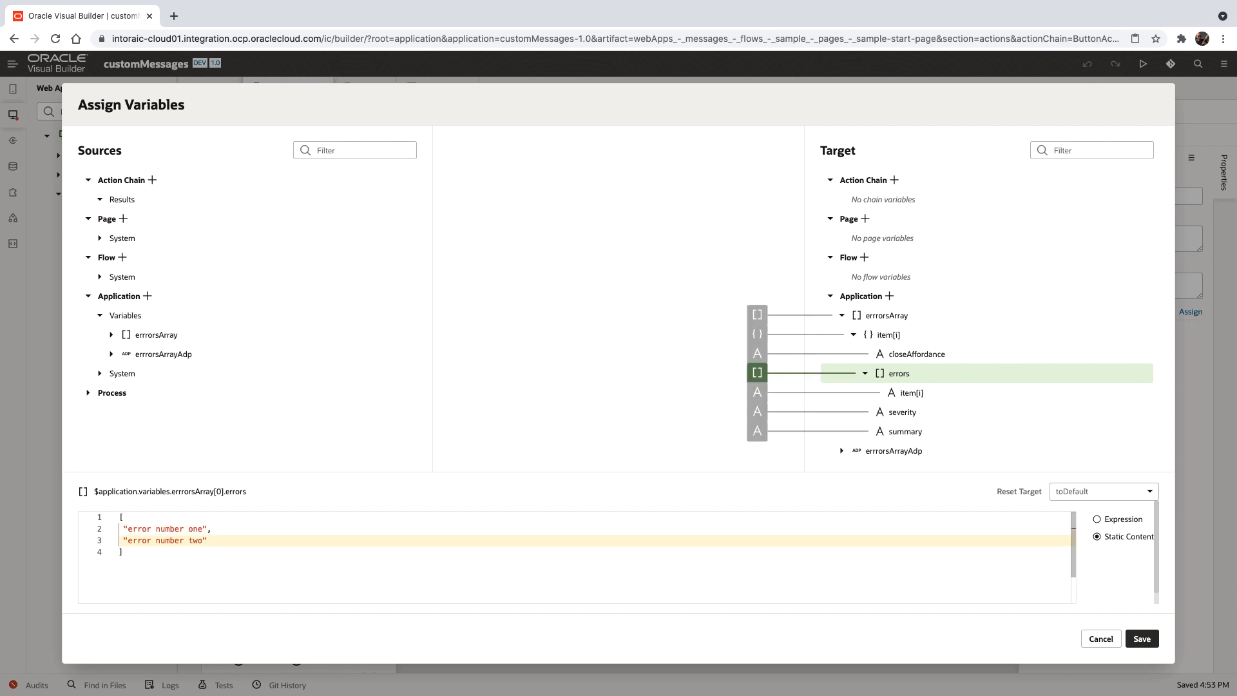
mouse_move(876, 335)
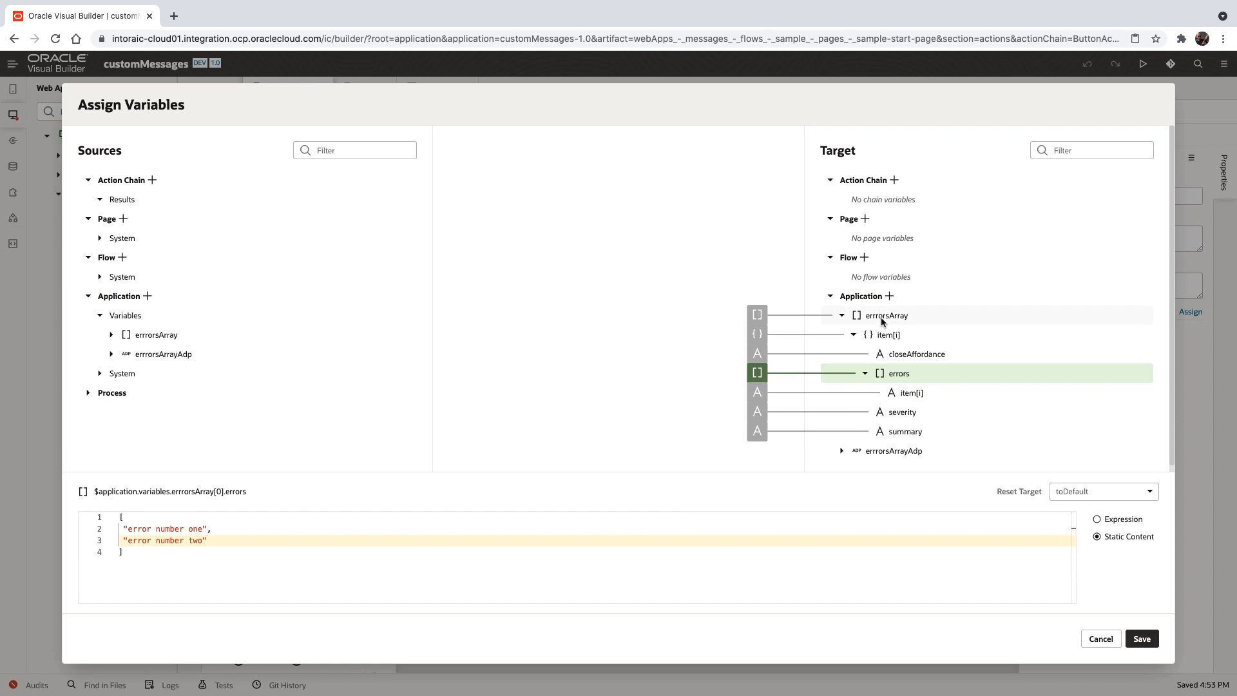
Step: Edit the errrorsArray JSON into a warning item and an errors item, each with two message lines
click(885, 315)
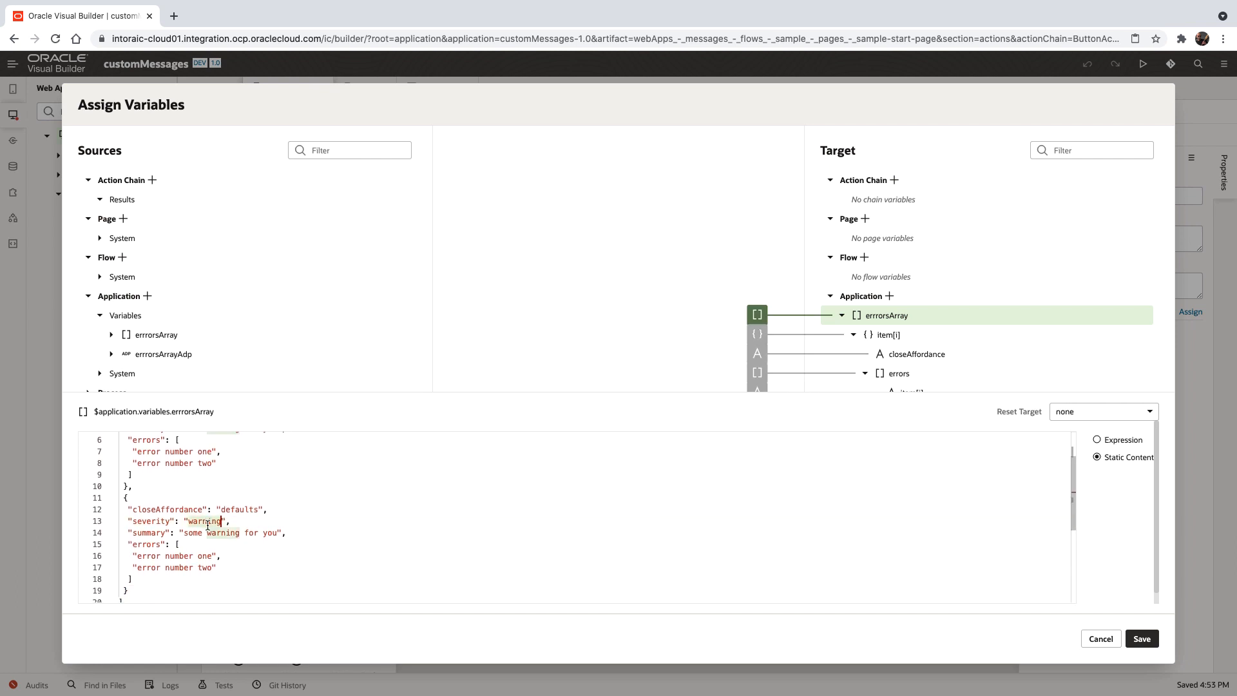
text(errors)
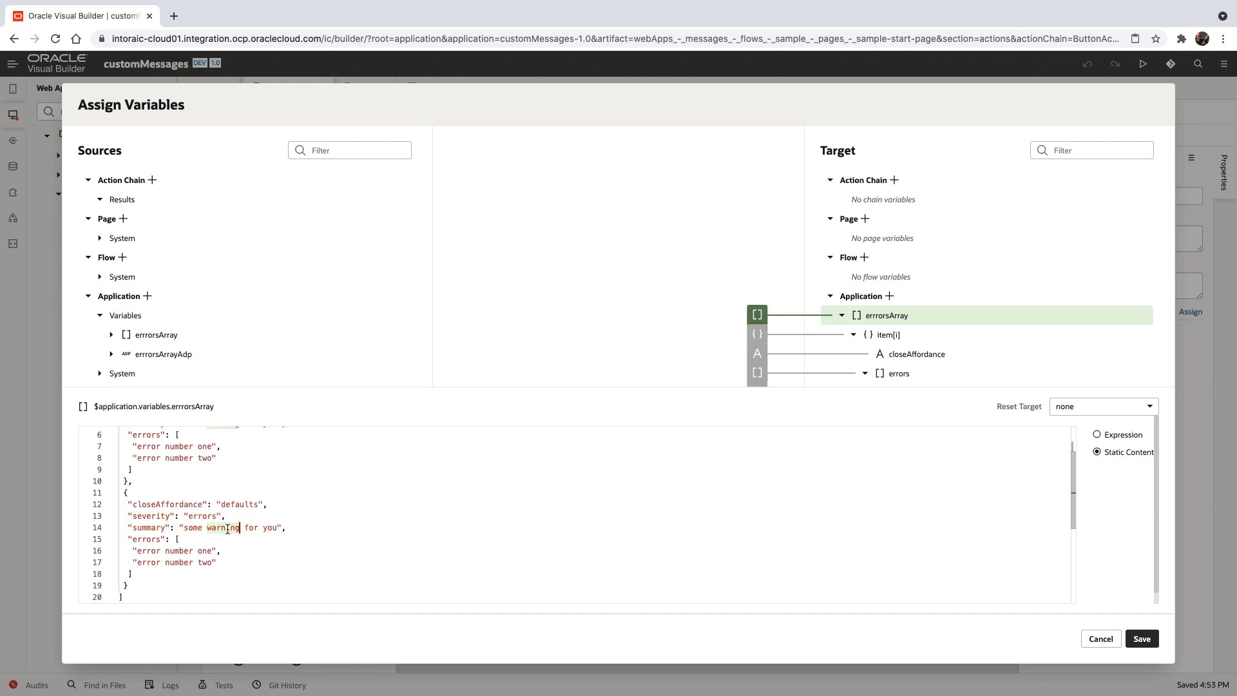
text(errors)
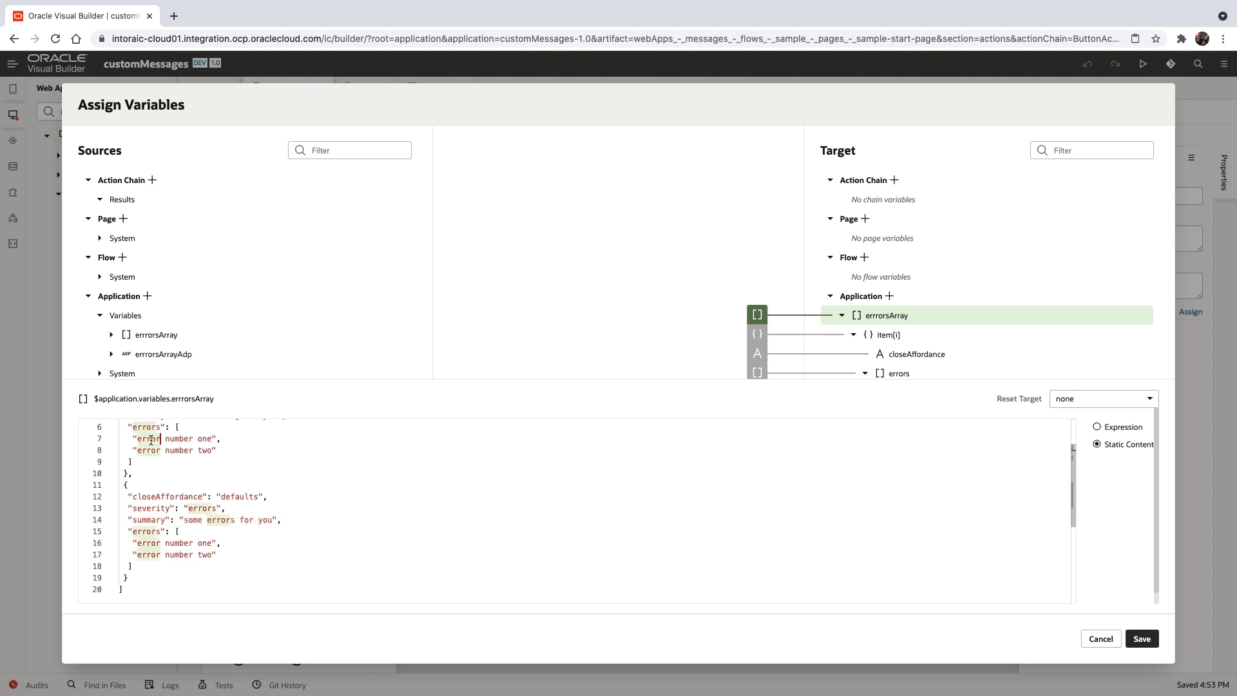
text(wear)
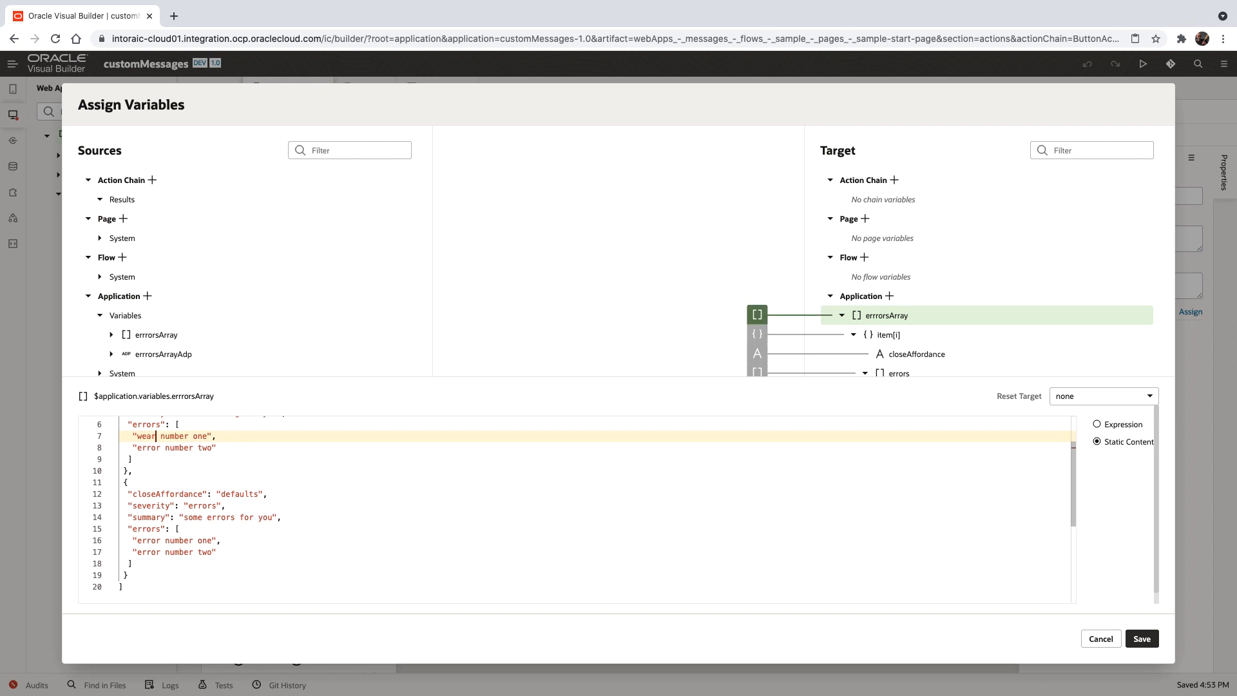
text(ning)
click(574, 447)
text(wa)
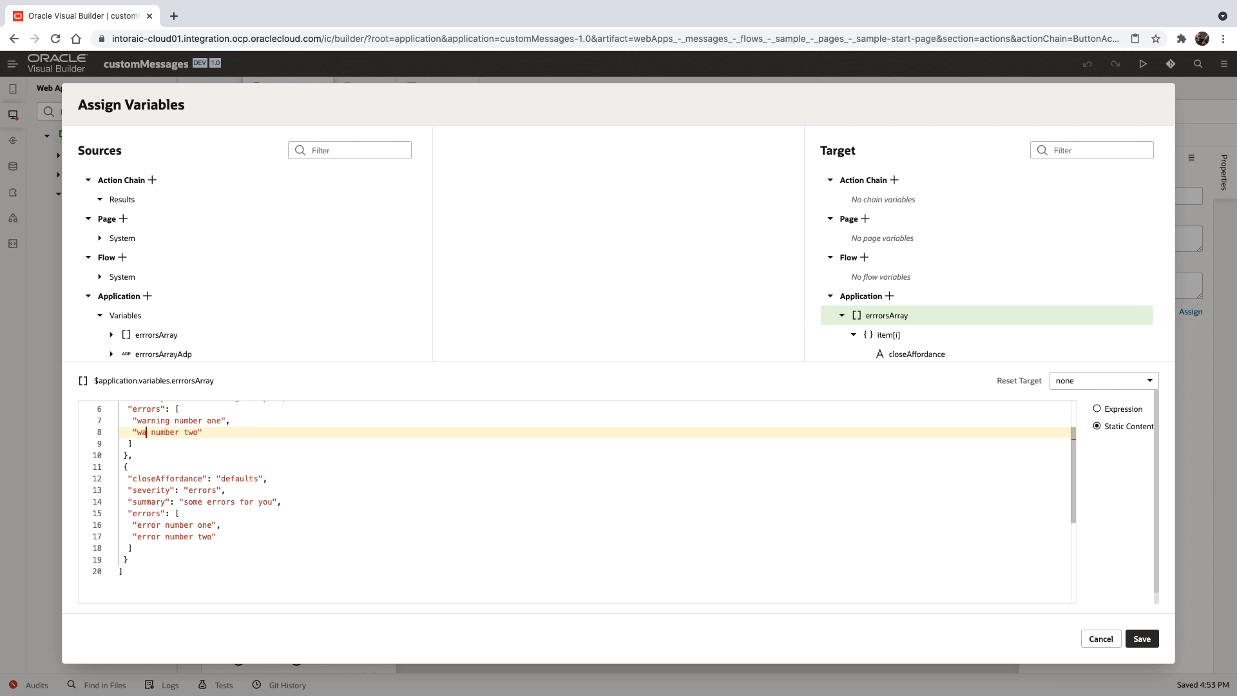
text(rning)
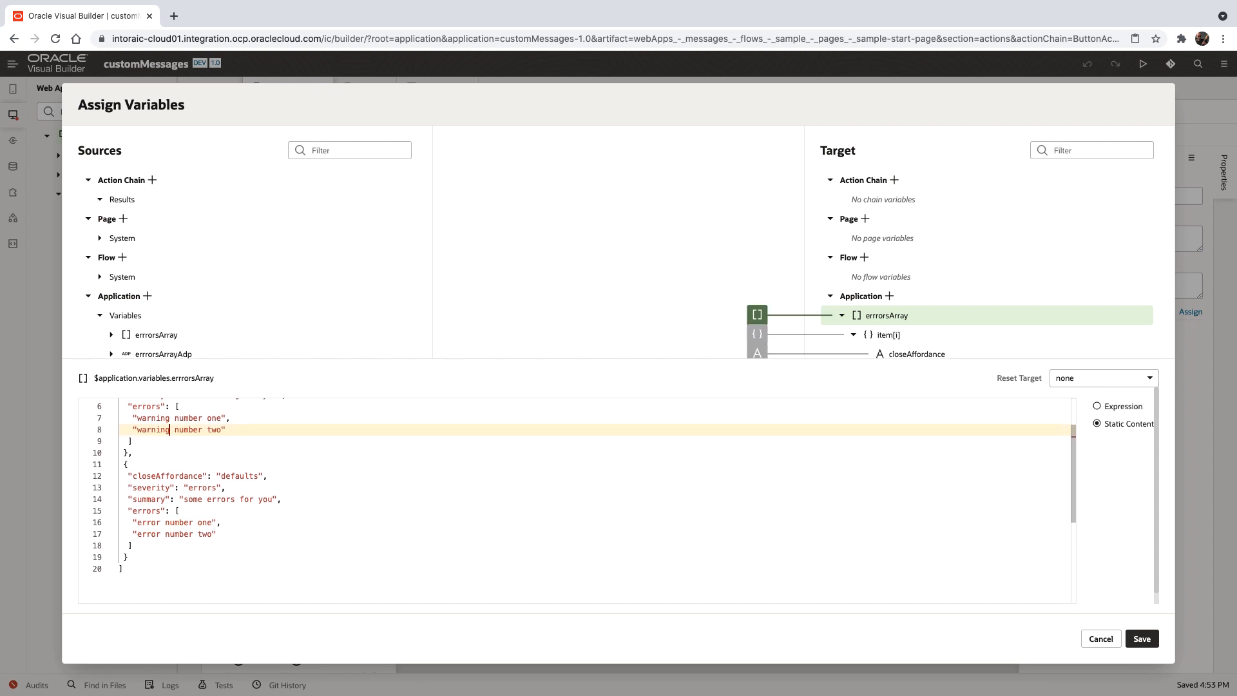
scroll(up, 3)
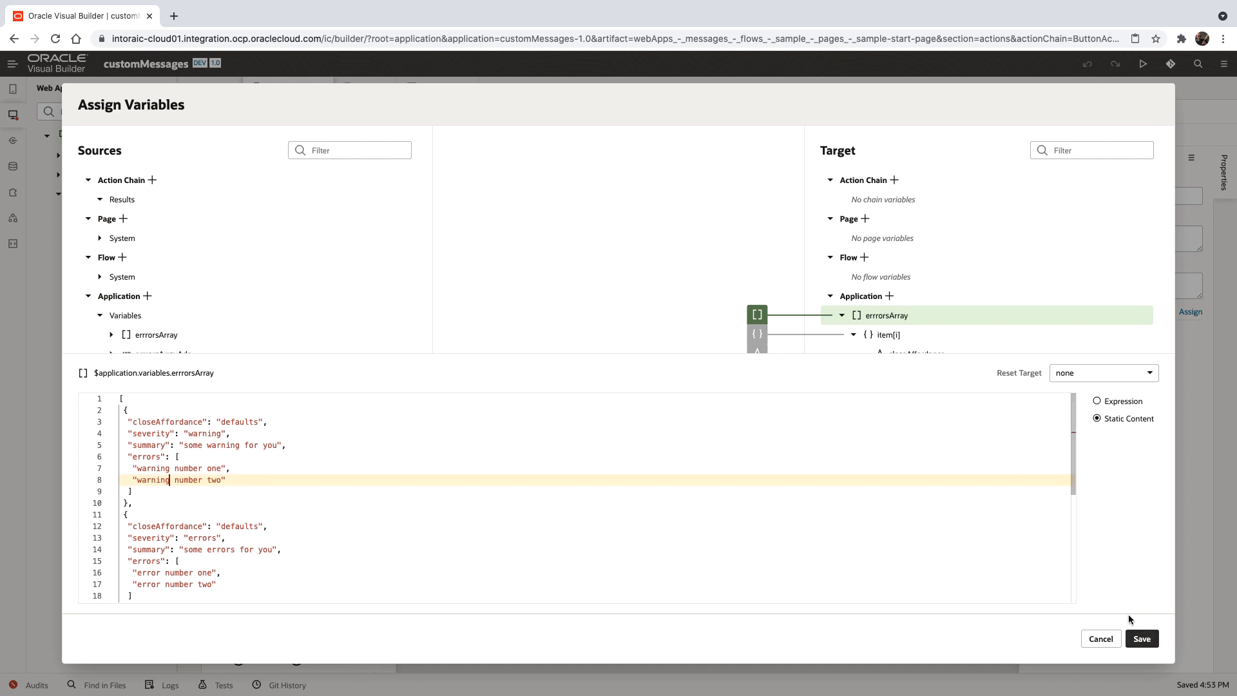
Step: Set Reset Target to empty and save the assignment
click(1103, 371)
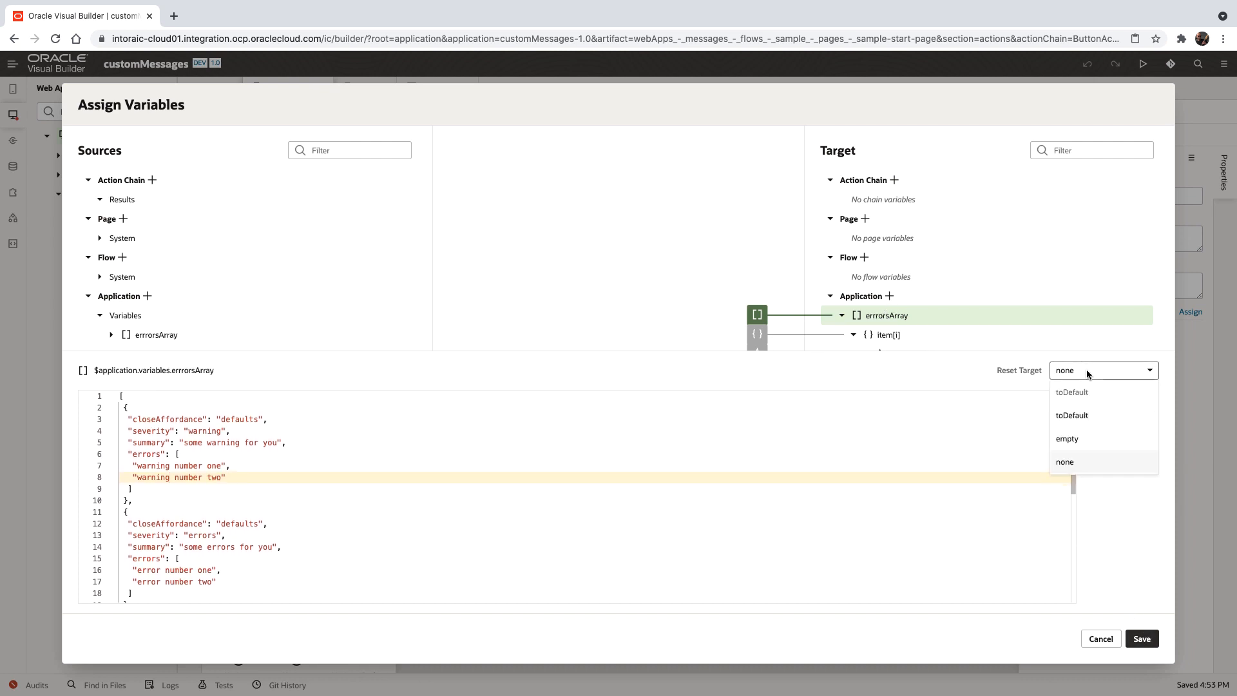
click(1067, 438)
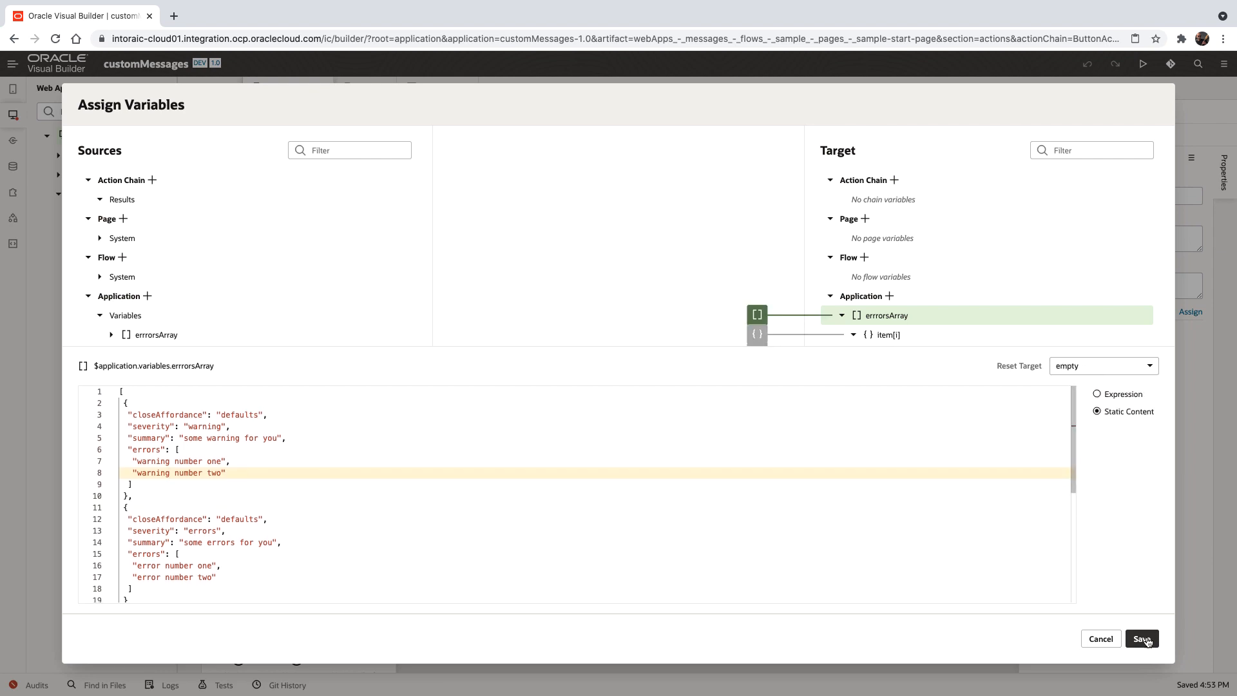
click(1140, 638)
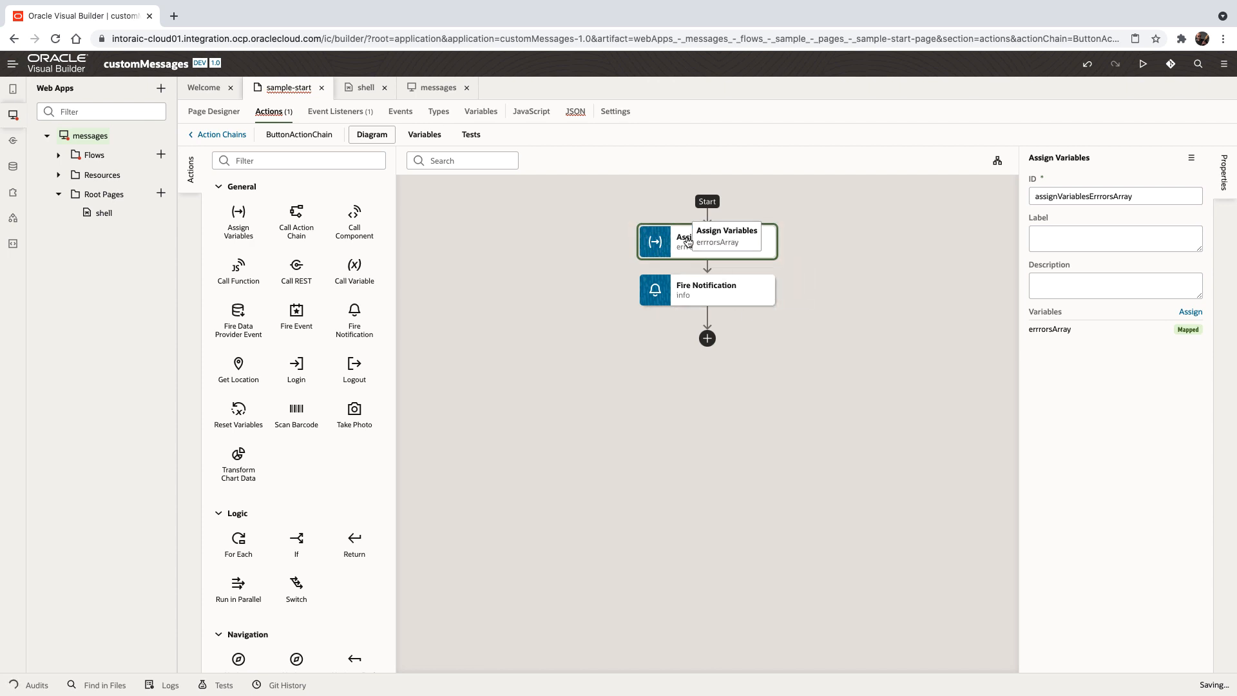
Step: Bind the shell page's oj-messages data to the application errrorsArrayAdp
click(705, 290)
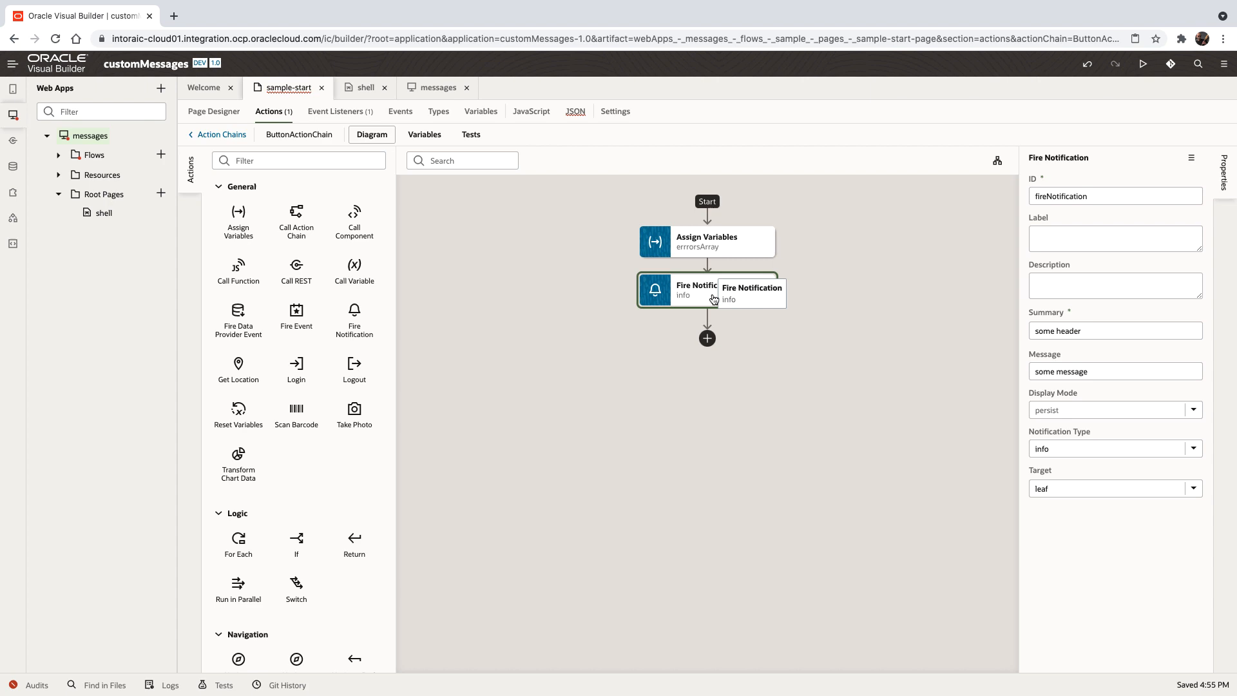
mouse_move(340, 176)
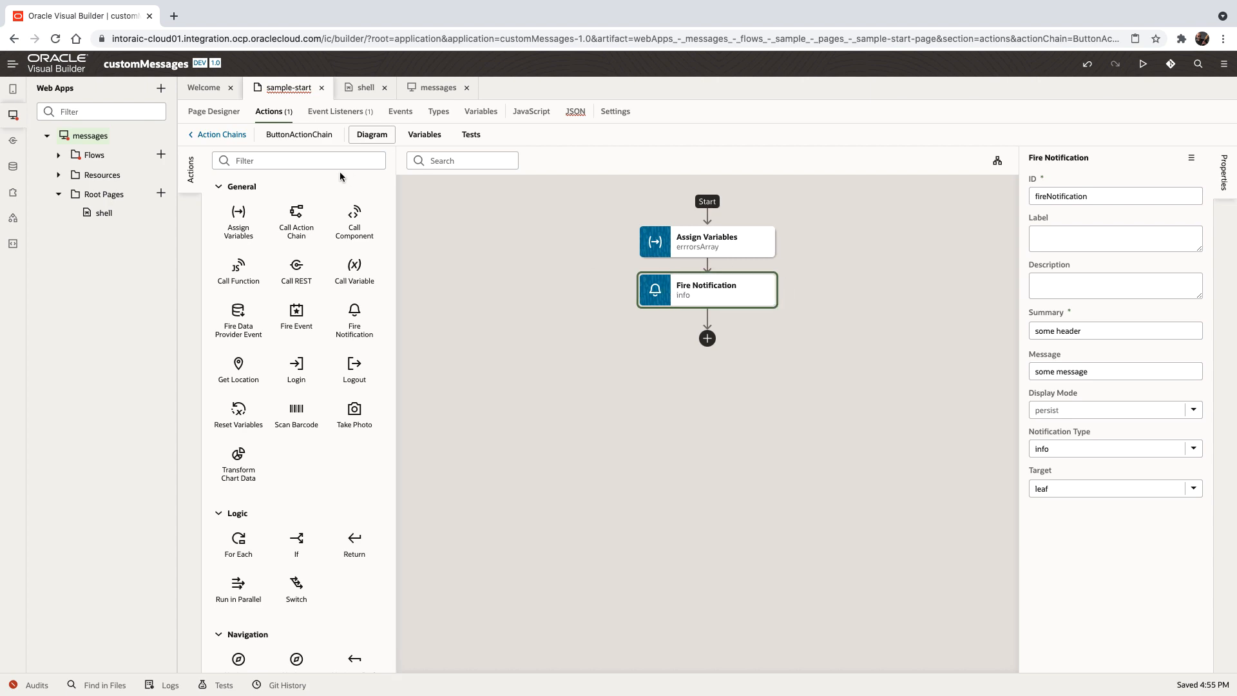
click(366, 87)
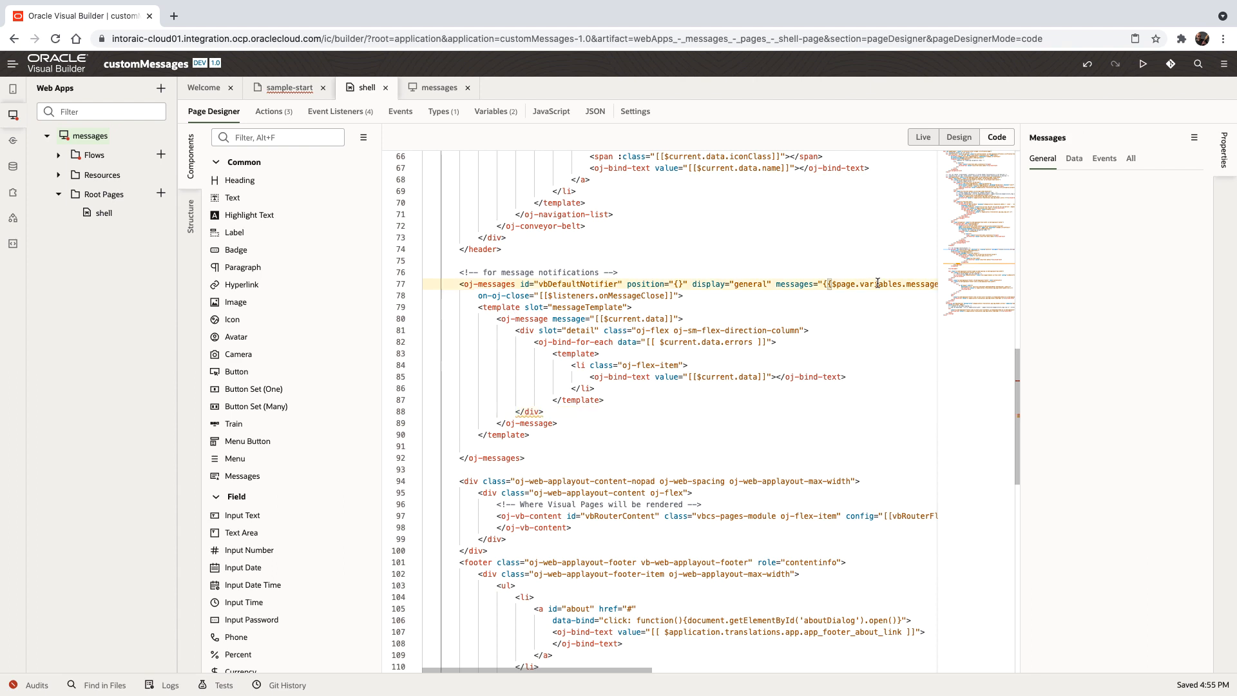
click(873, 283)
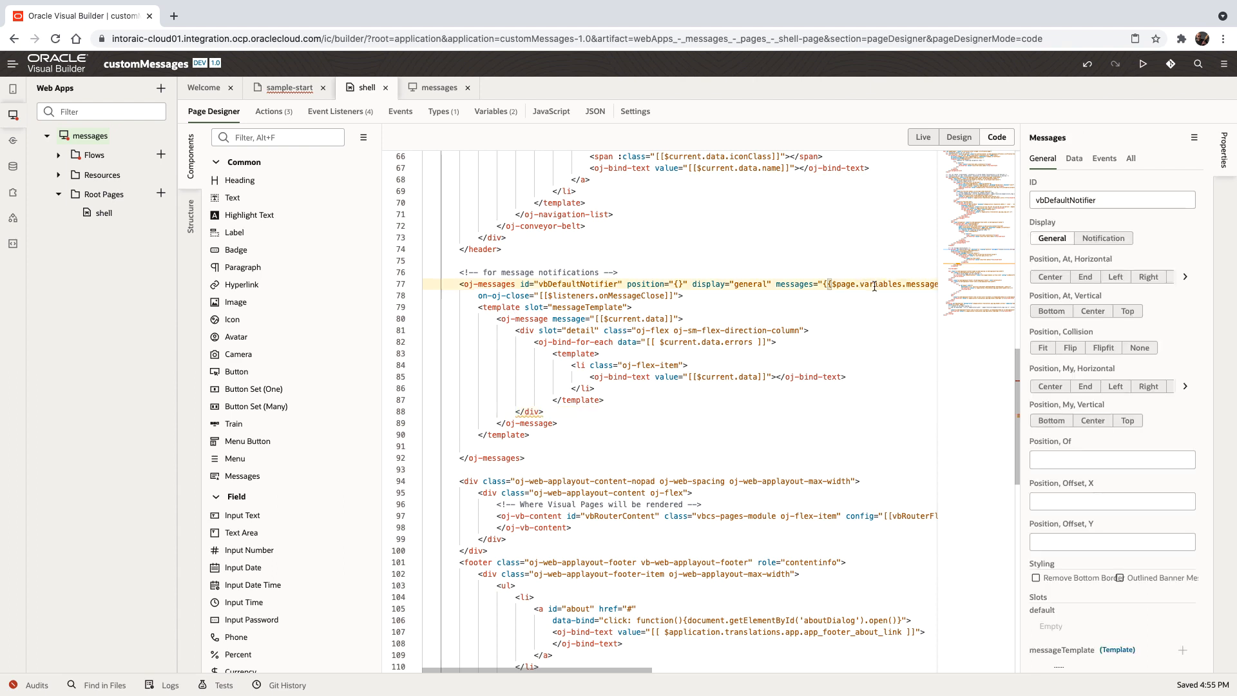
click(1074, 157)
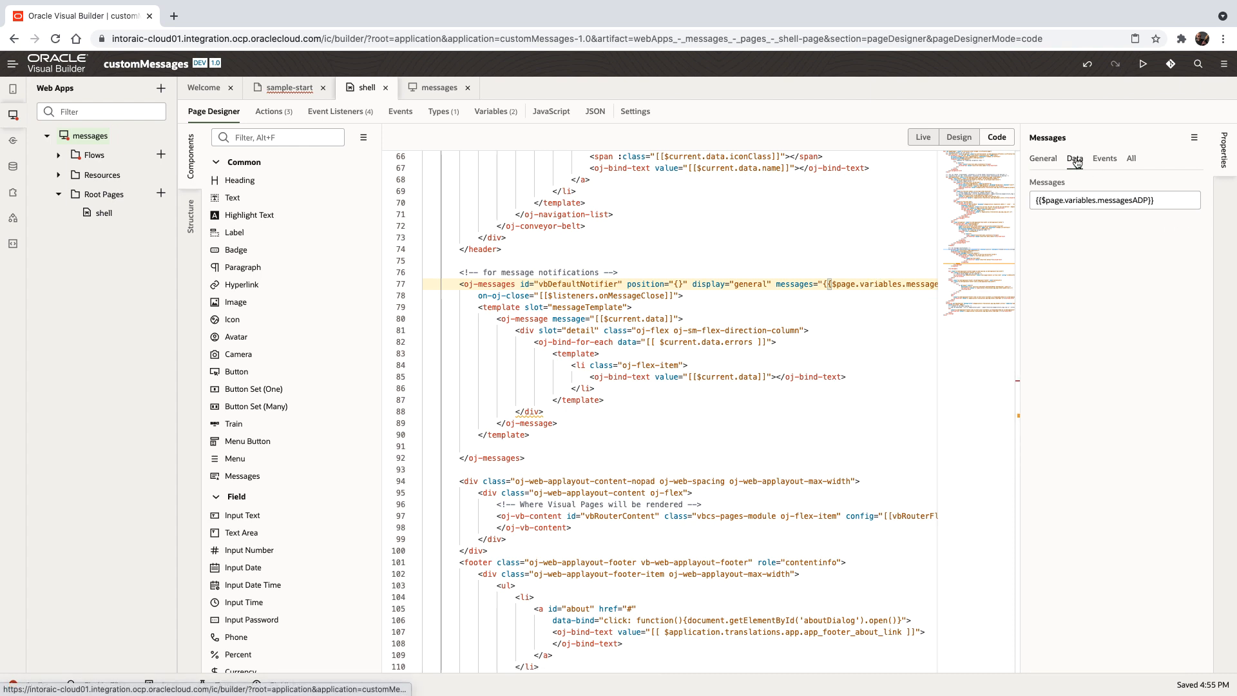
click(1195, 182)
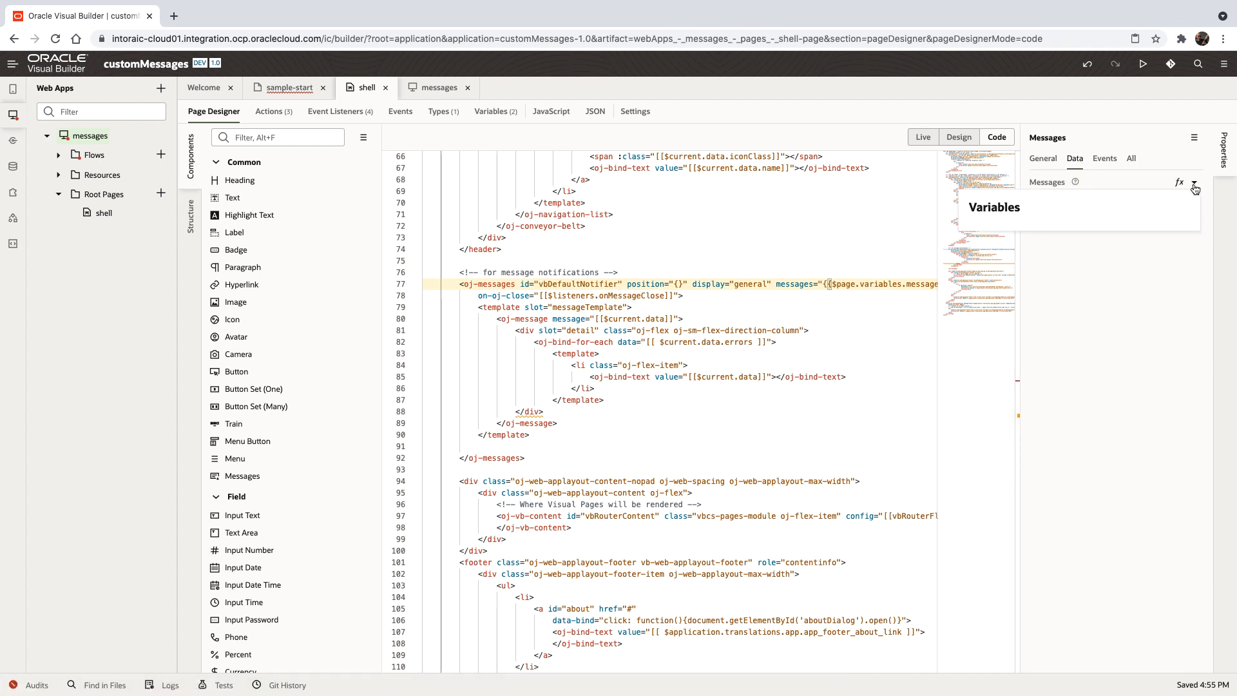
click(1193, 182)
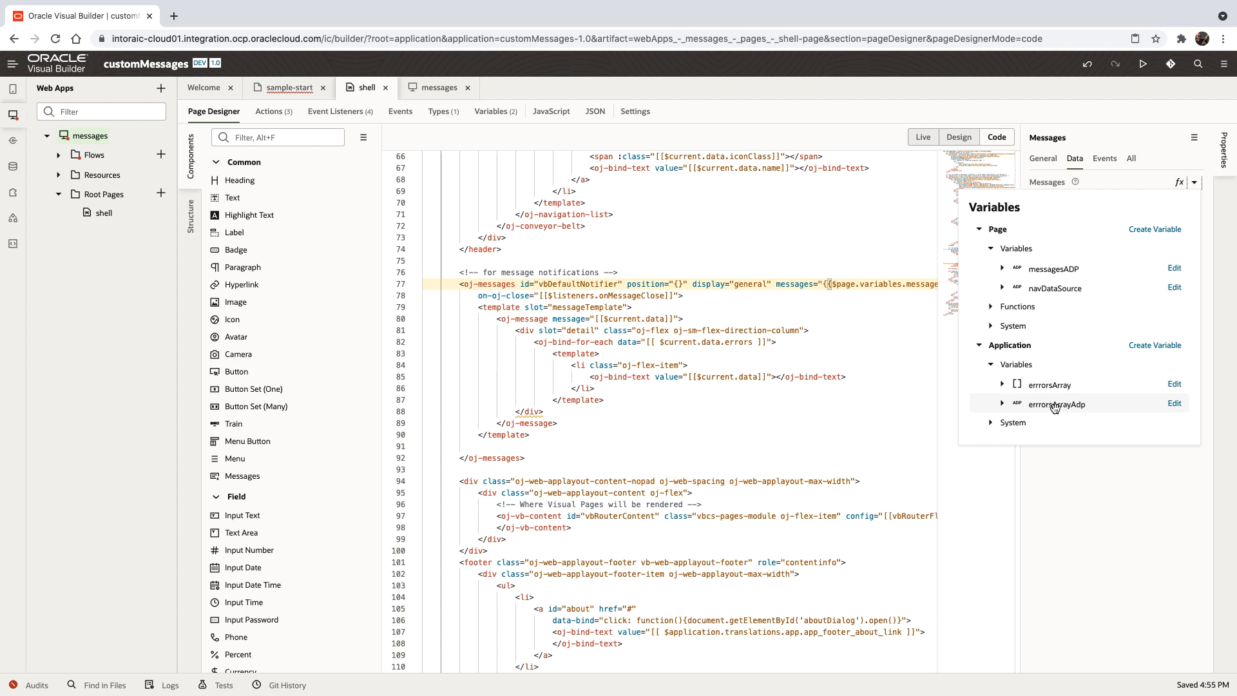
mouse_move(1055, 404)
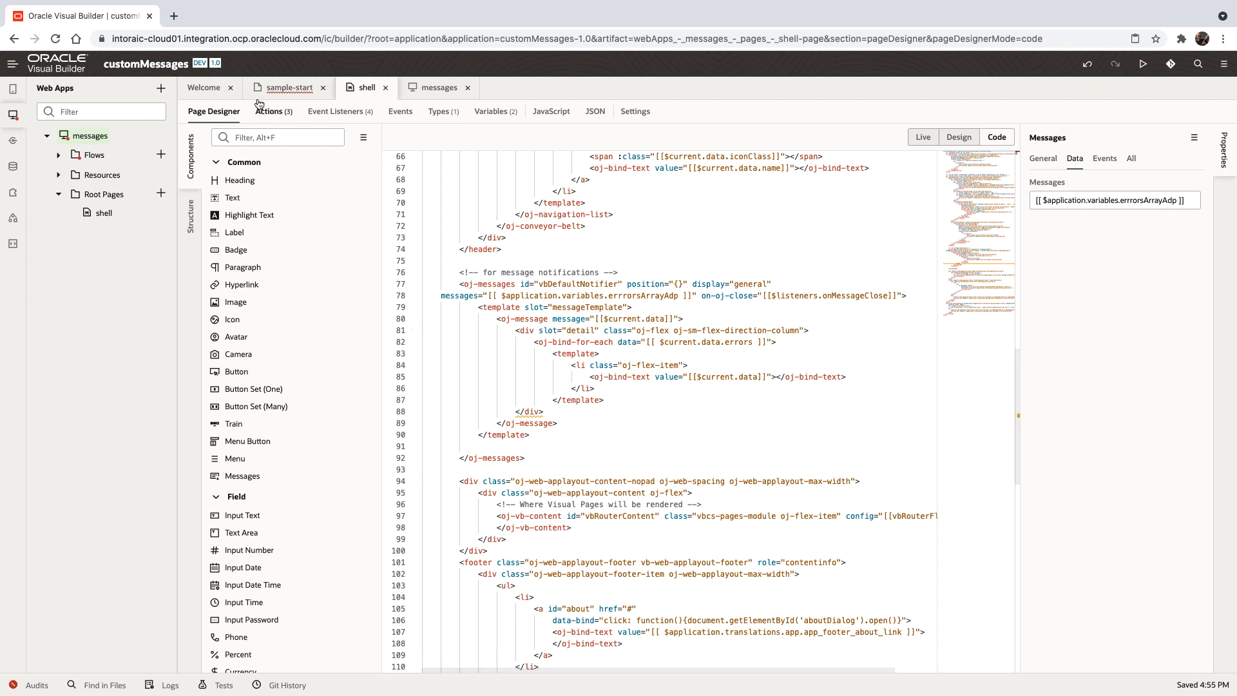
click(921, 137)
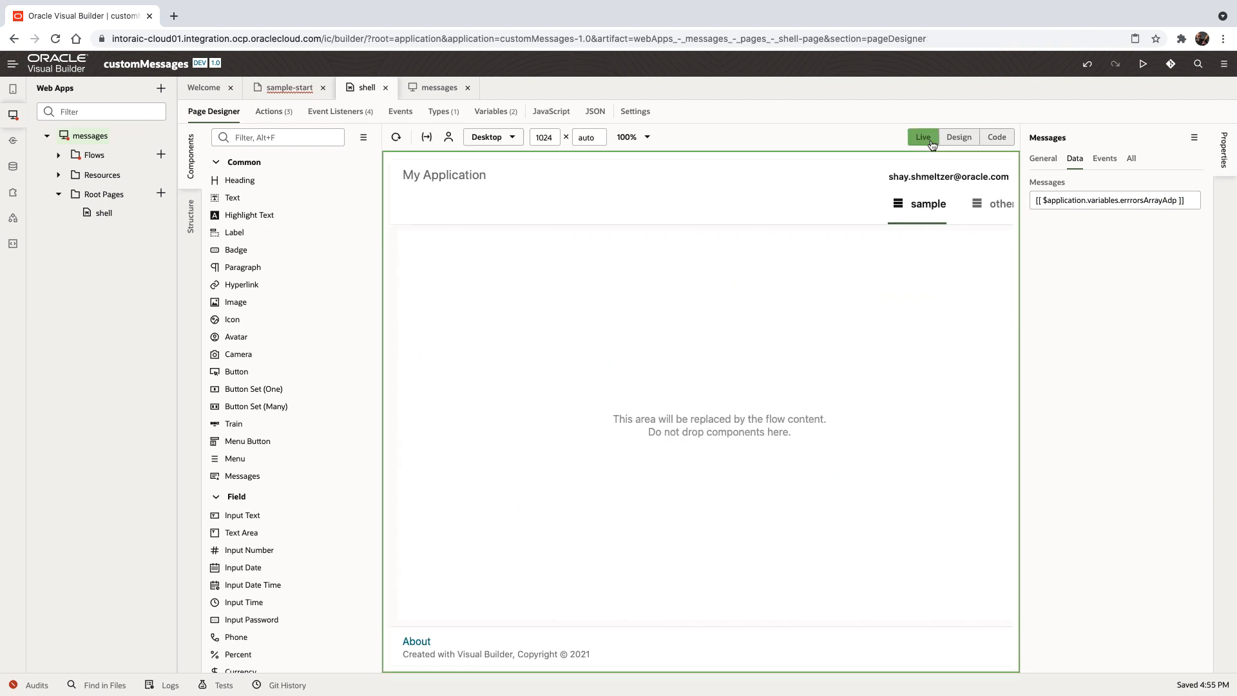
Step: Trigger show message live to raise the two-line warning and errors notifications, then dismiss them
click(283, 88)
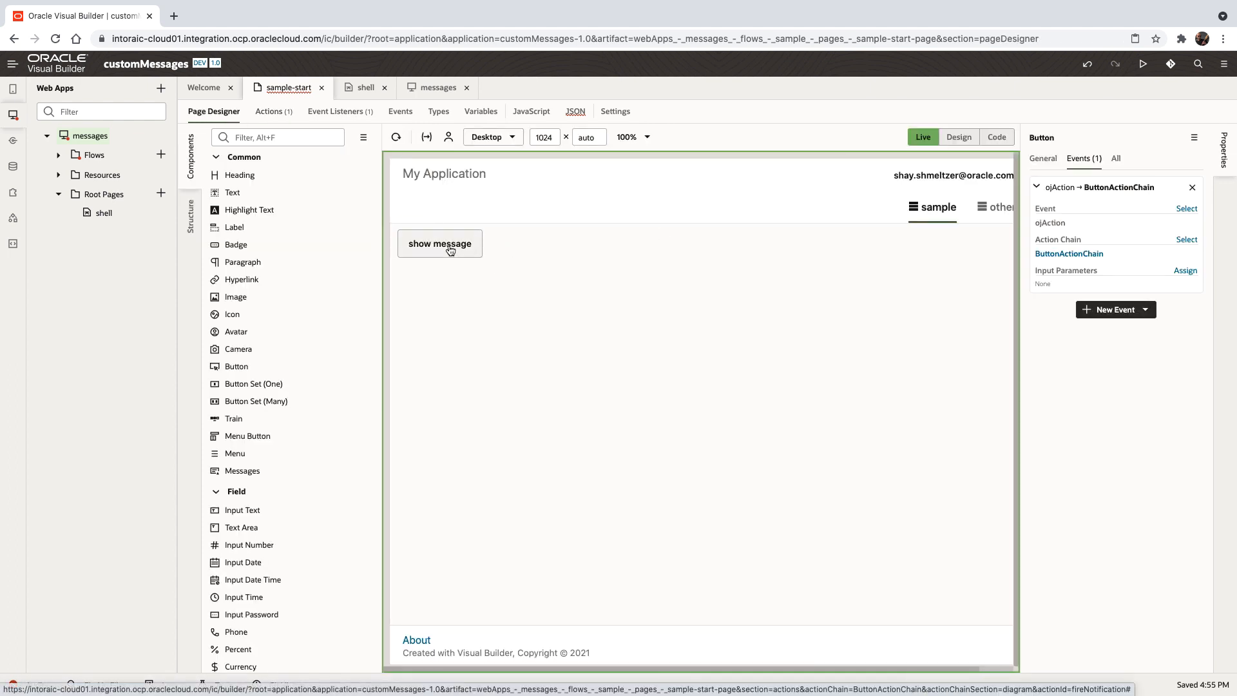
click(440, 244)
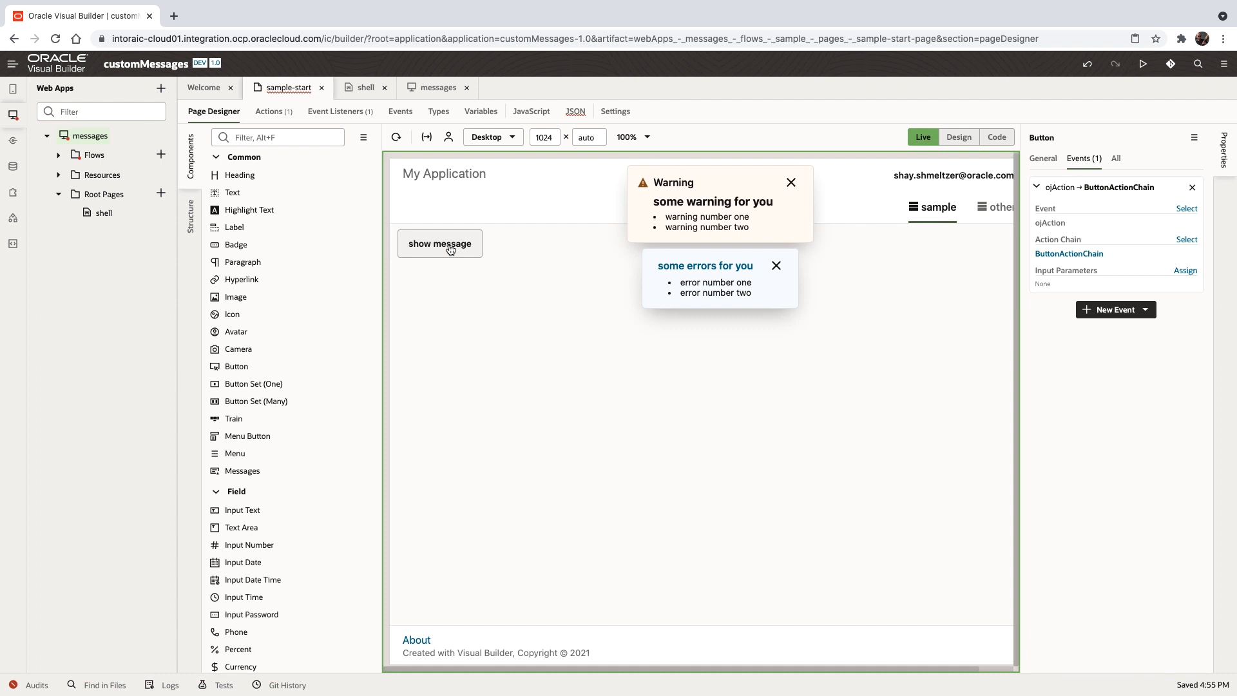
mouse_move(482, 251)
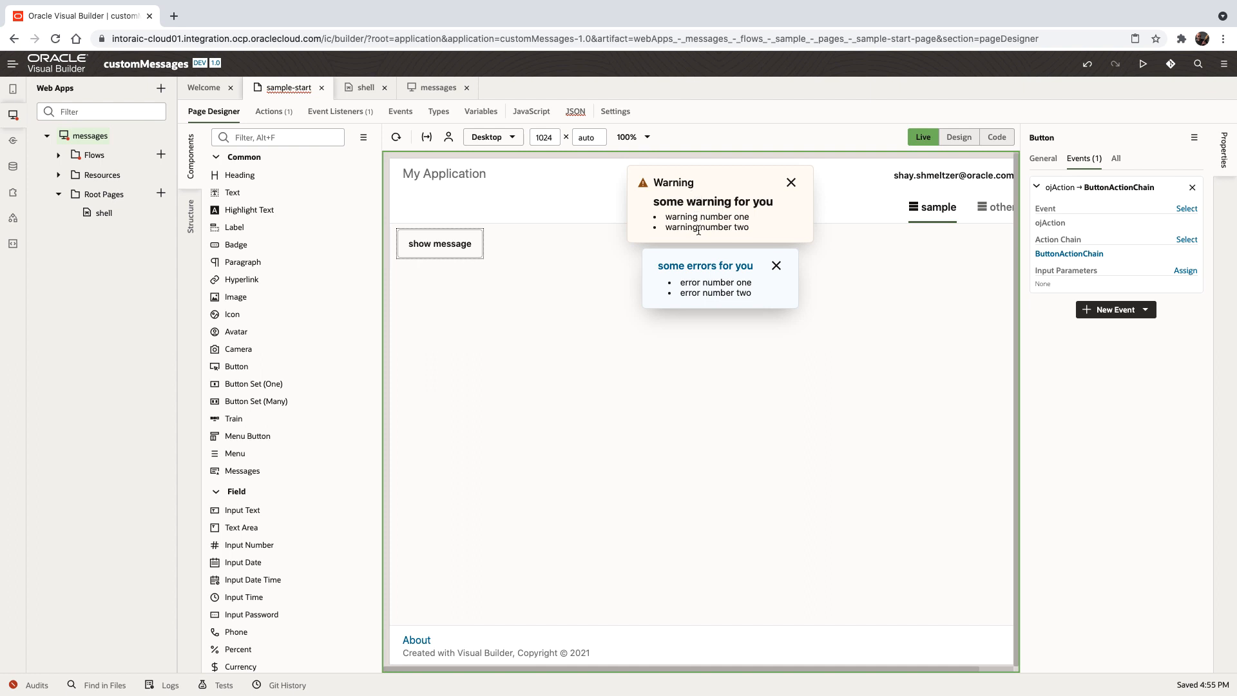
mouse_move(715, 200)
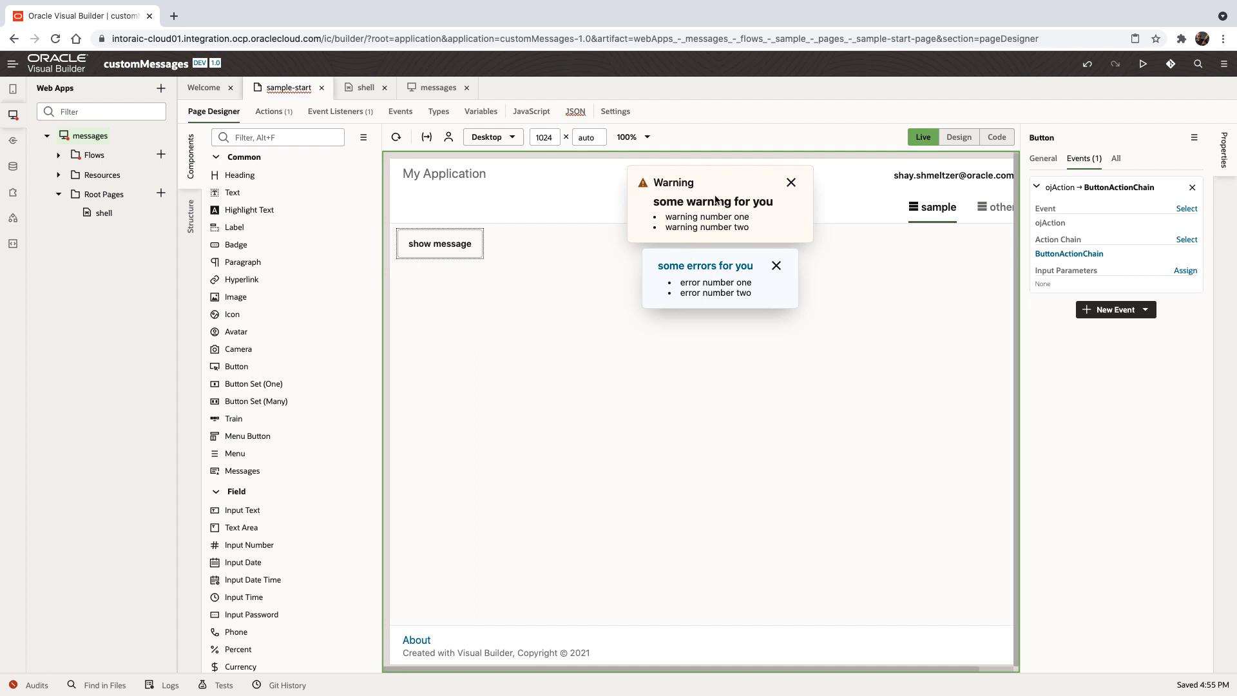
click(789, 182)
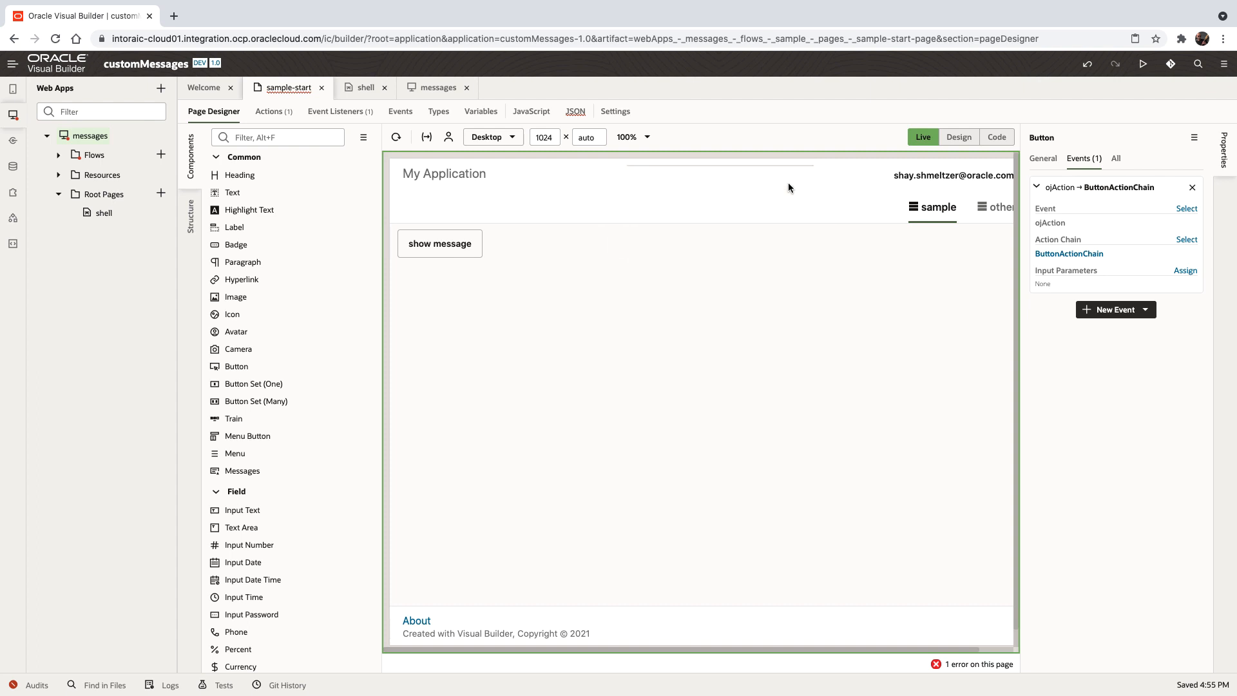